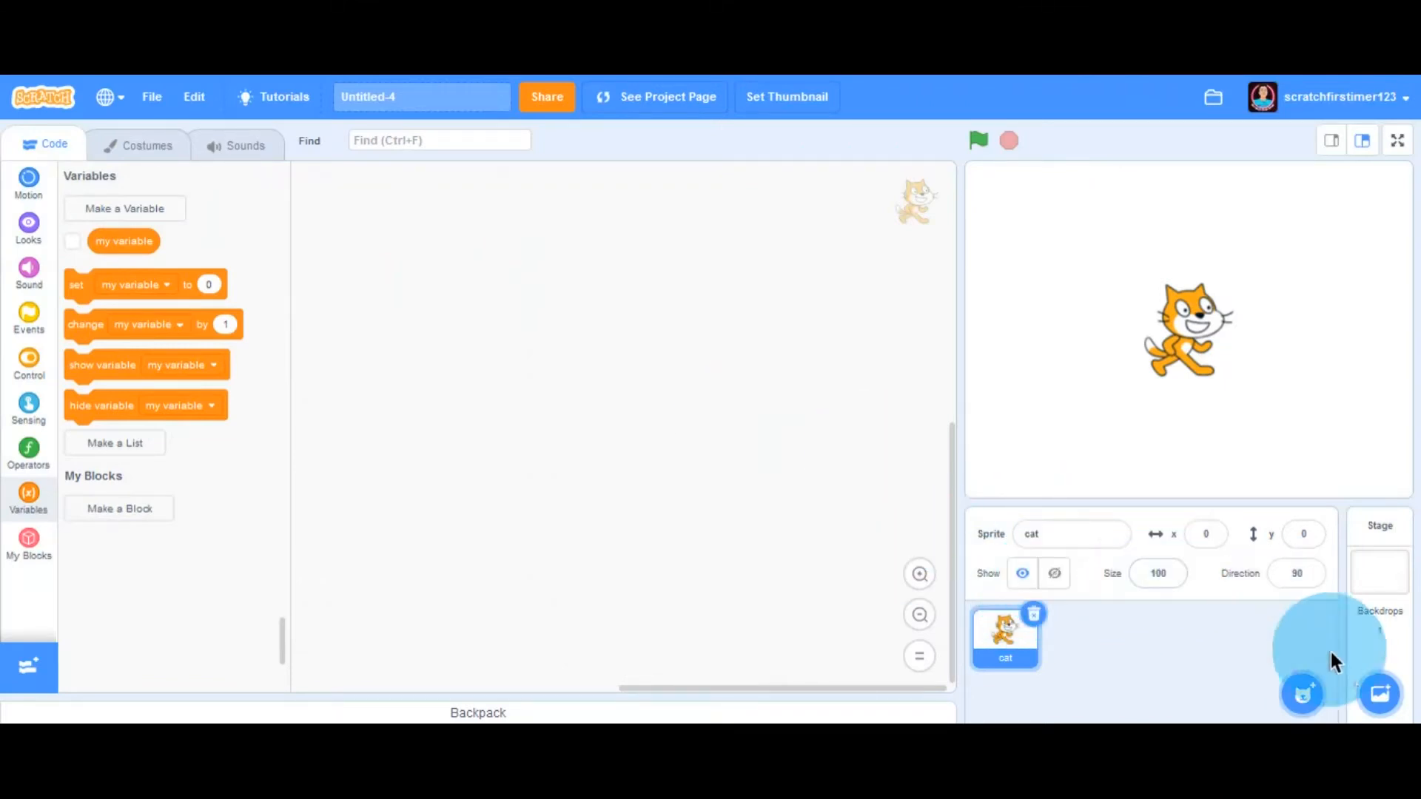
- Choose the Light backdrop from the library for the stage
left_click(1398, 692)
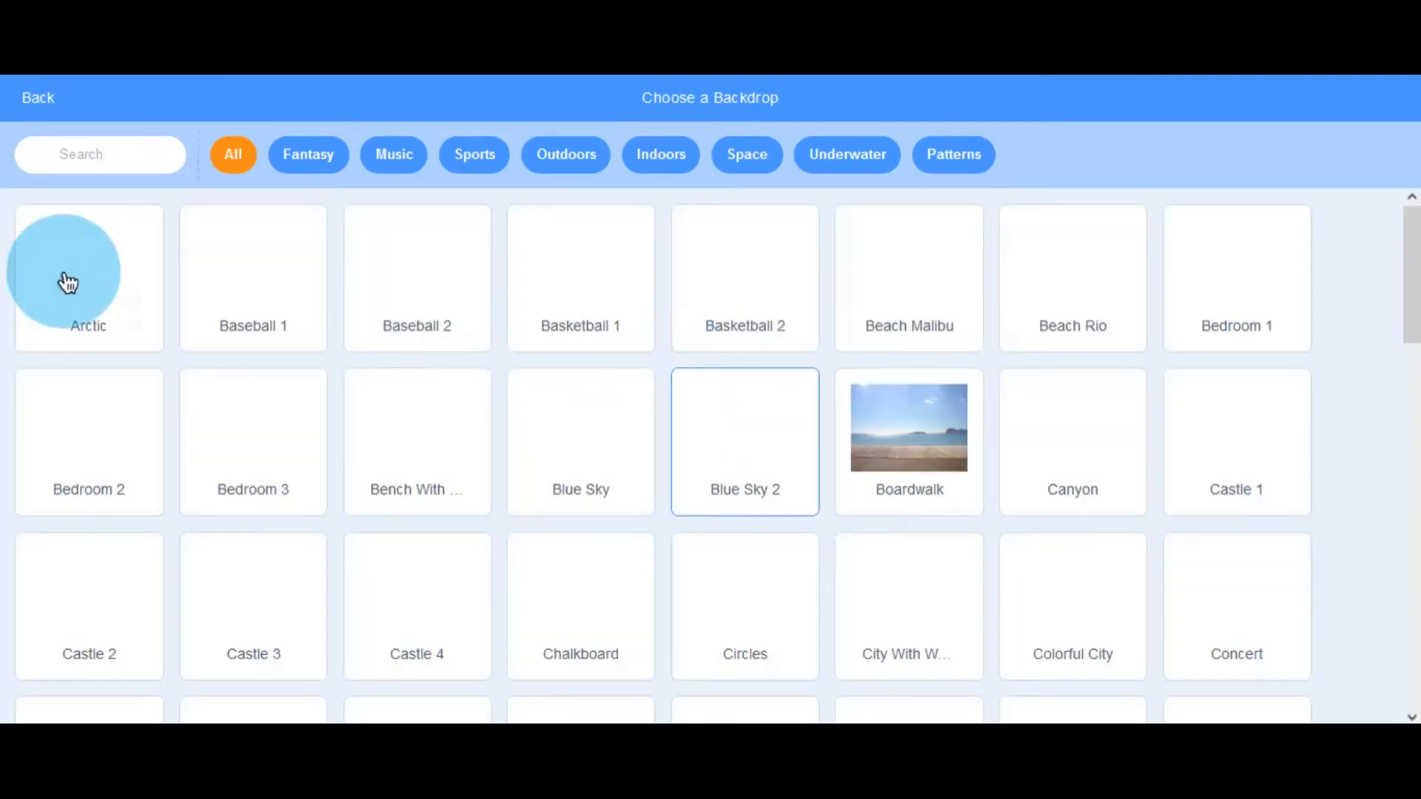
scroll("down", 3)
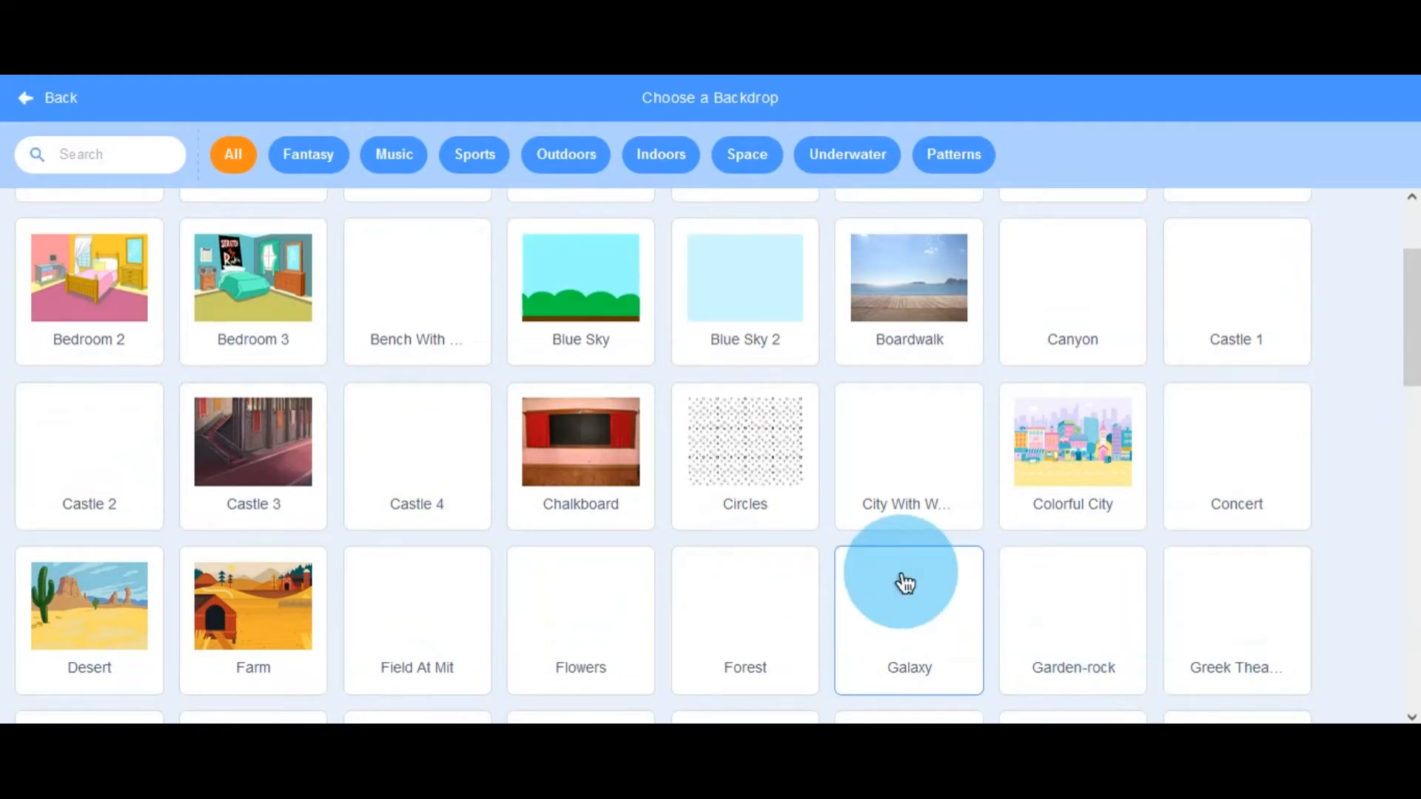
scroll("down", 3)
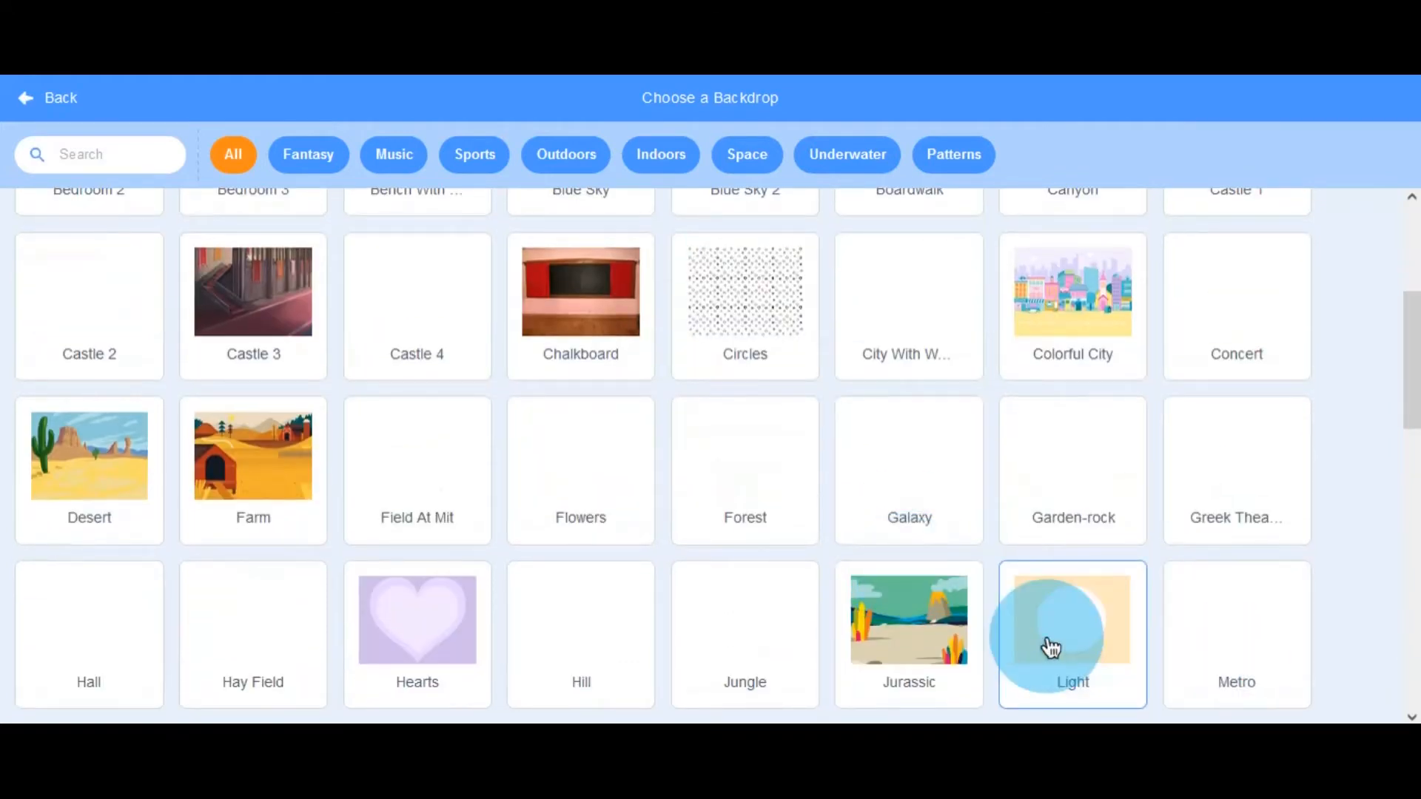
left_click(1071, 635)
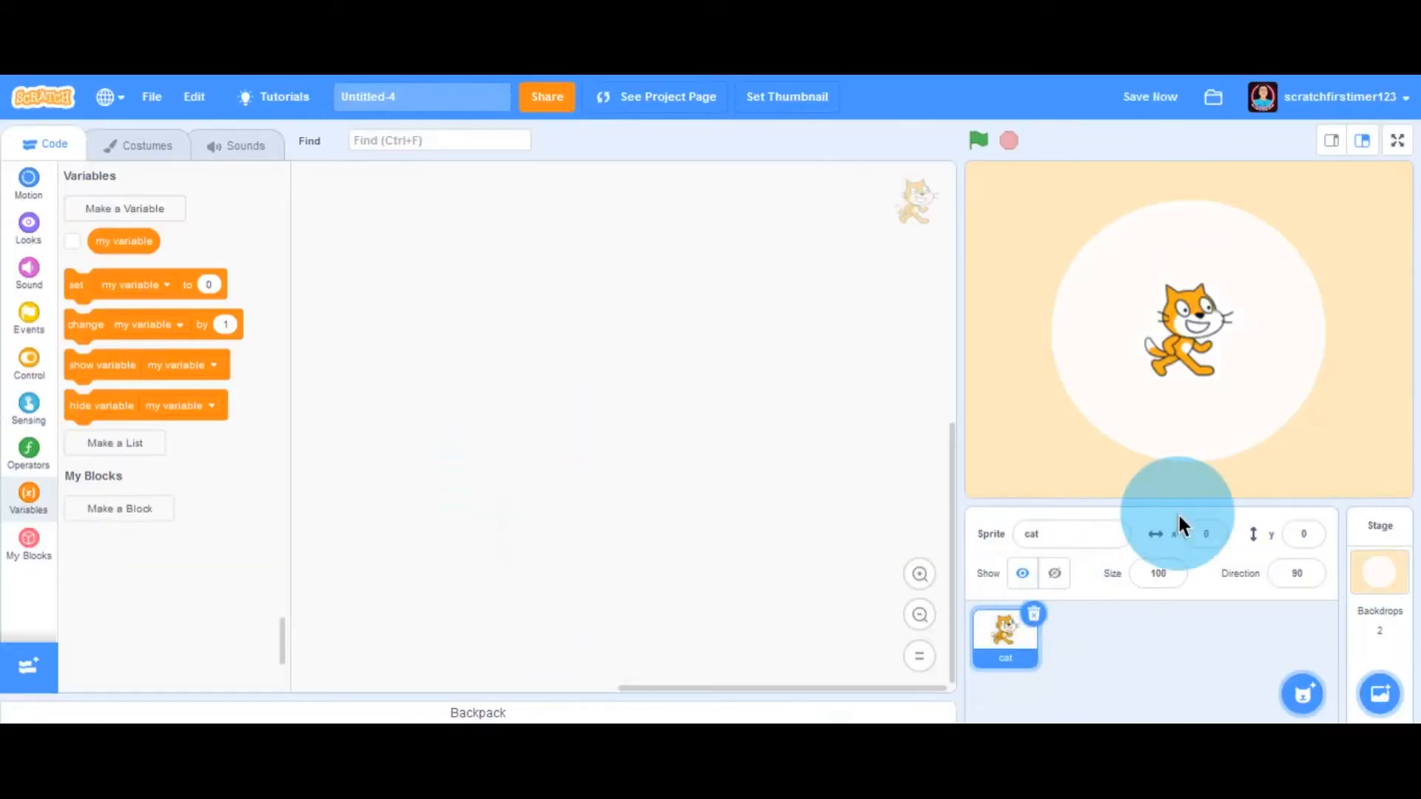
left_click(1302, 693)
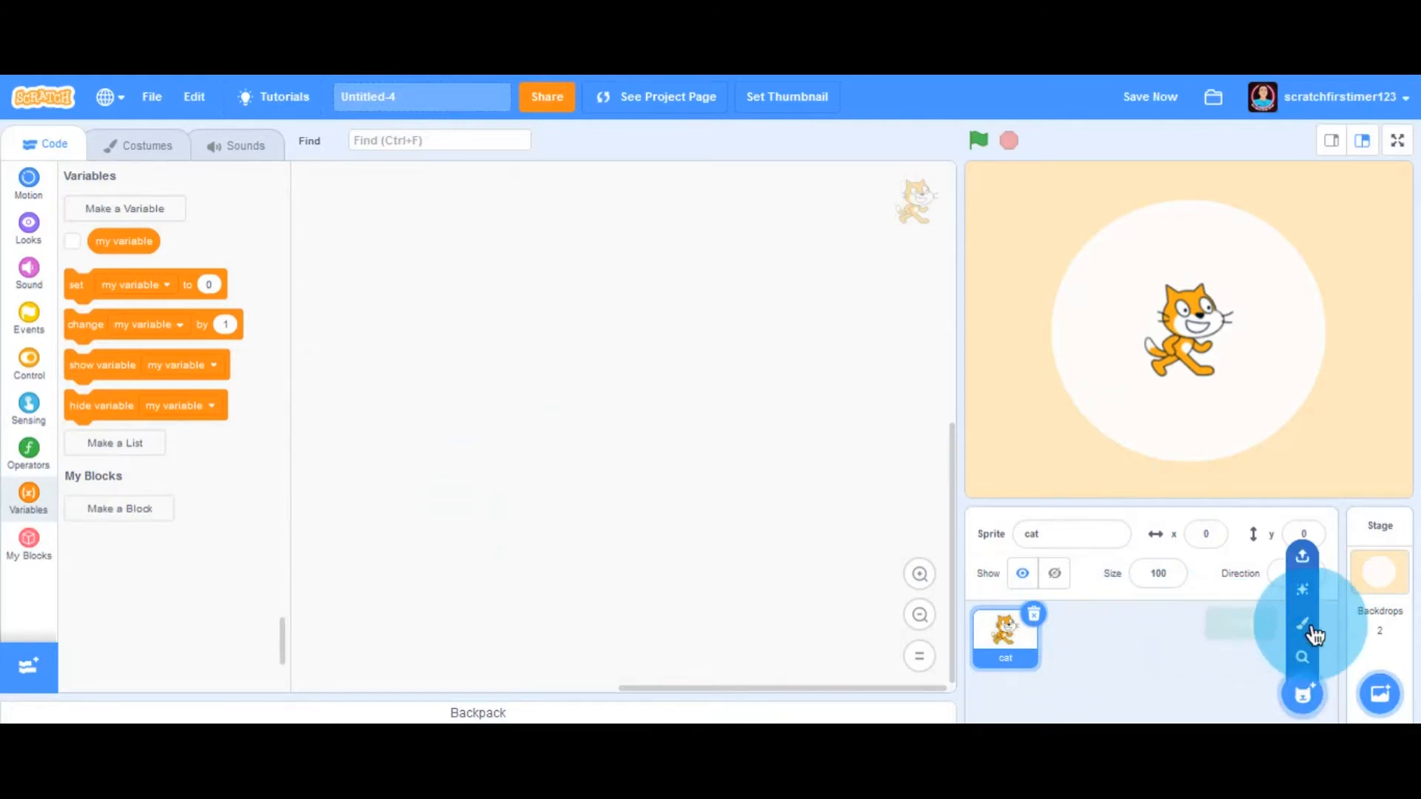
- Create a new painted sprite and set the Fill colour to fully saturated yellow
left_click(1305, 621)
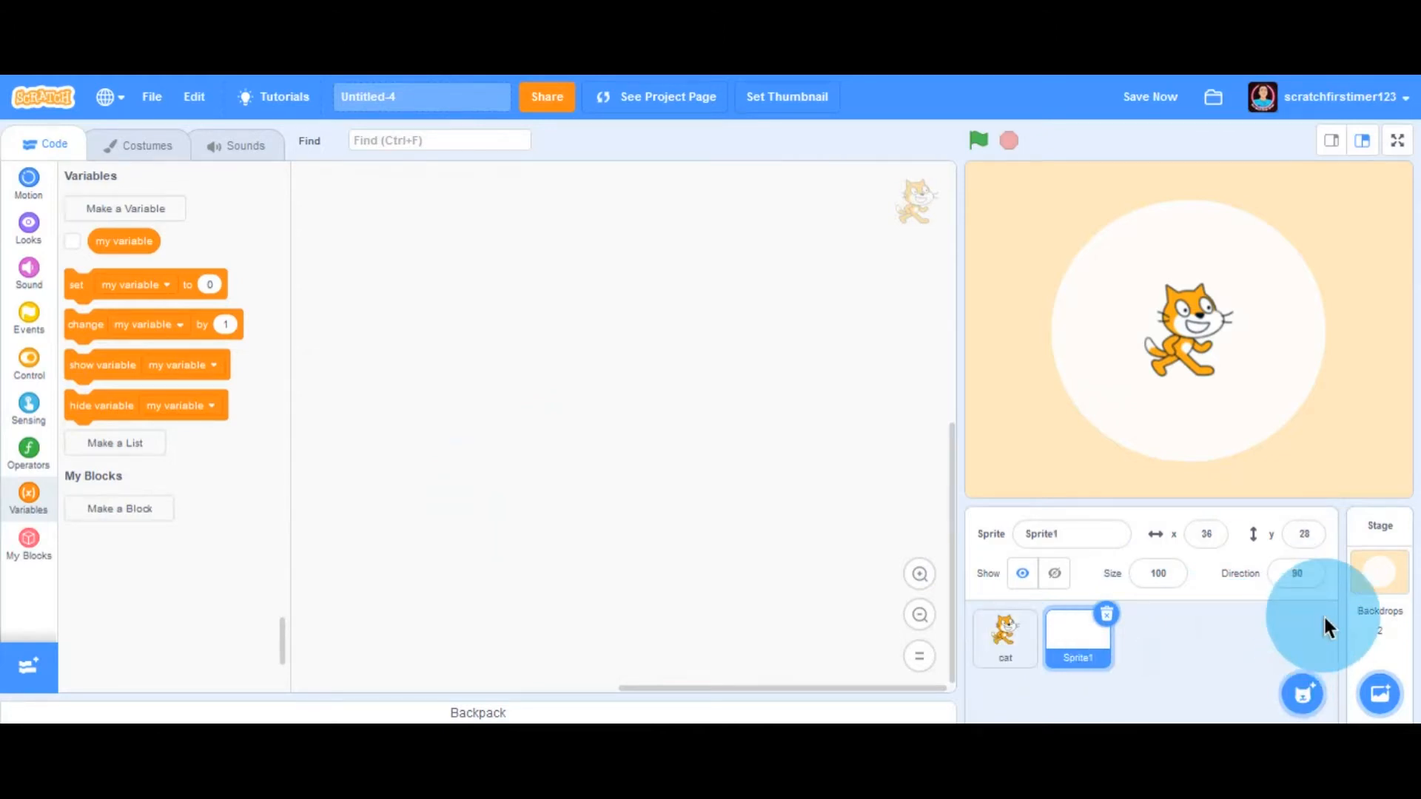
left_click(145, 145)
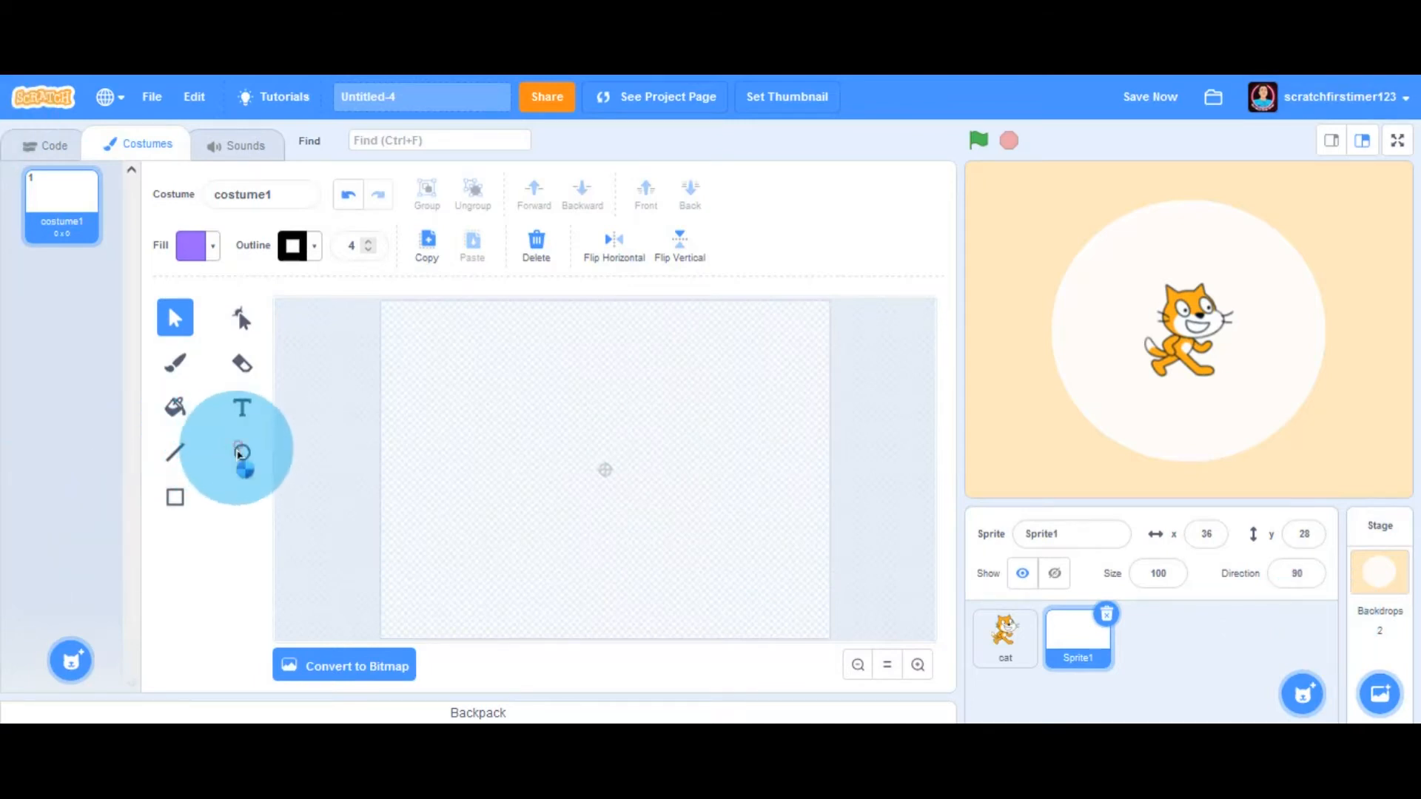
left_click(196, 246)
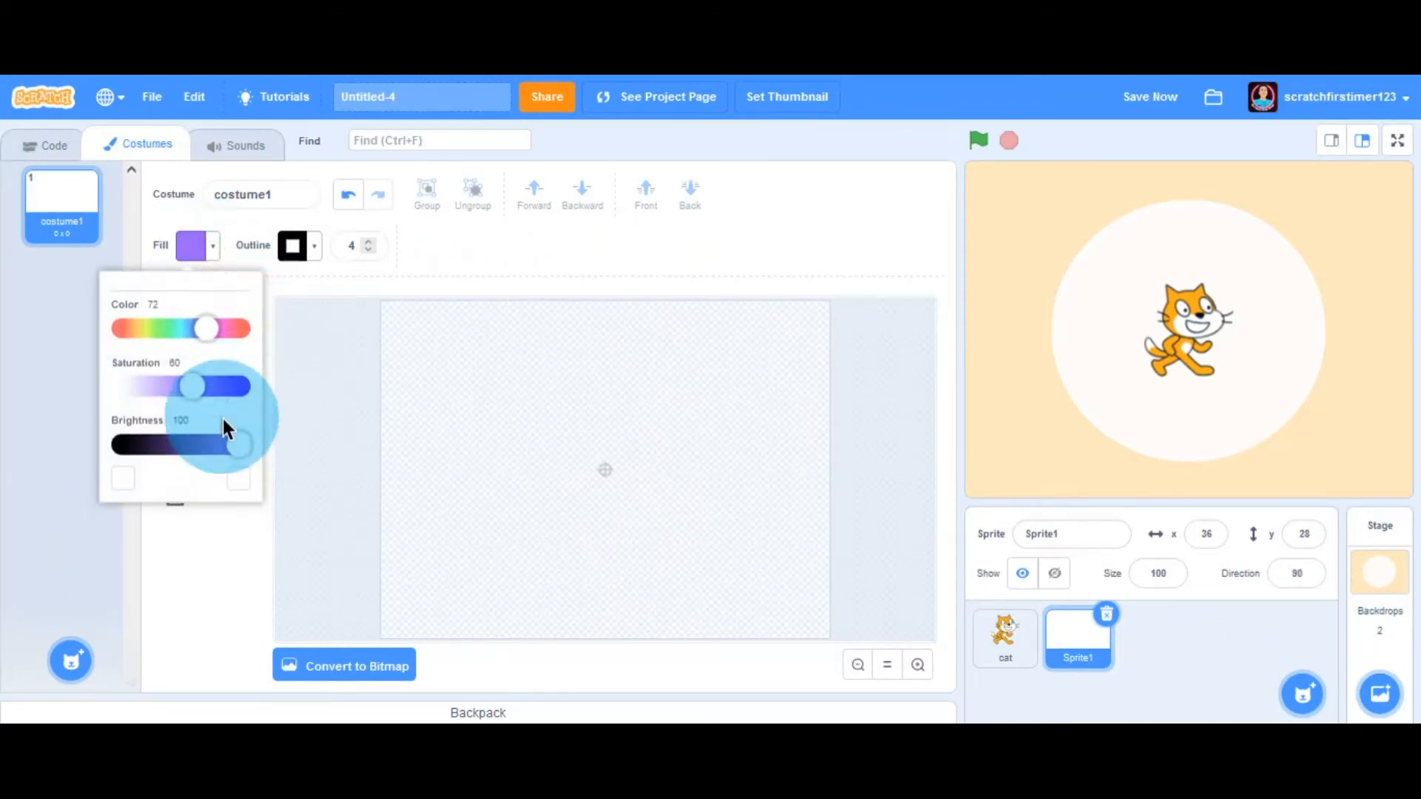
left_click_drag(187, 384, 240, 405)
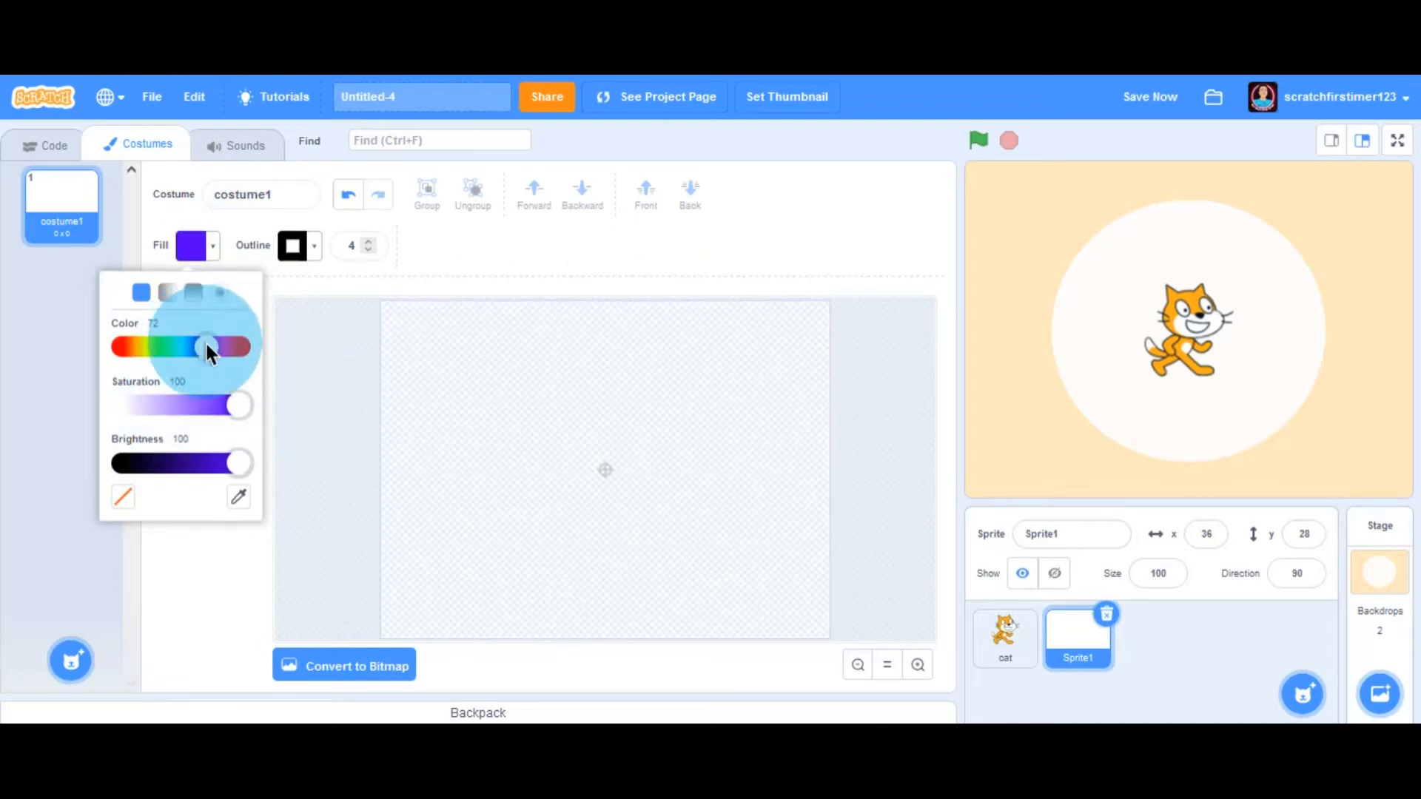
left_click_drag(209, 347, 118, 347)
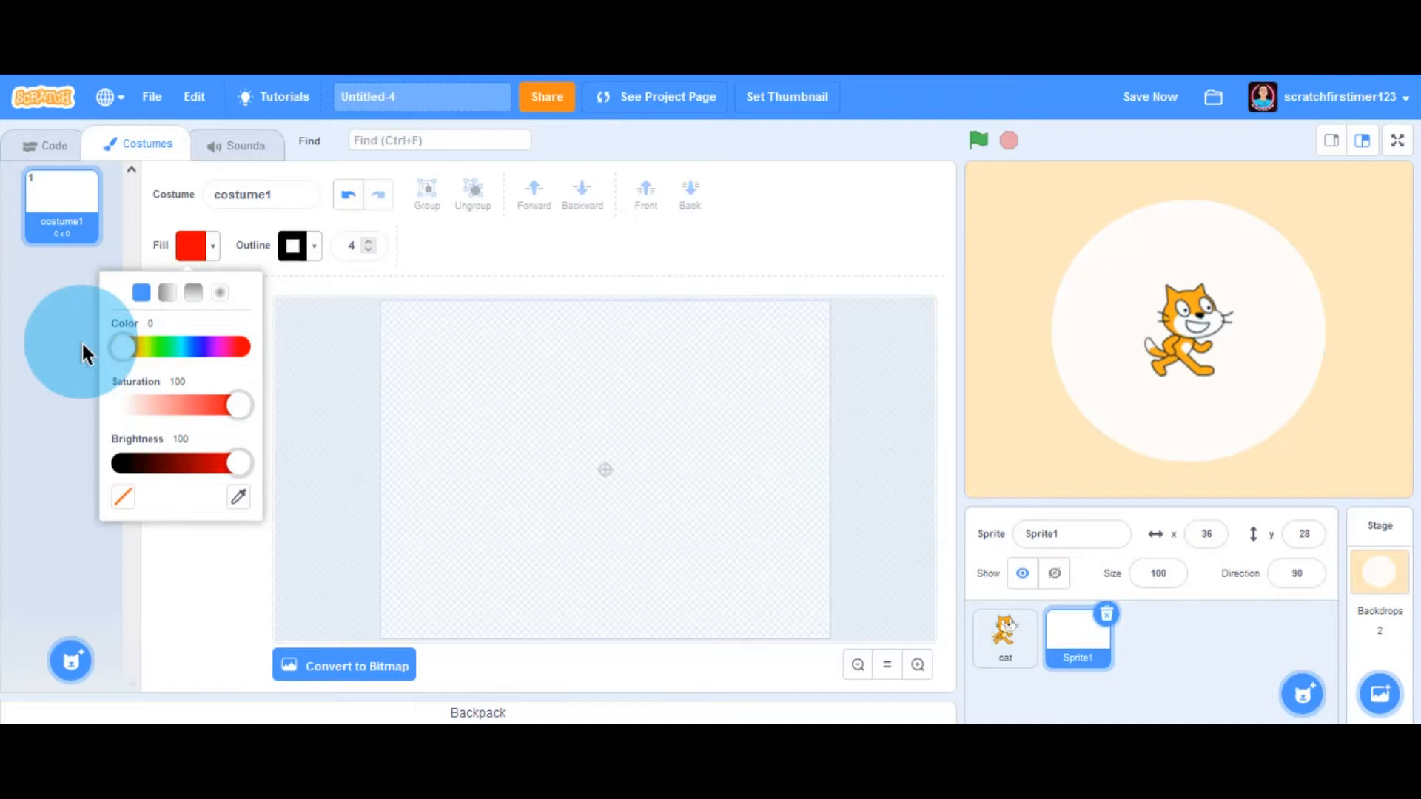
left_click_drag(123, 346, 136, 347)
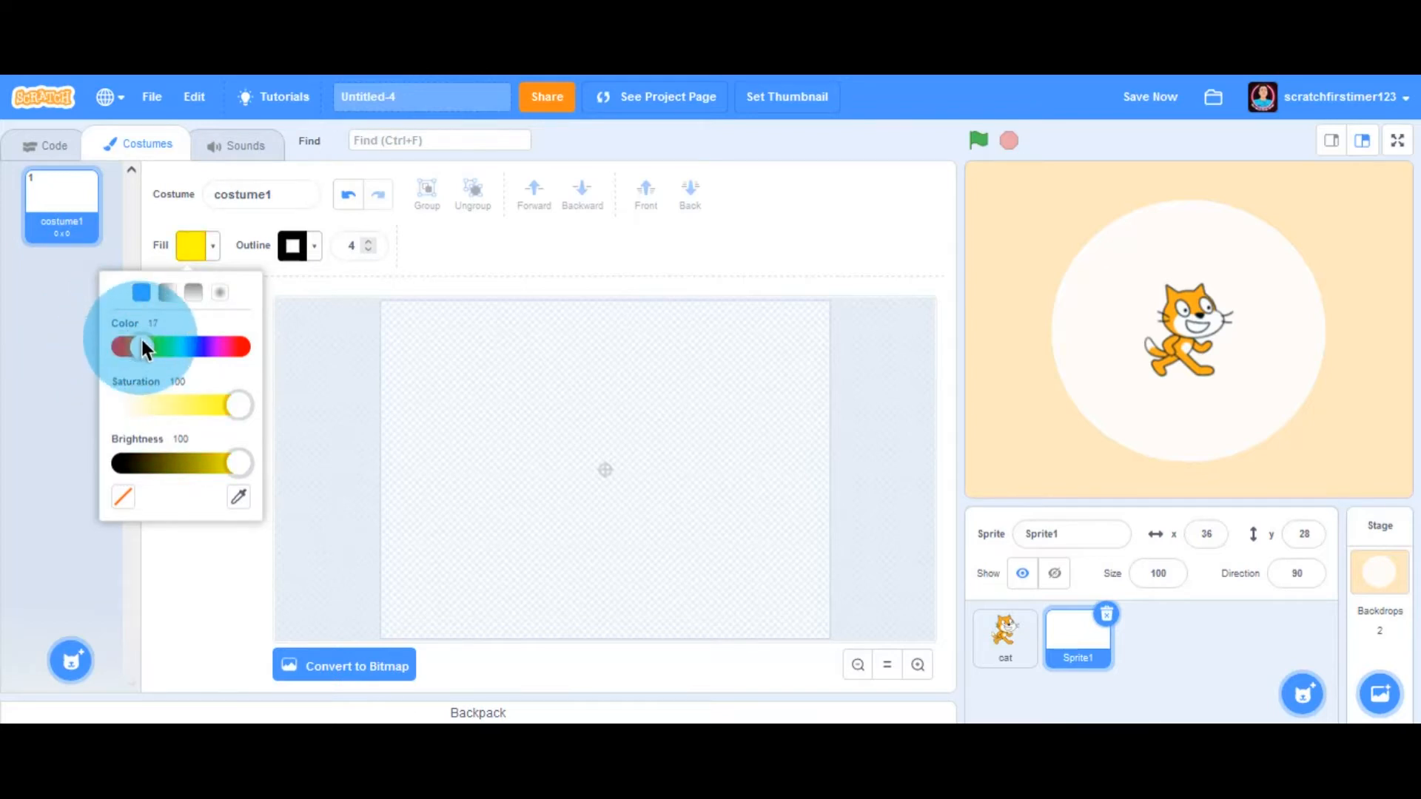
left_click(292, 246)
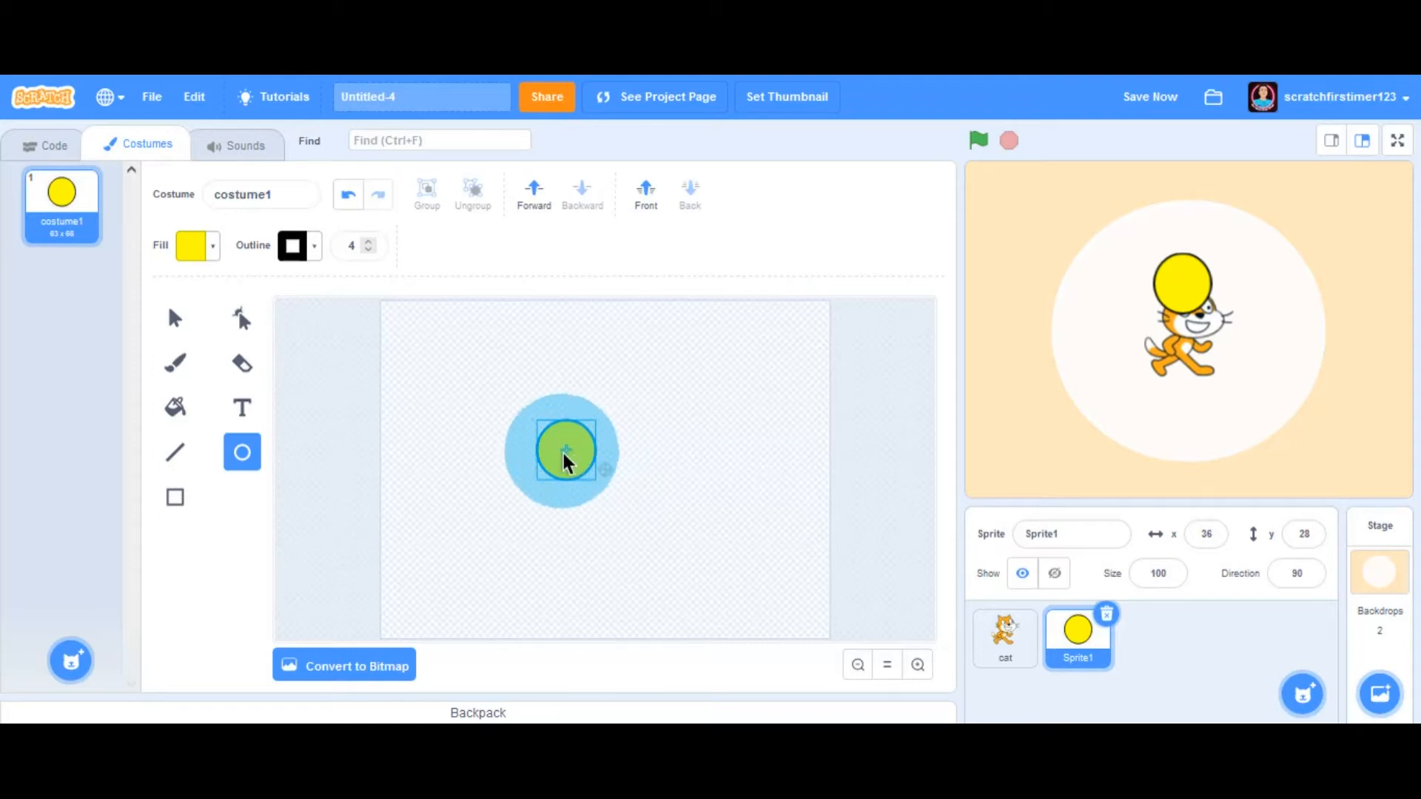
- Draw the yellow circle costume and position it at the centre of the canvas
left_click_drag(563, 452, 606, 469)
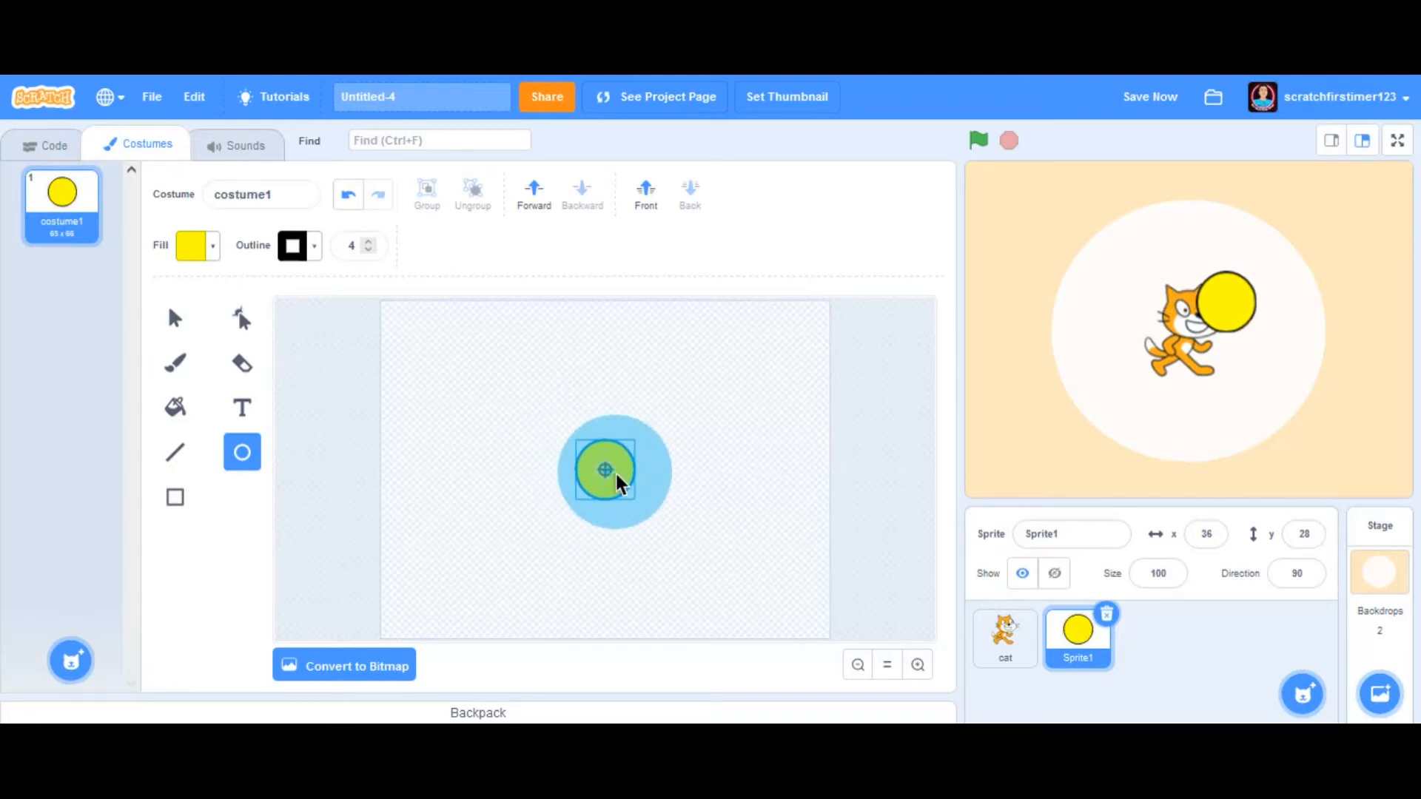
left_click_drag(604, 469, 734, 461)
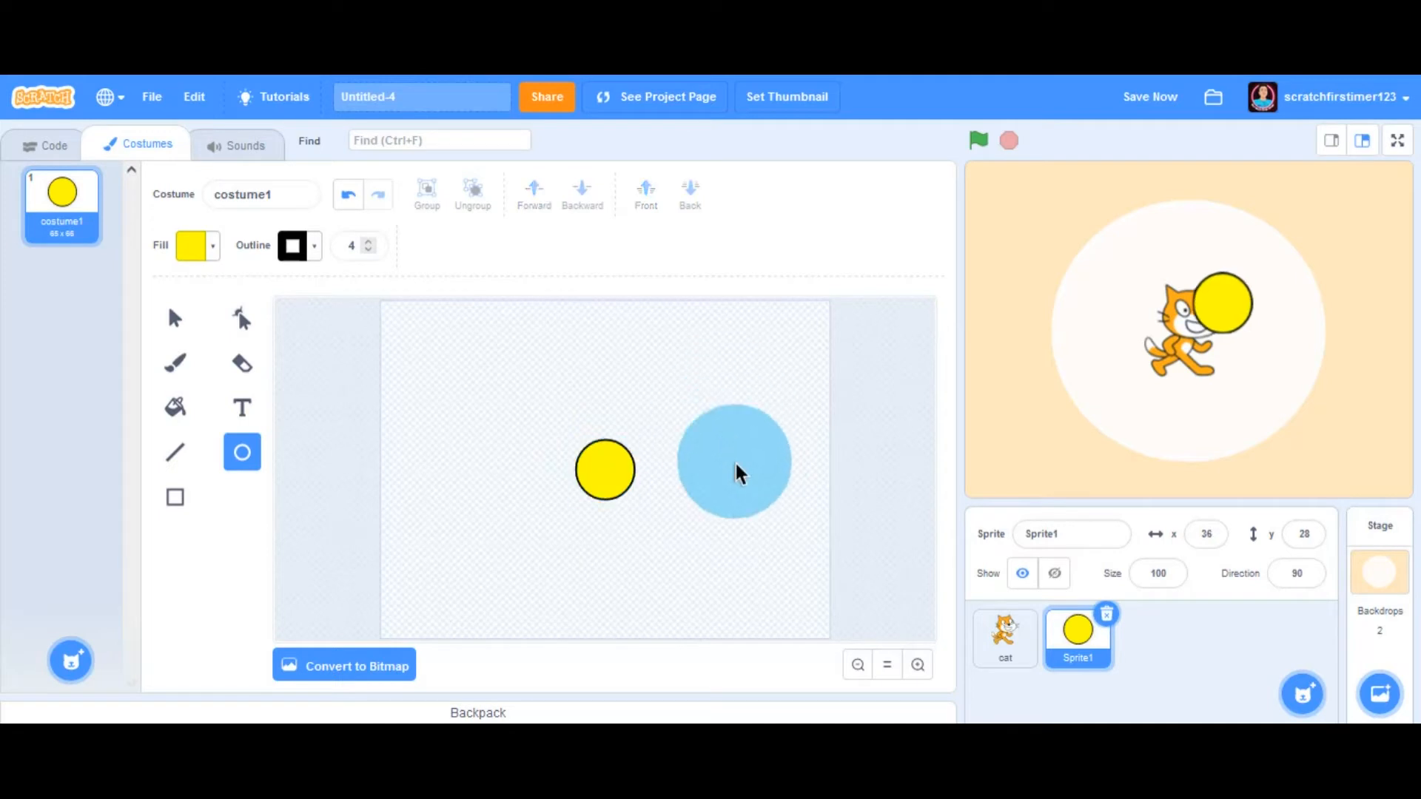
left_click_drag(733, 463, 746, 226)
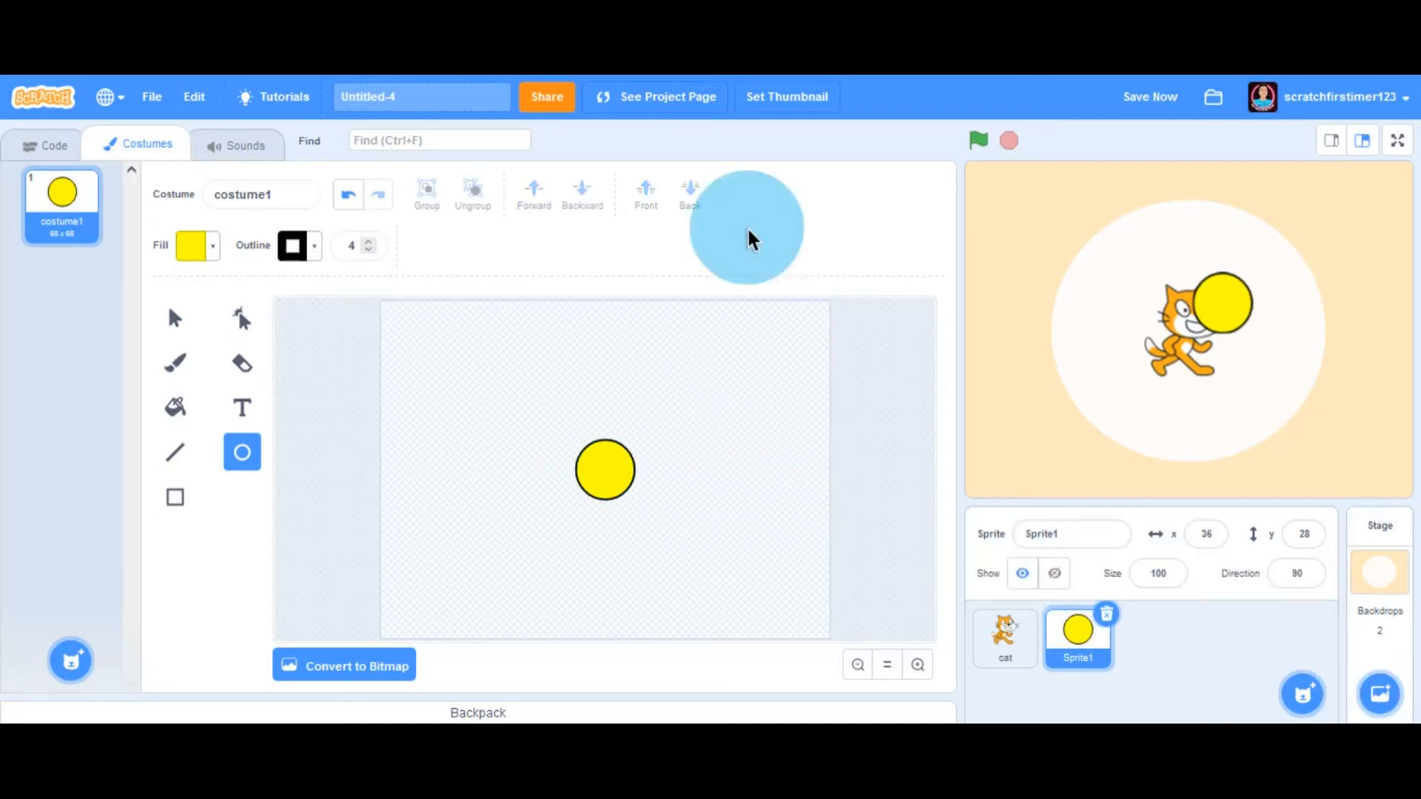
mouse_move(211, 367)
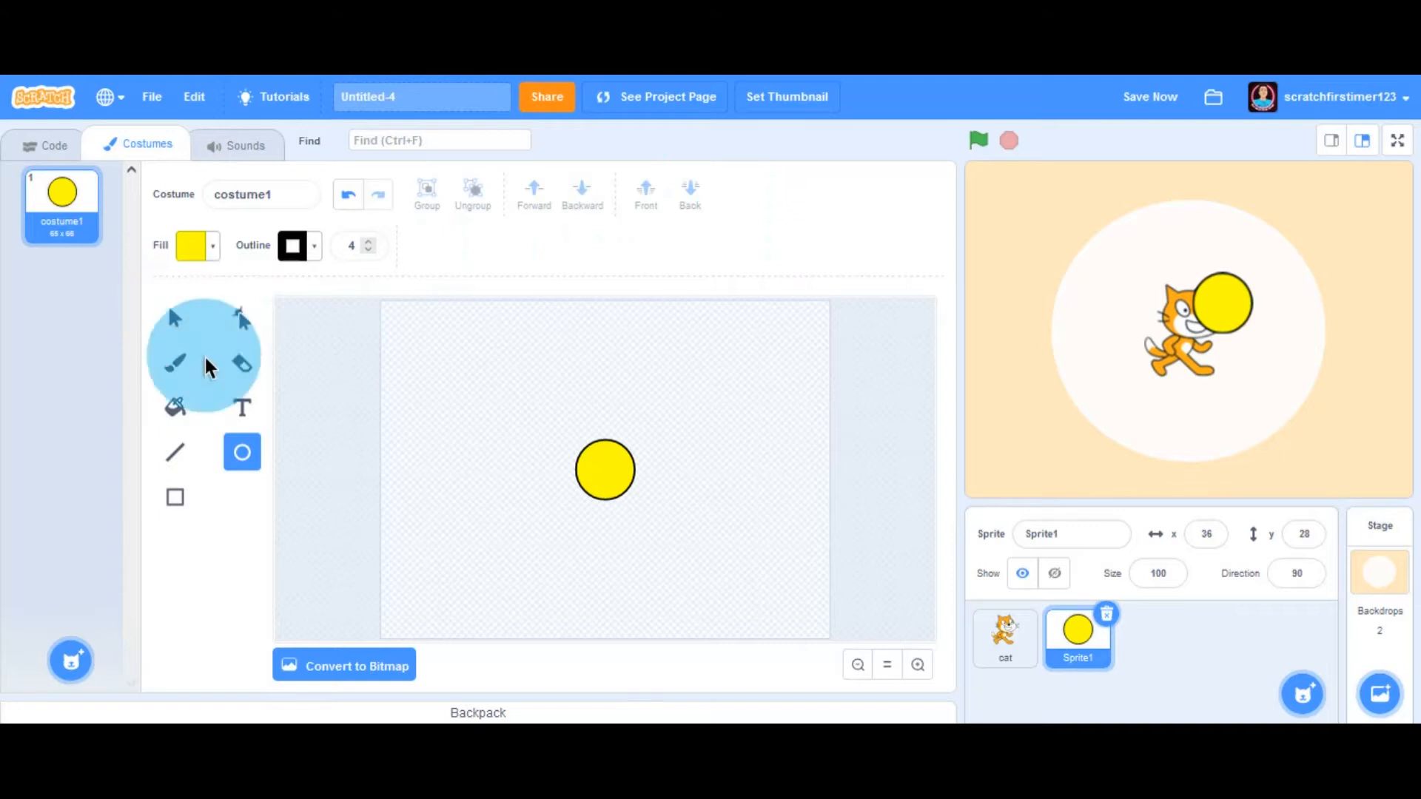
mouse_move(254, 404)
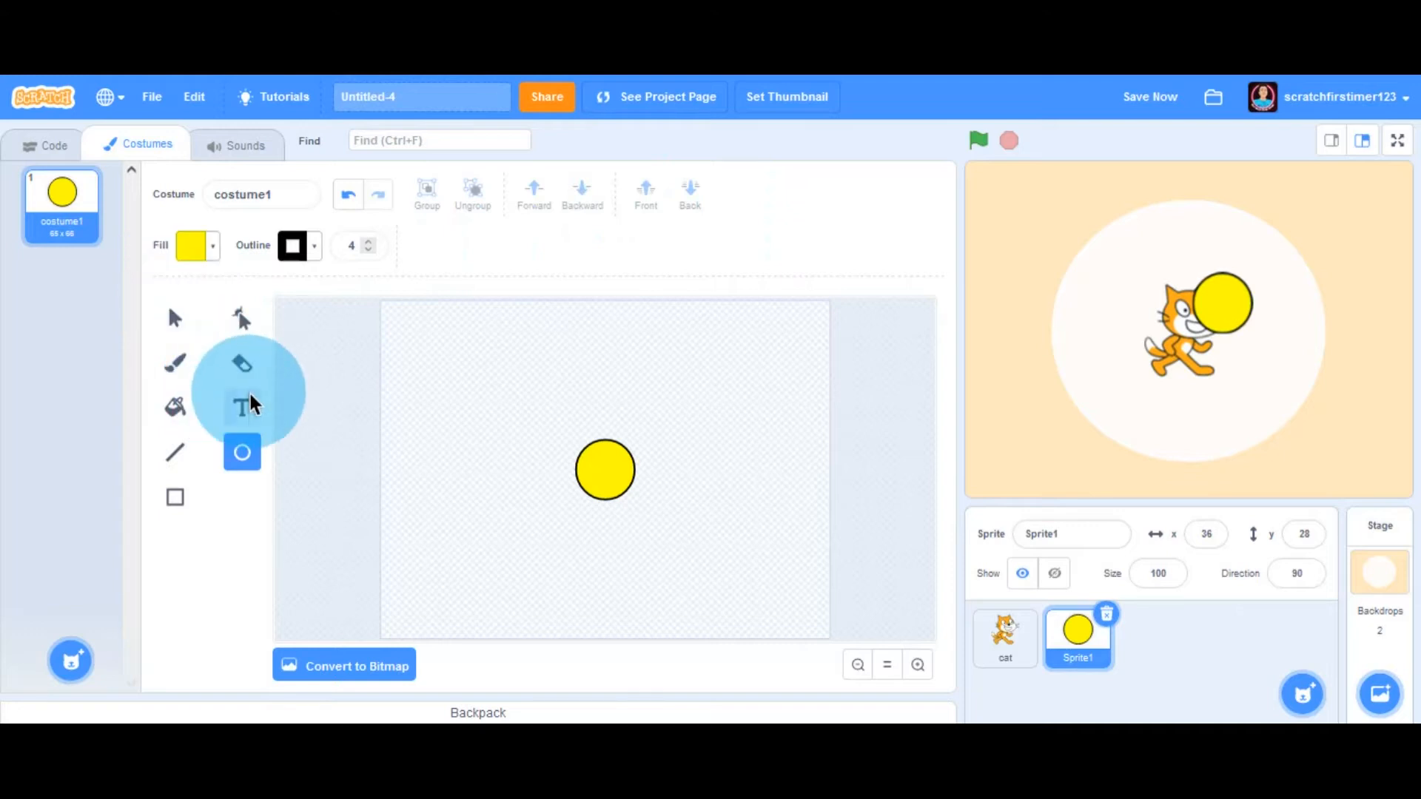
- Add a black '$' text with the Text tool and centre it on the yellow circle
left_click(242, 407)
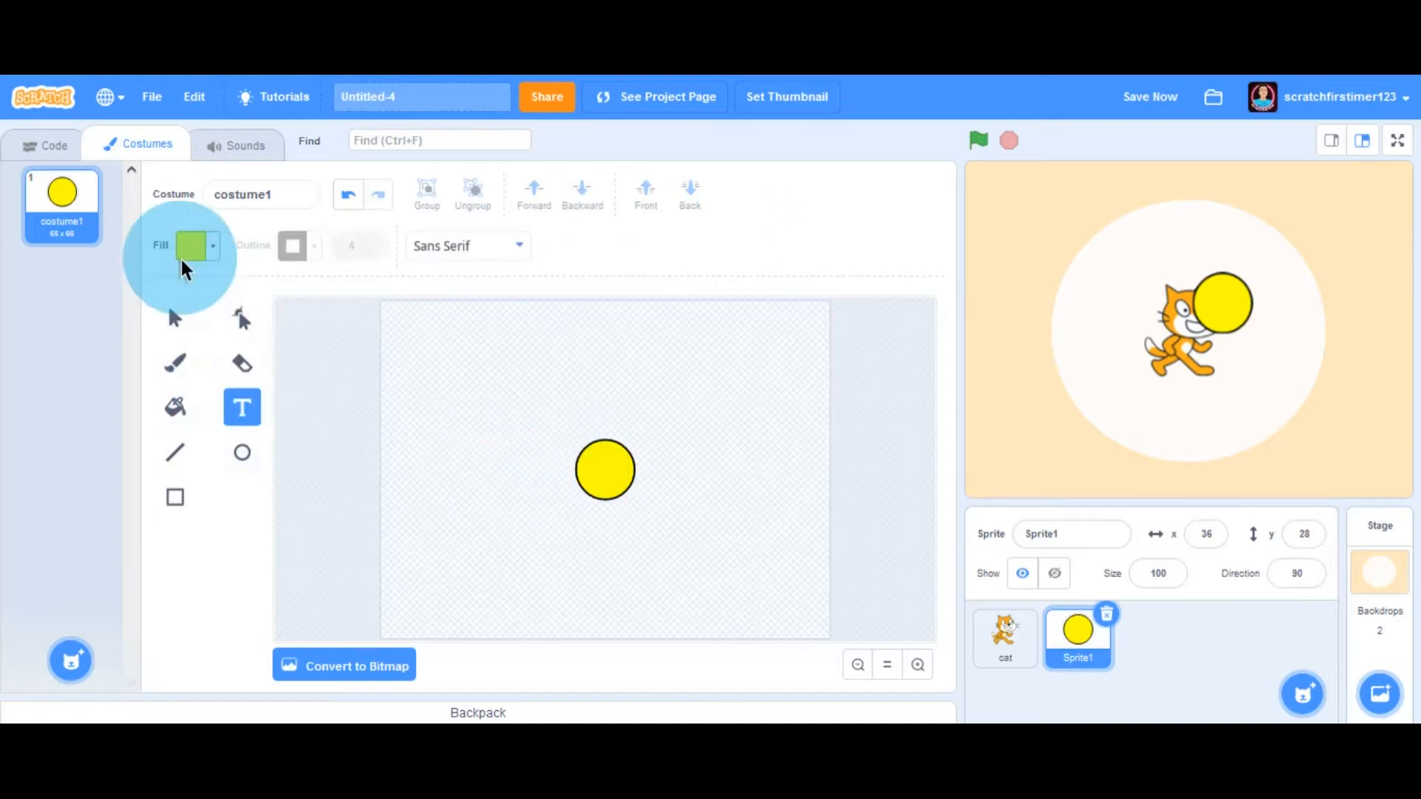
left_click(199, 246)
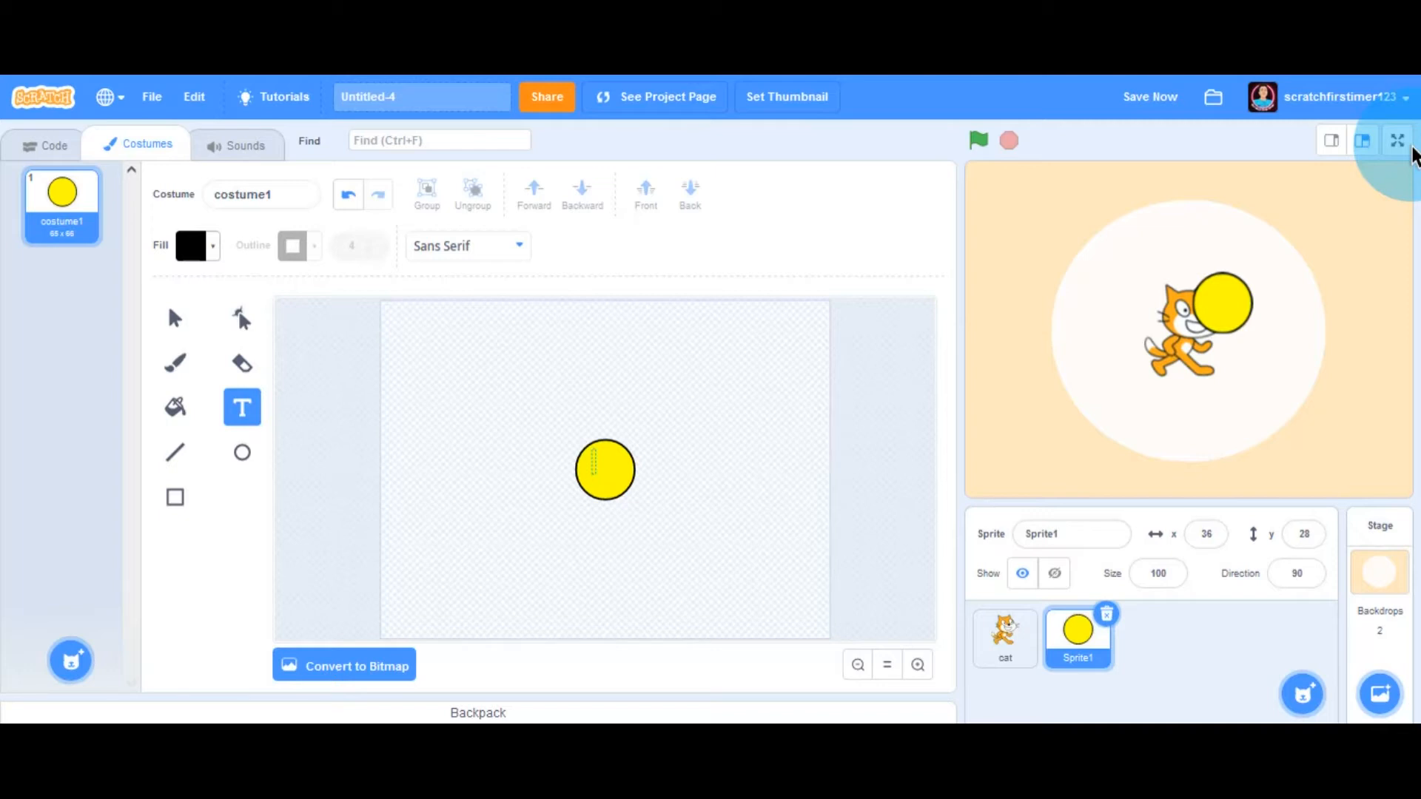
type("$")
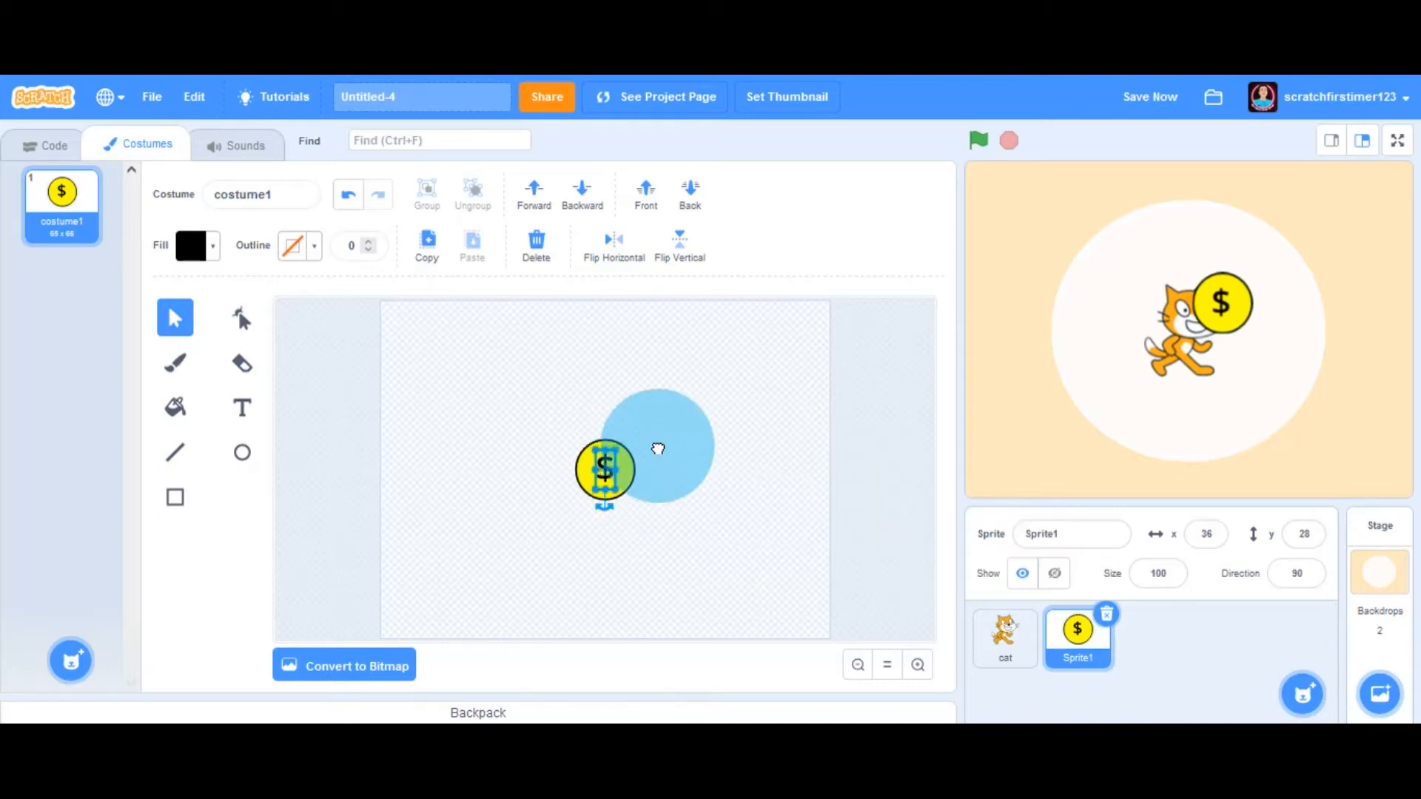
left_click_drag(658, 445, 494, 367)
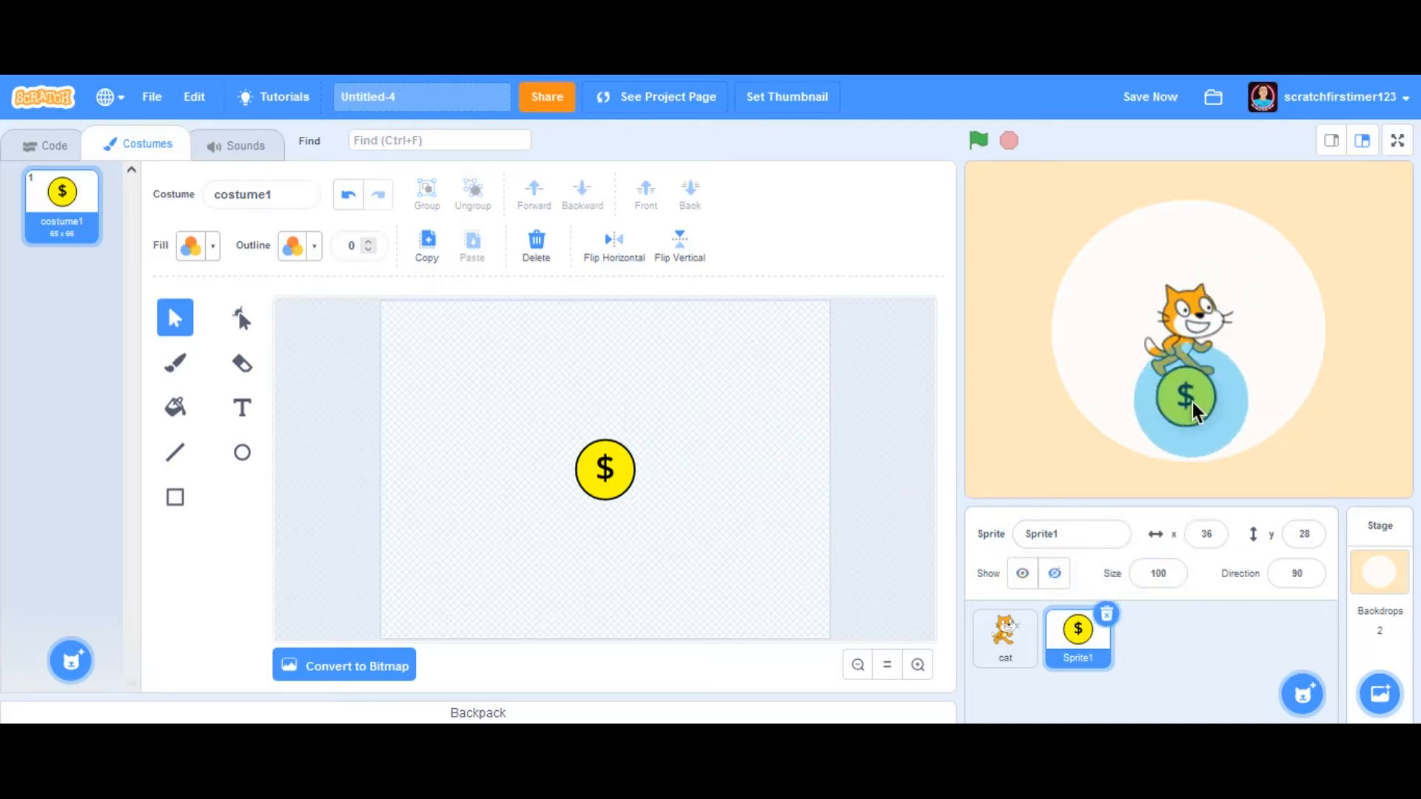
- Move the coin below the cat on the stage and return to the cat's code area
left_click_drag(1192, 398, 1182, 398)
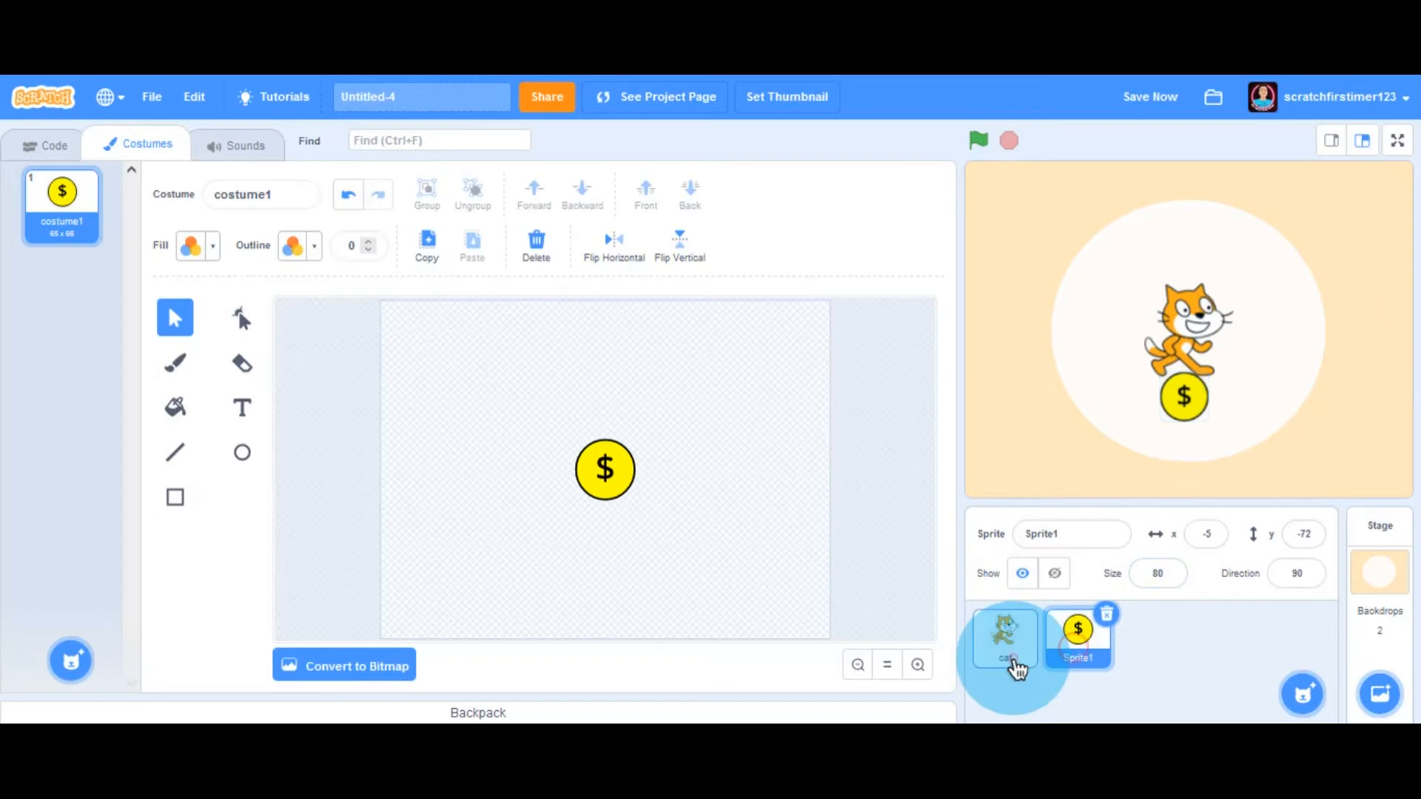
left_click(1004, 639)
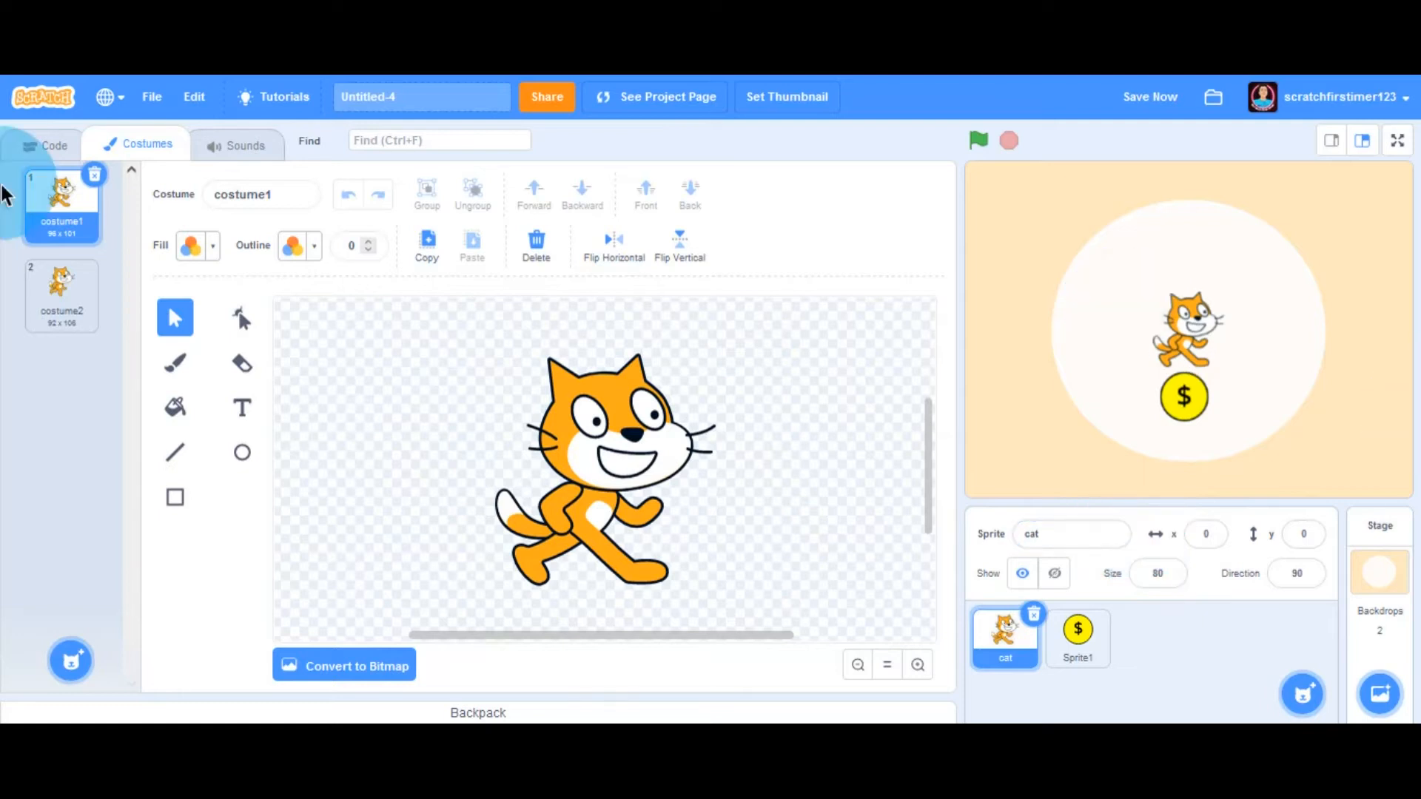
left_click(53, 145)
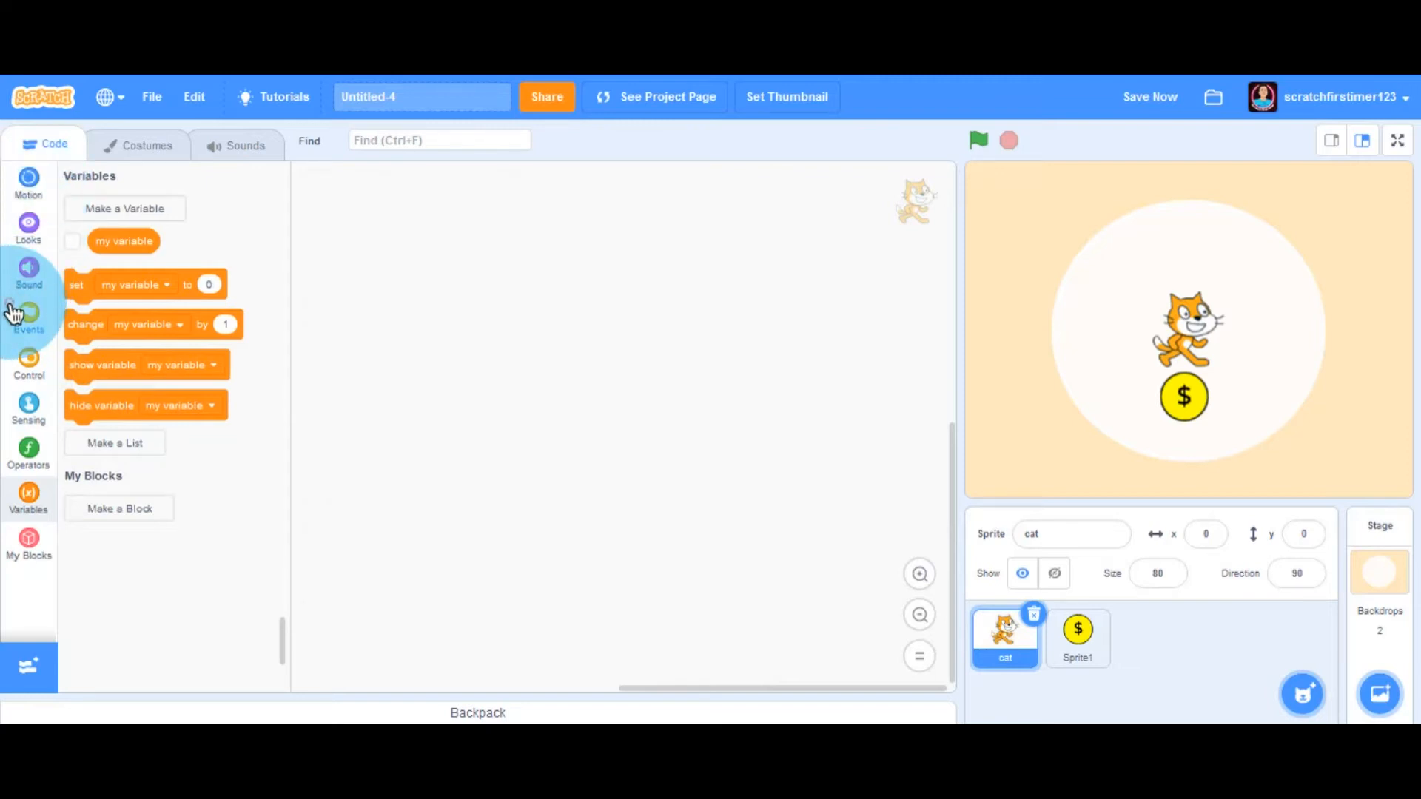
- Build a 'when green flag clicked' script with 'go to x:0 y:0' and run it to centre the cat
left_click(28, 310)
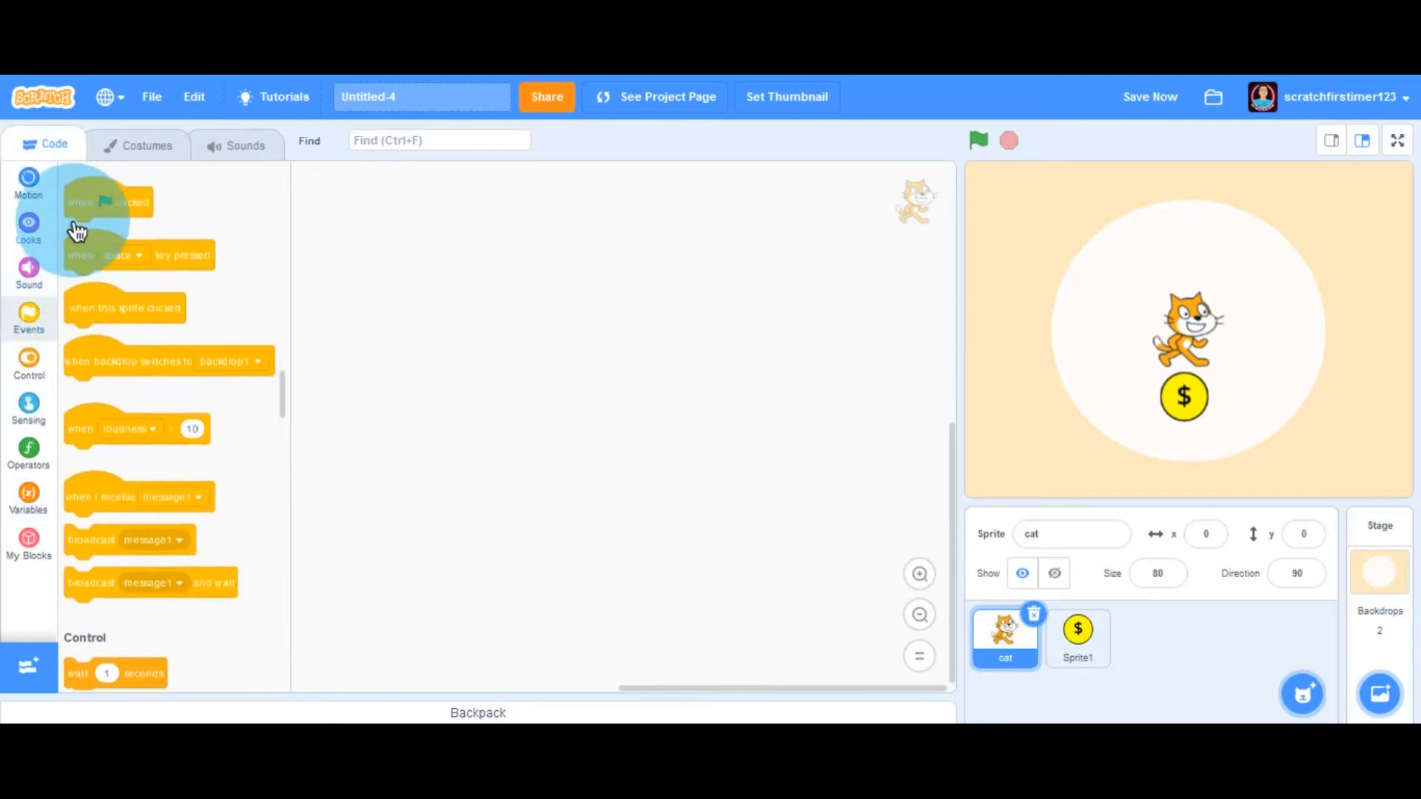
left_click_drag(108, 201, 363, 253)
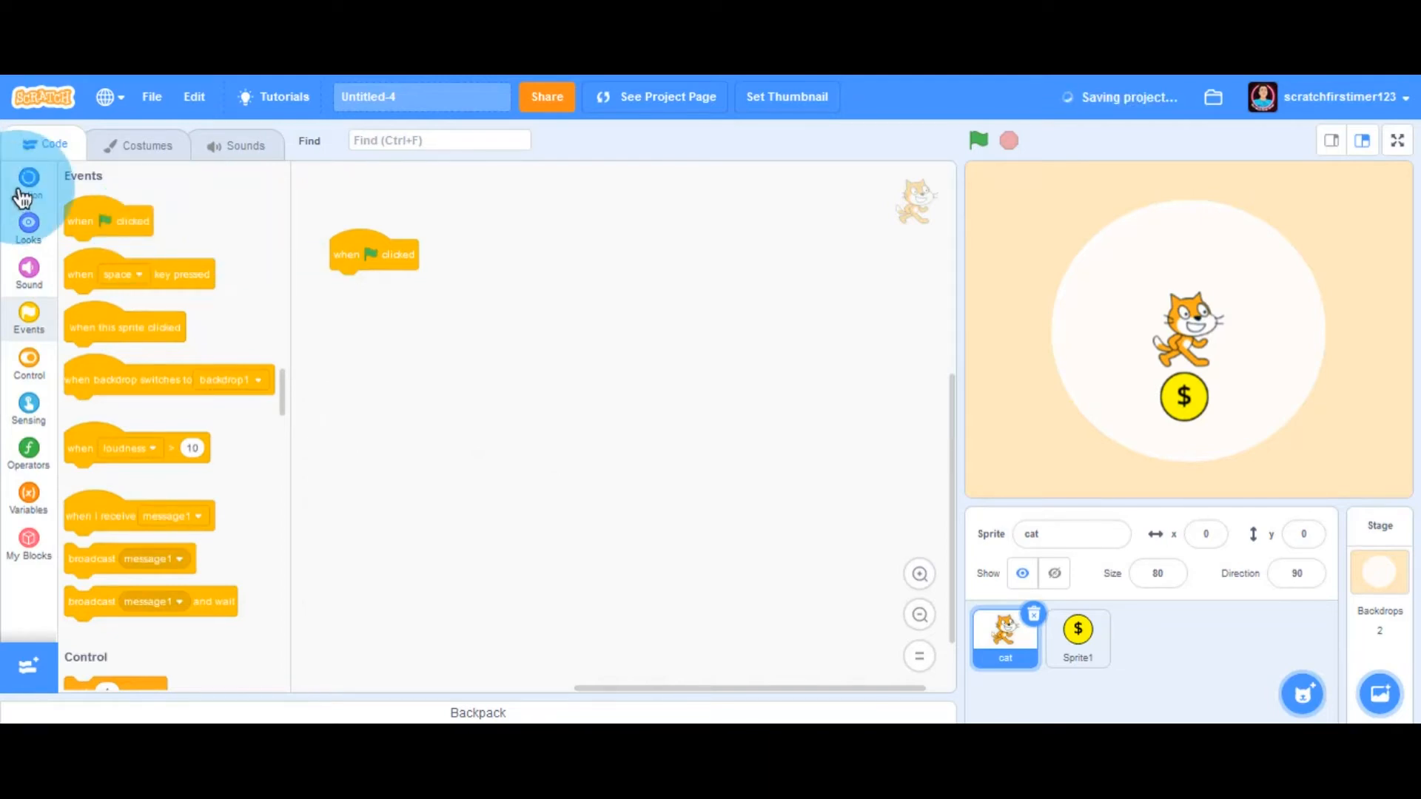
left_click(28, 181)
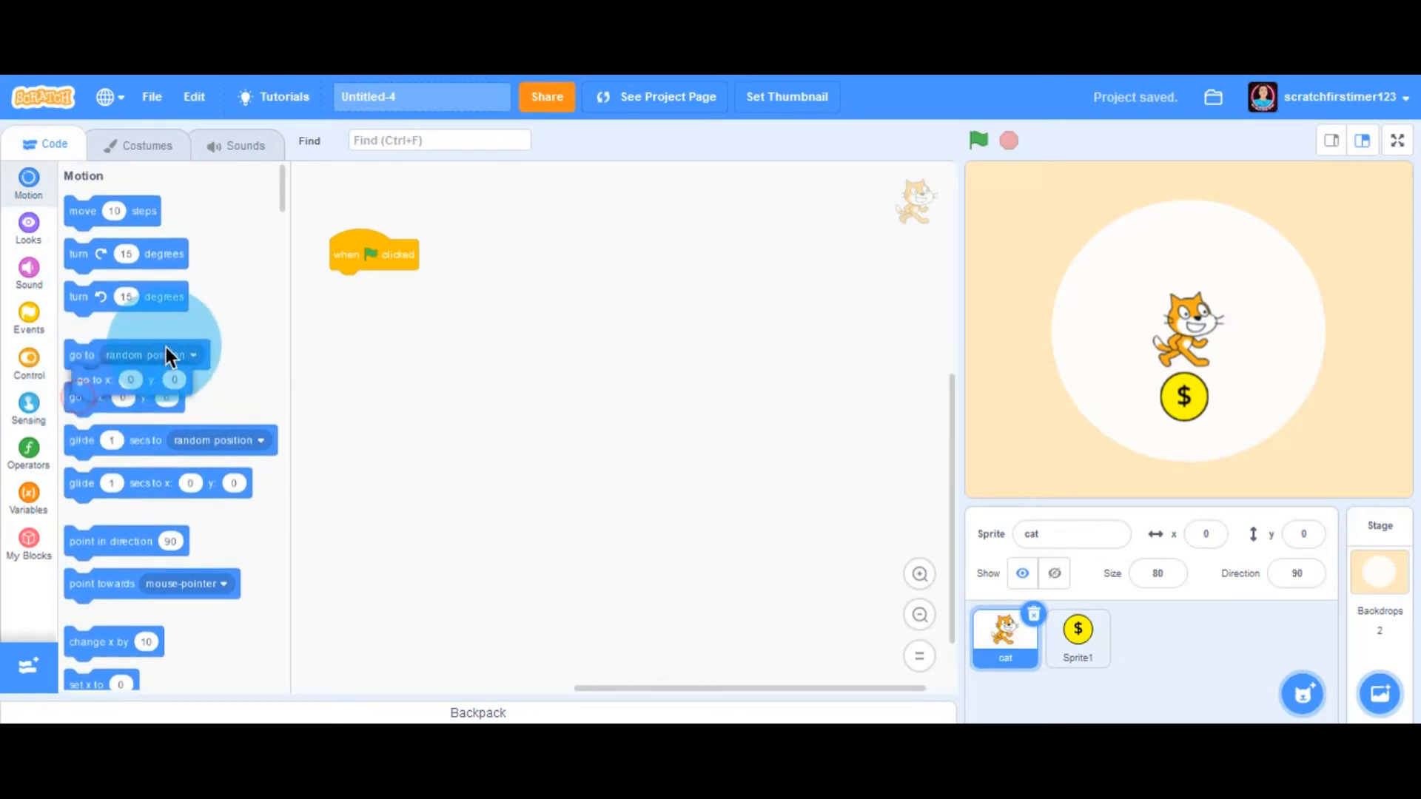
left_click_drag(123, 397, 388, 284)
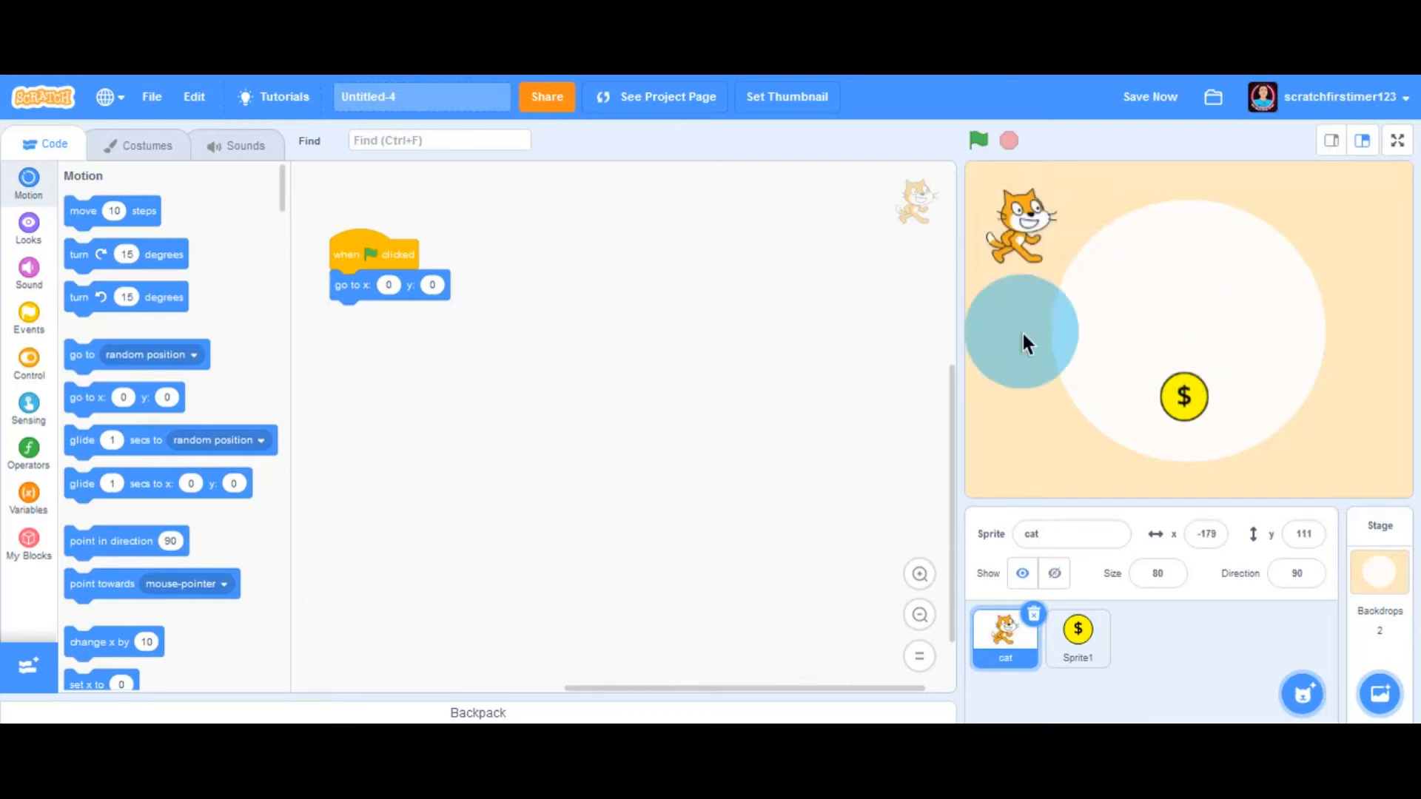
left_click(978, 139)
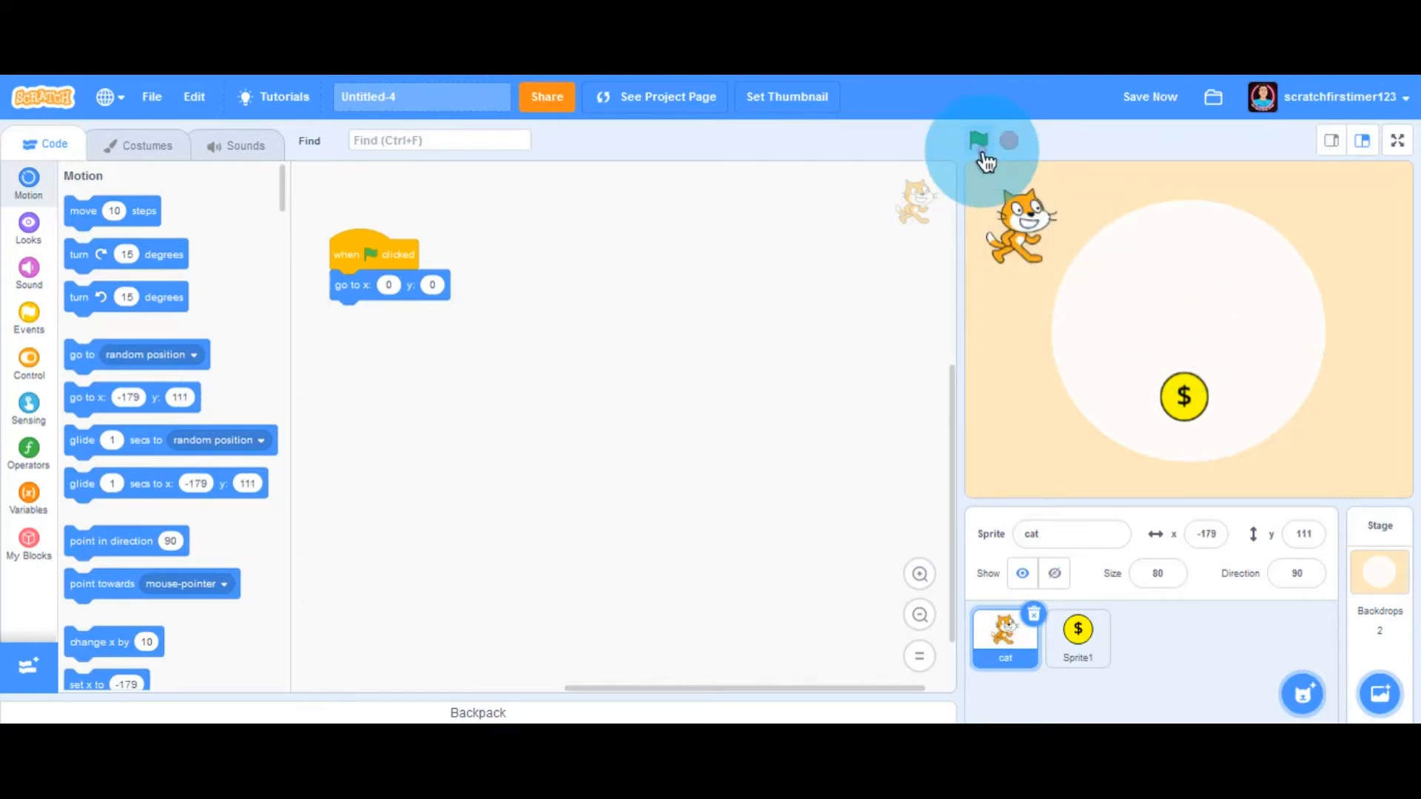
left_click(980, 139)
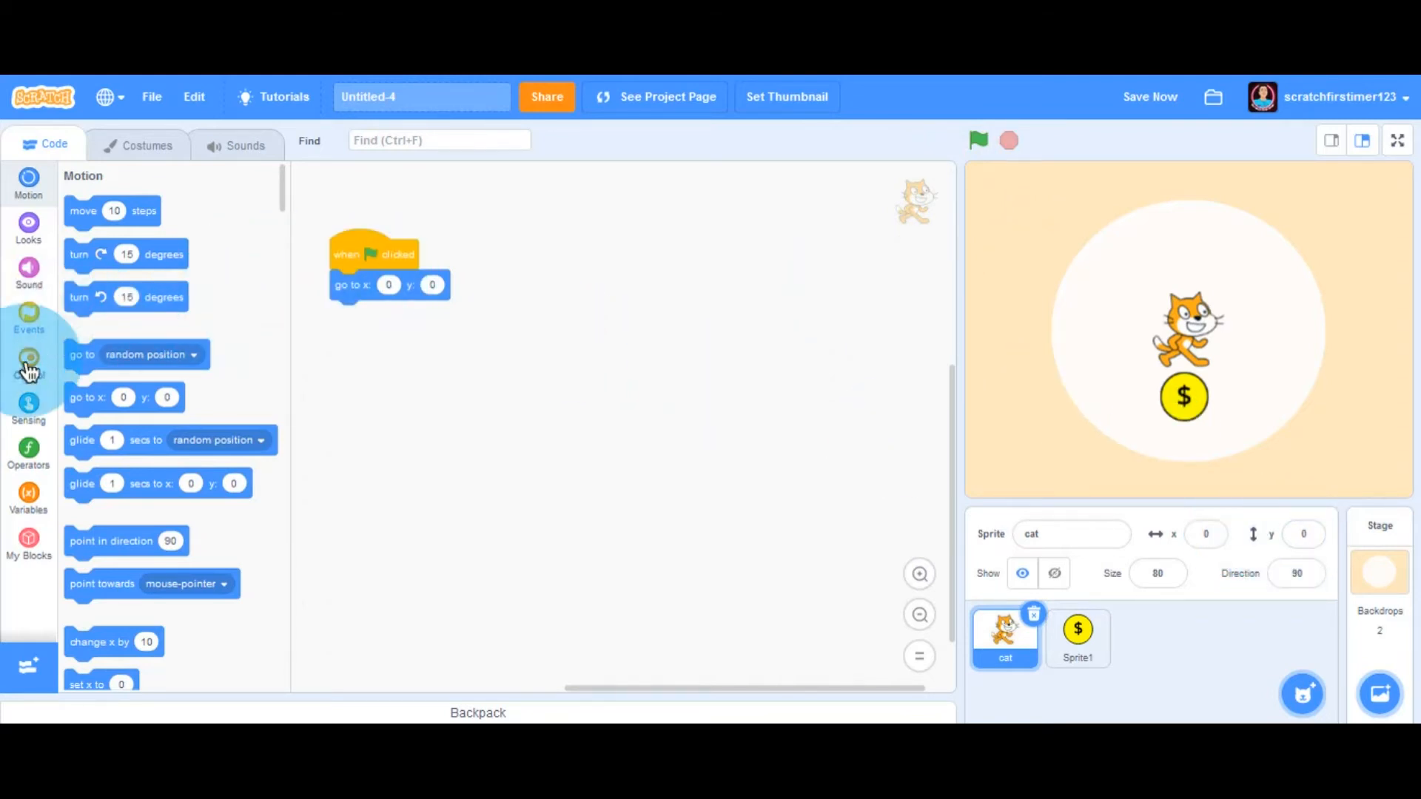
mouse_move(49, 344)
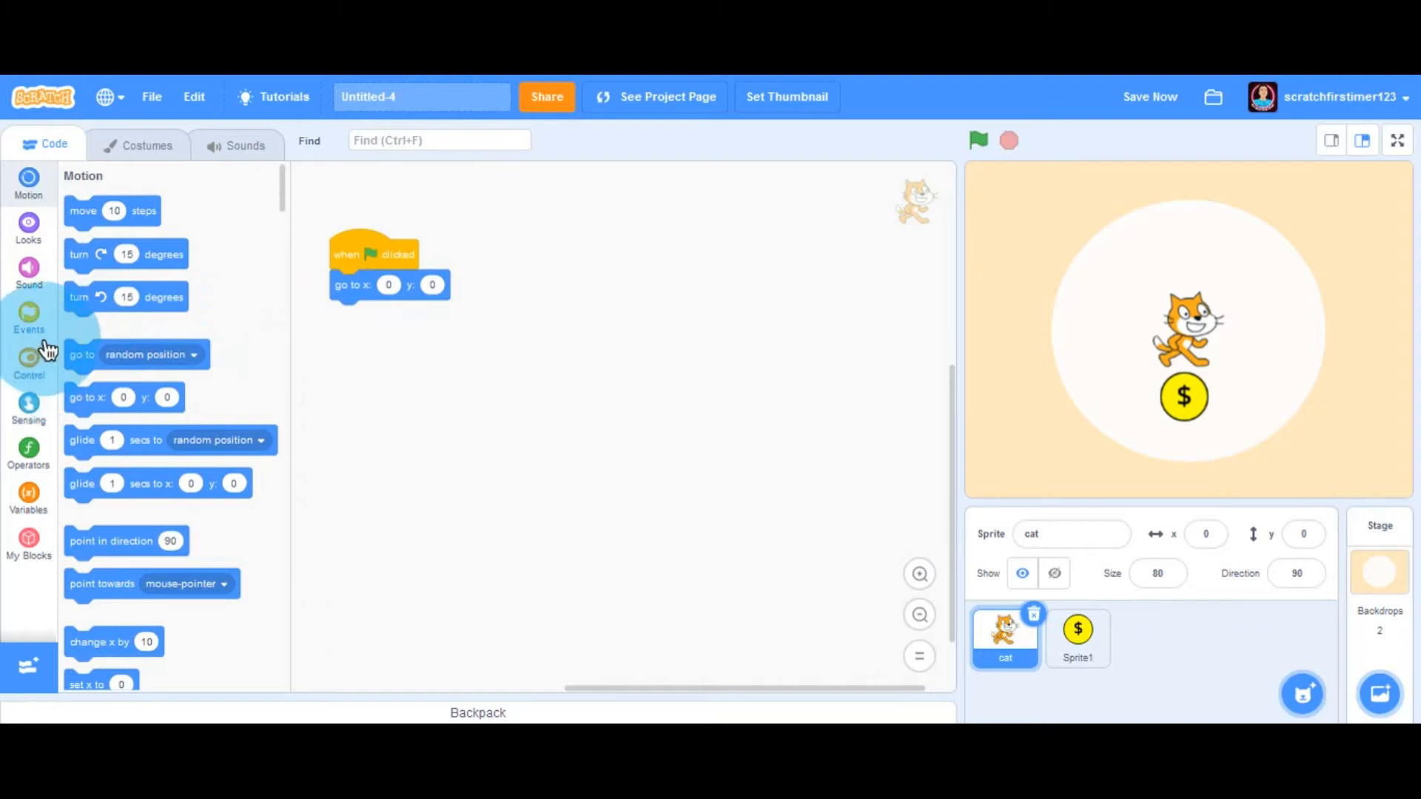
- Fill the cat's forever loop with four 'if key pressed' checks, duplicating the first
left_click(28, 361)
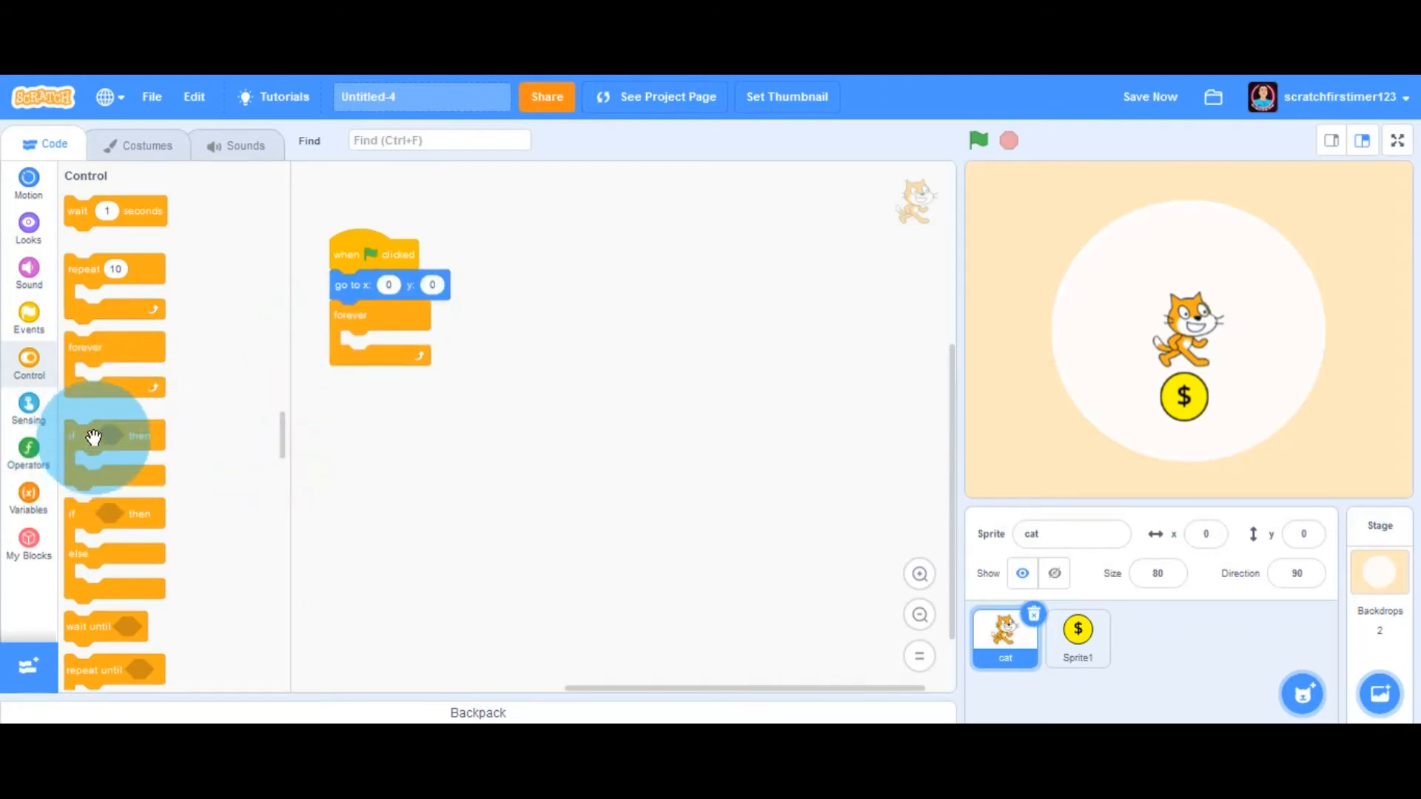
left_click_drag(95, 438, 385, 345)
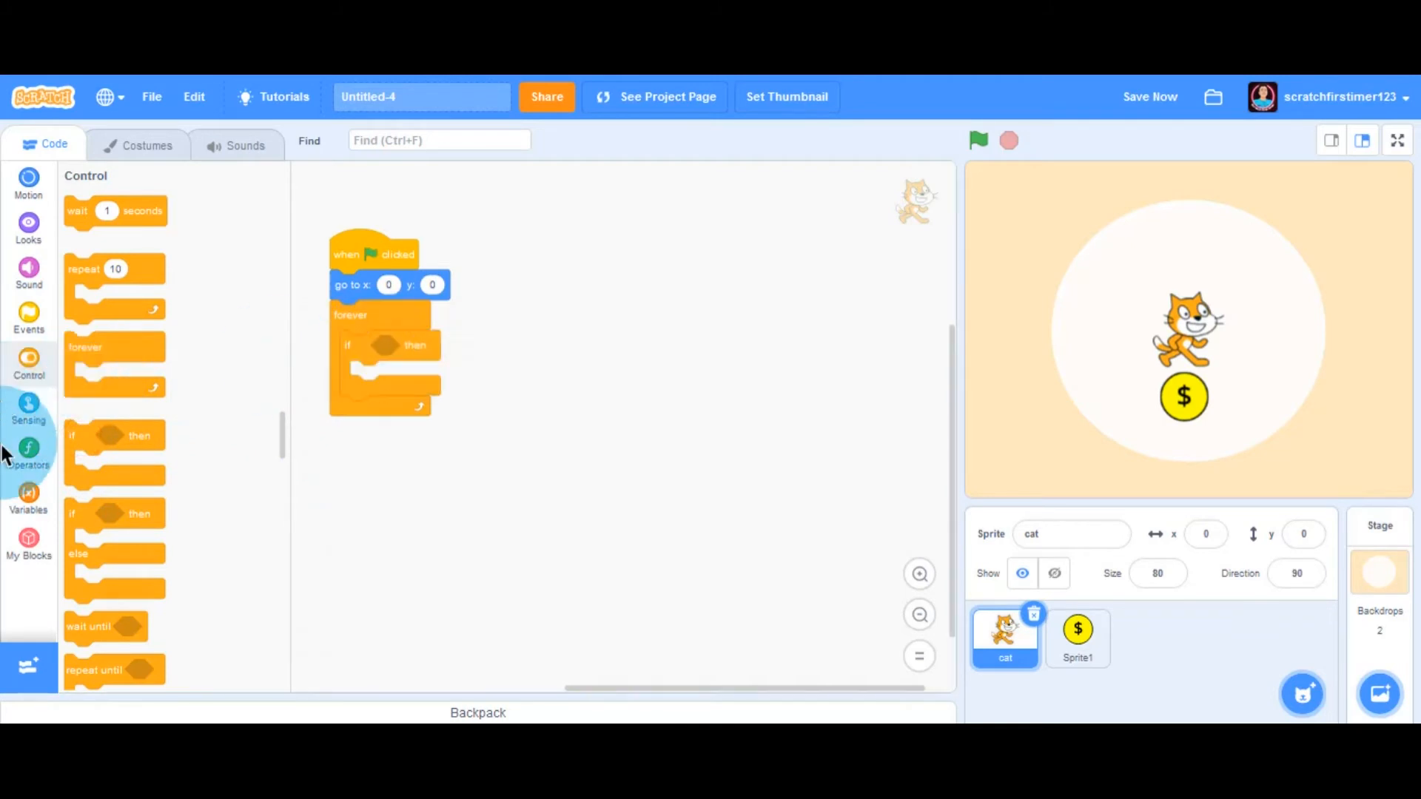
left_click(28, 414)
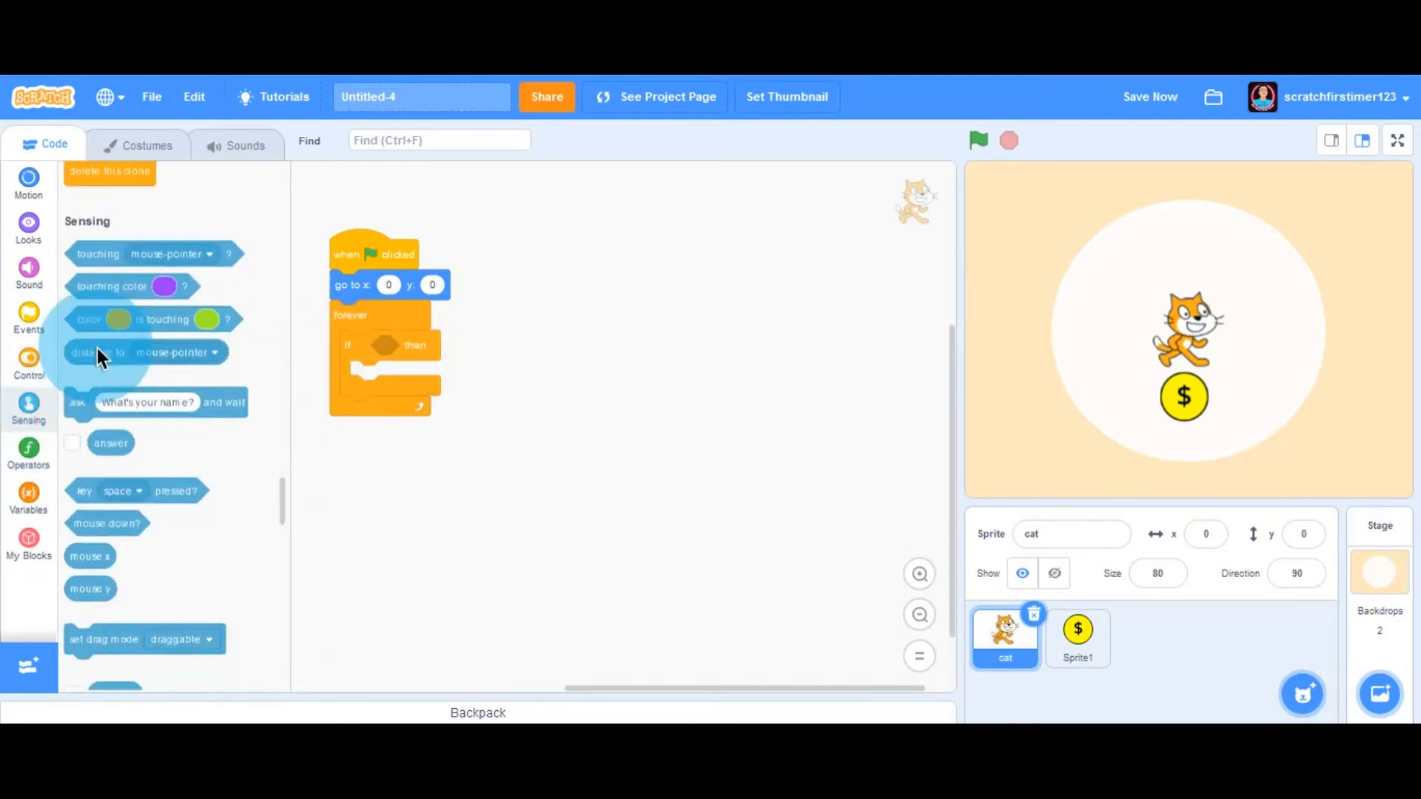
scroll("down", 3)
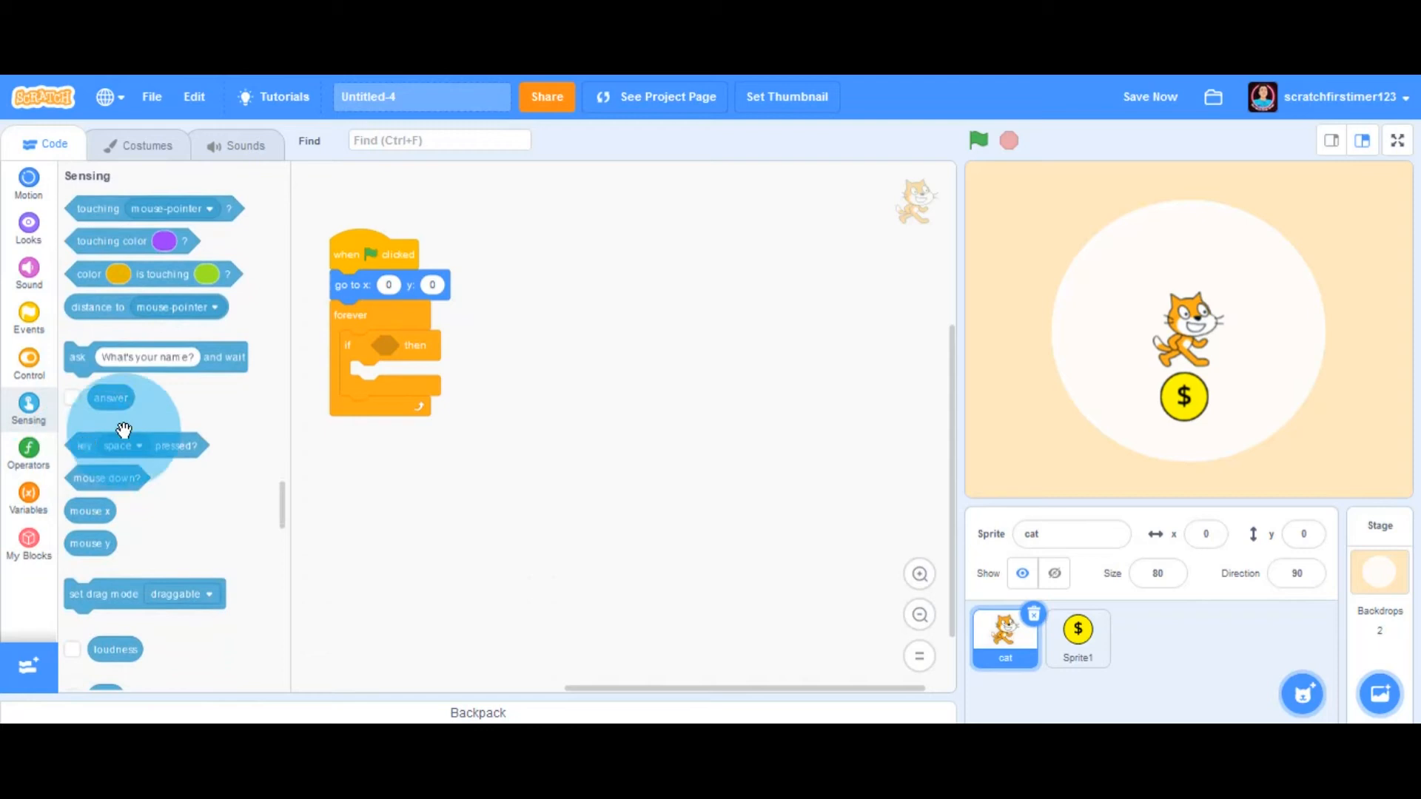
left_click_drag(137, 446, 426, 345)
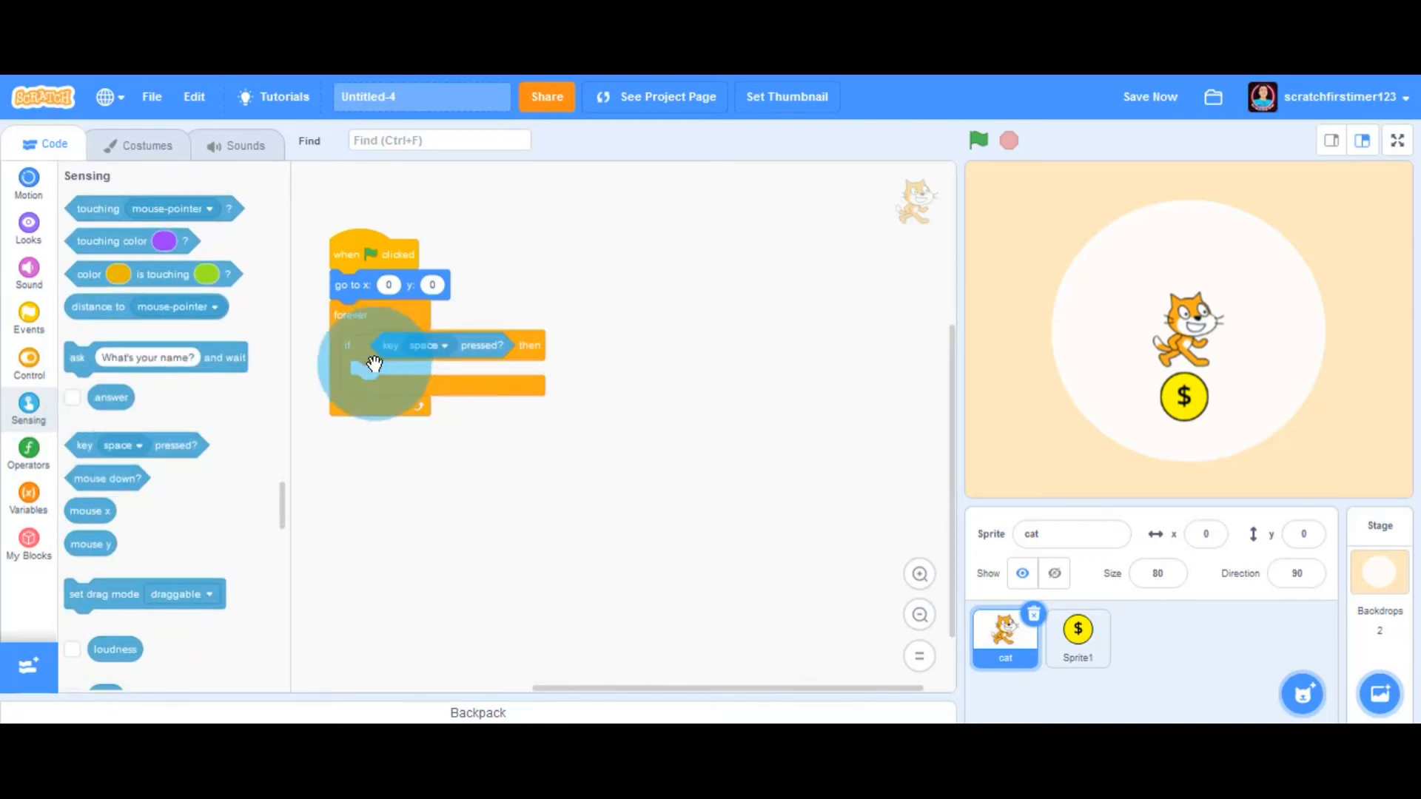
left_click_drag(376, 362, 380, 461)
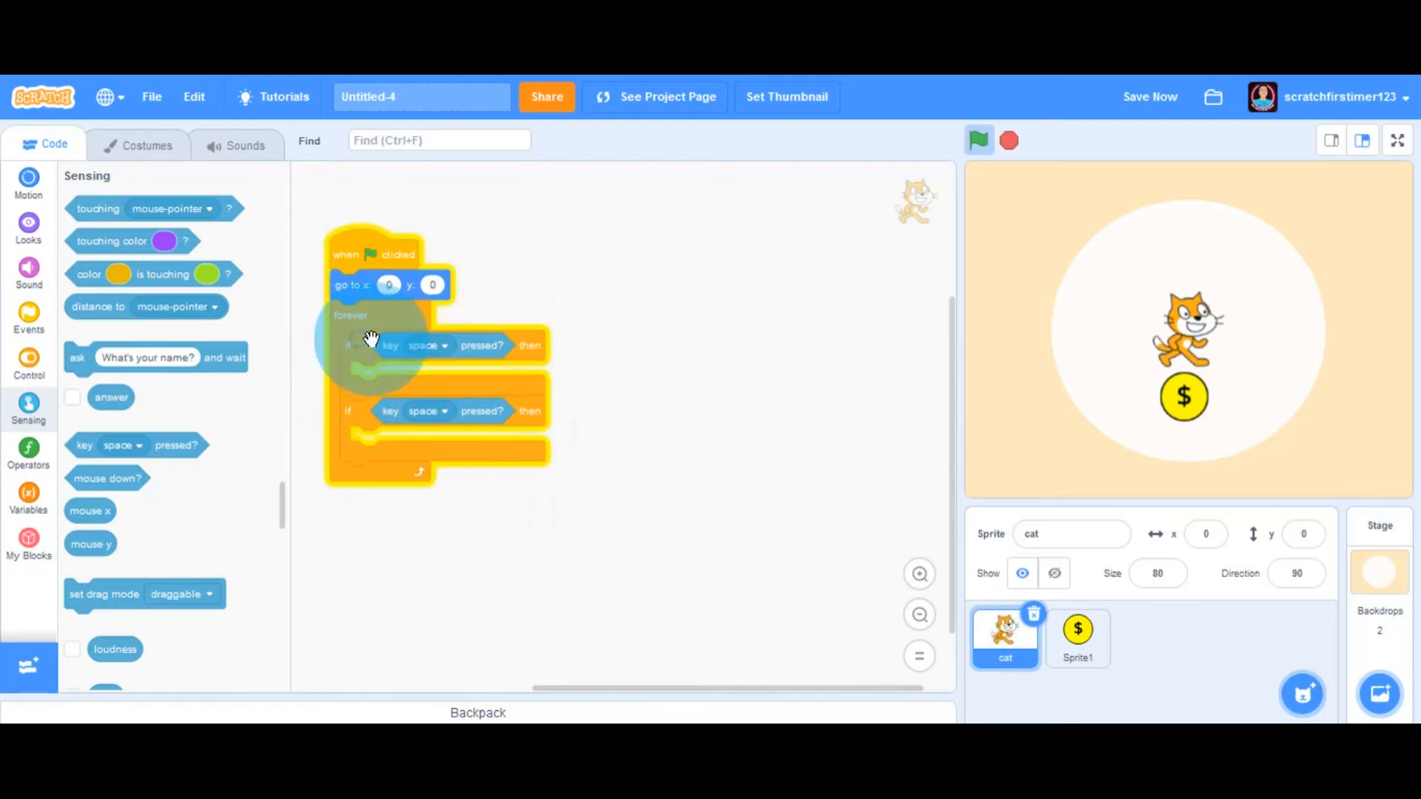
right_click(367, 344)
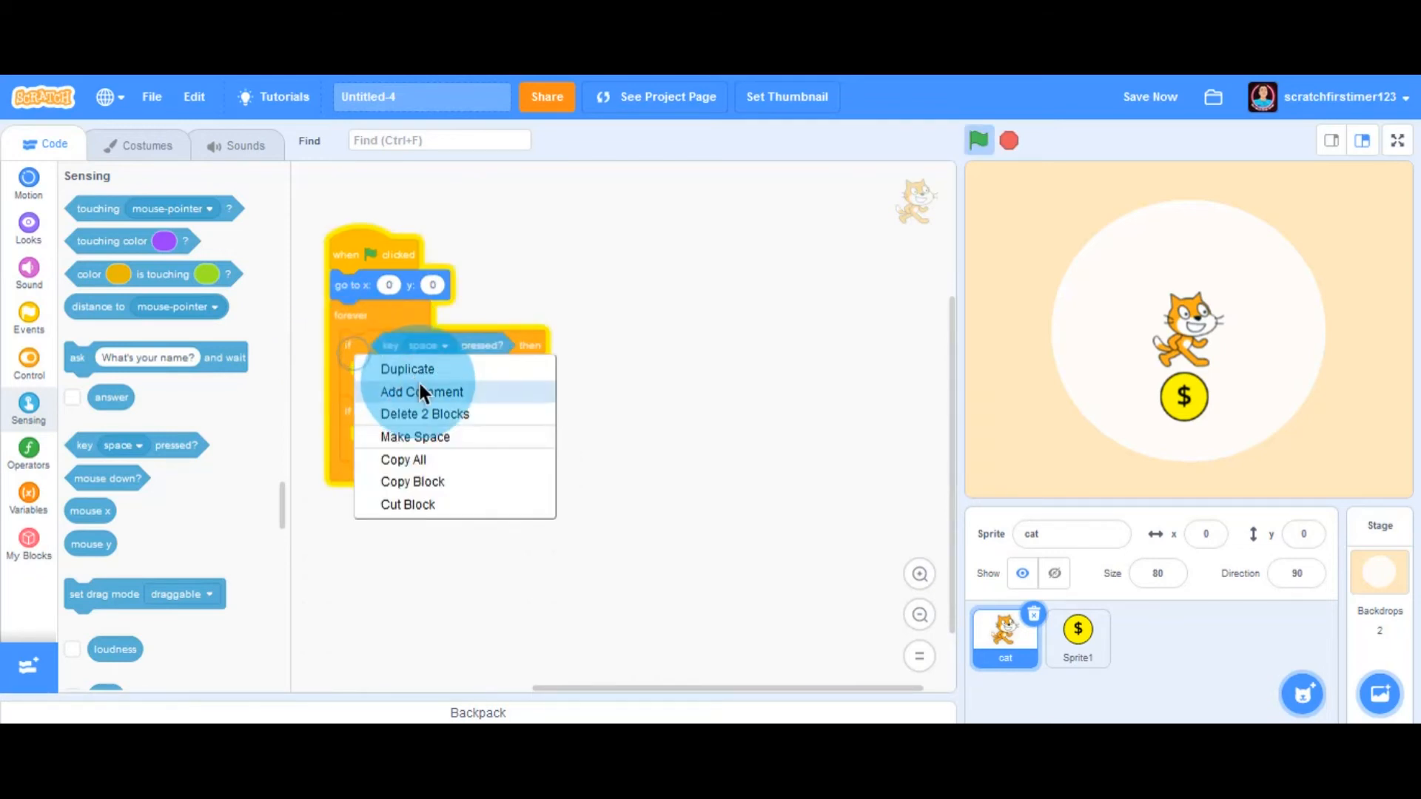
left_click(407, 370)
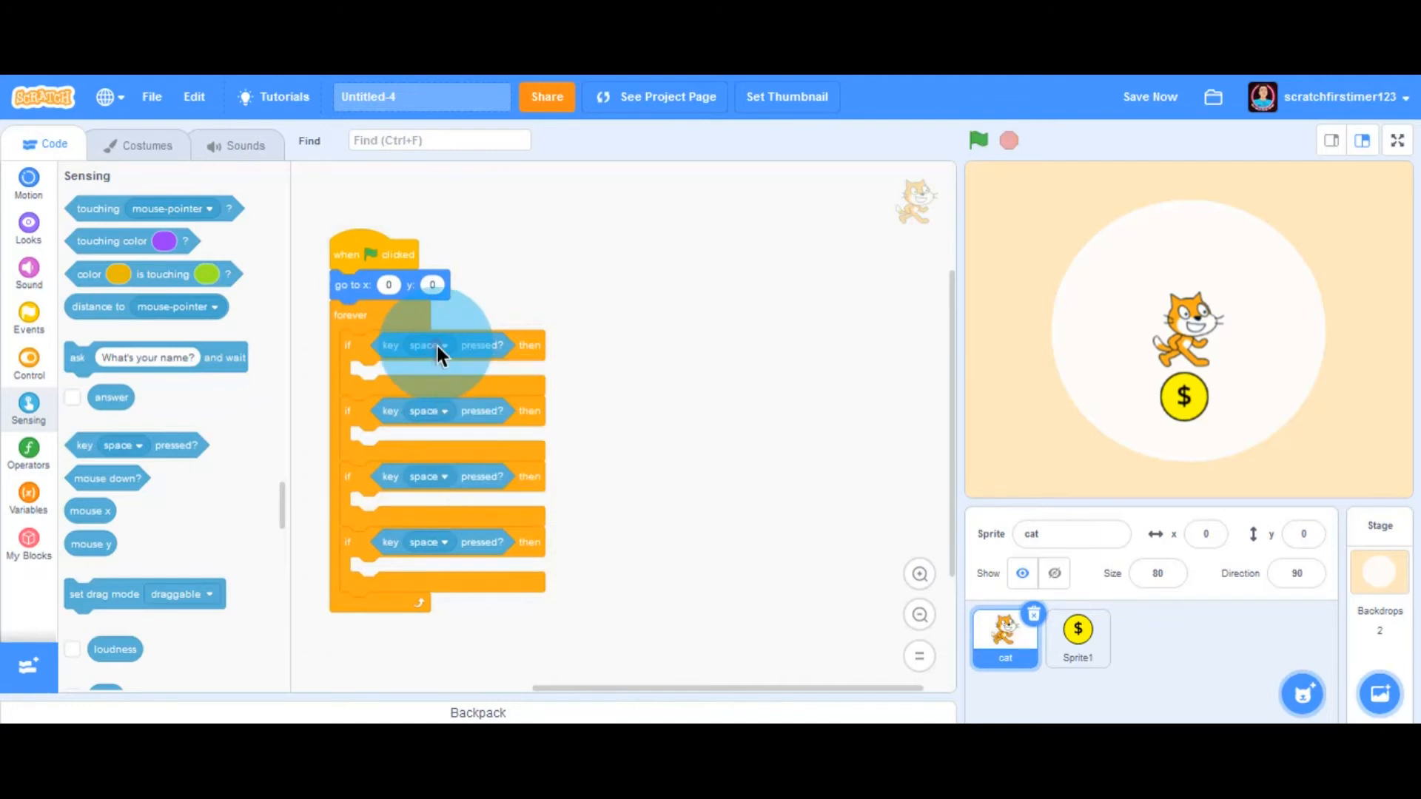
- Set the key-press checks to the up, down, right and left arrow keys
left_click(428, 346)
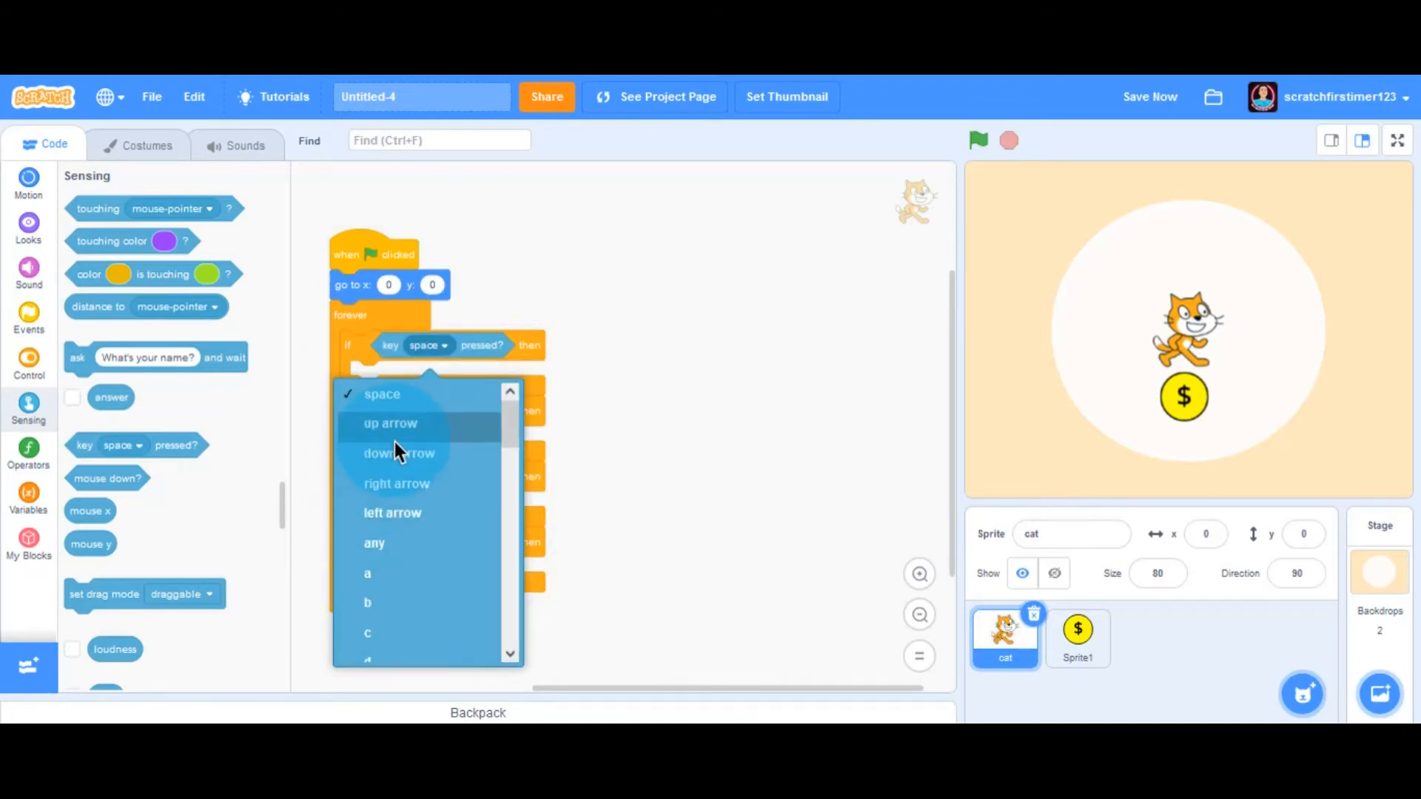
left_click(387, 423)
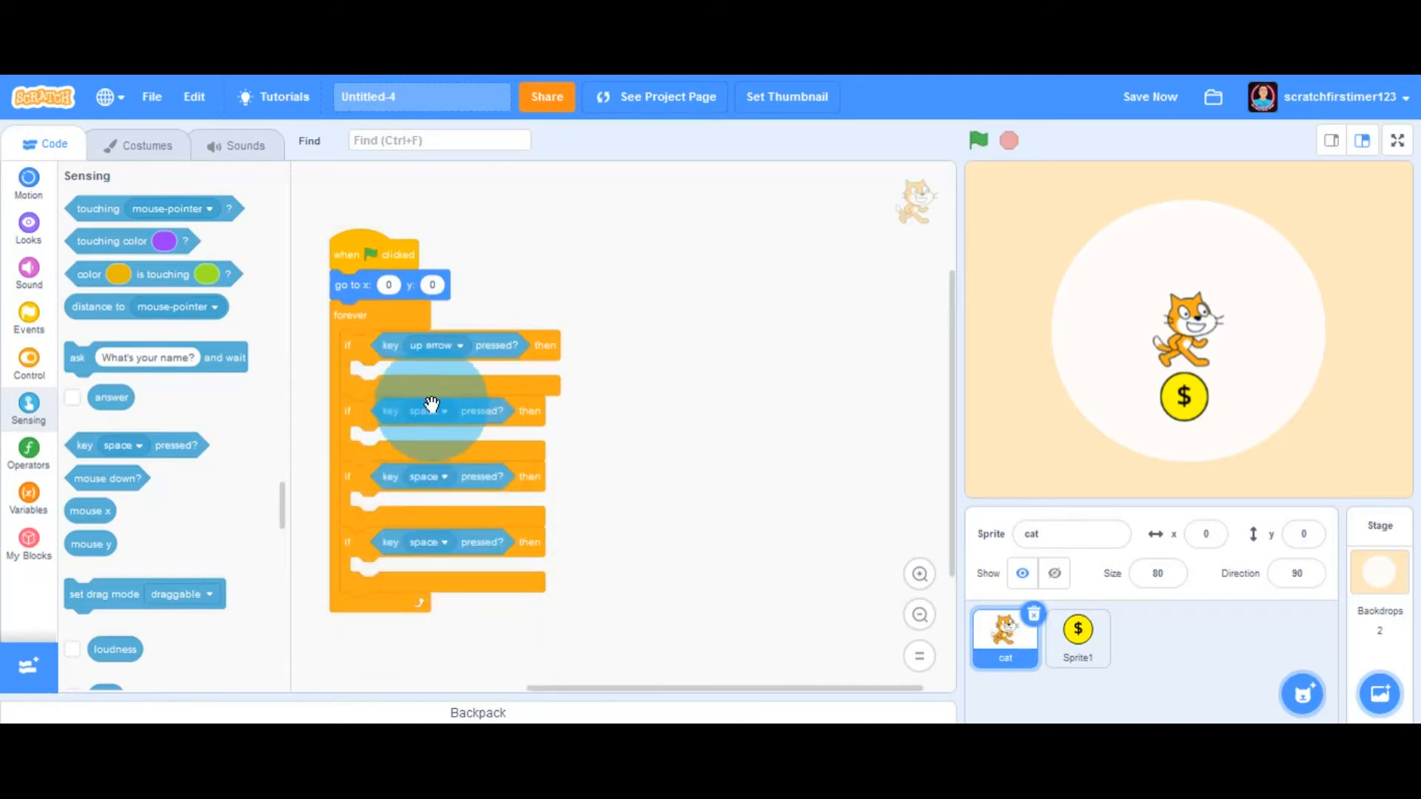
left_click(444, 411)
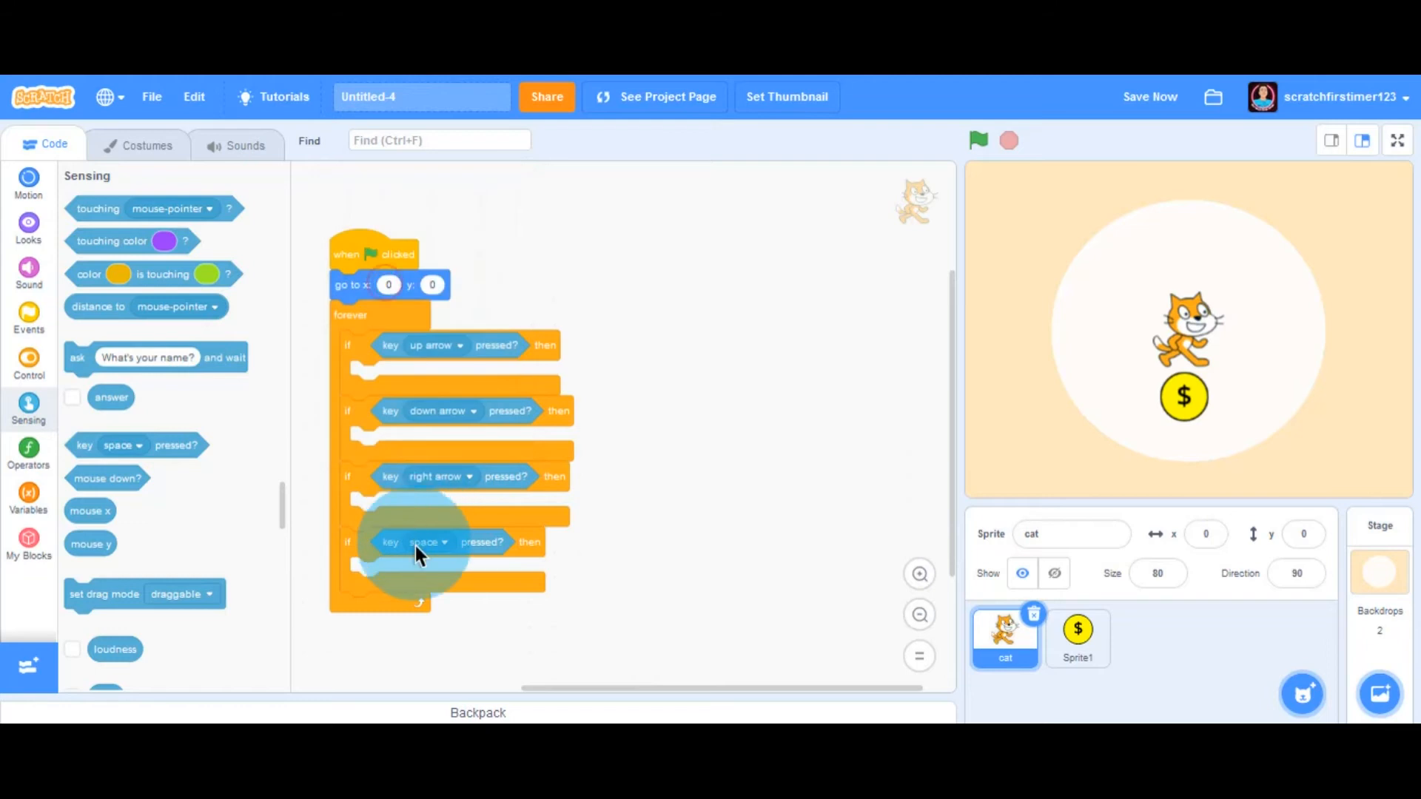
left_click(422, 542)
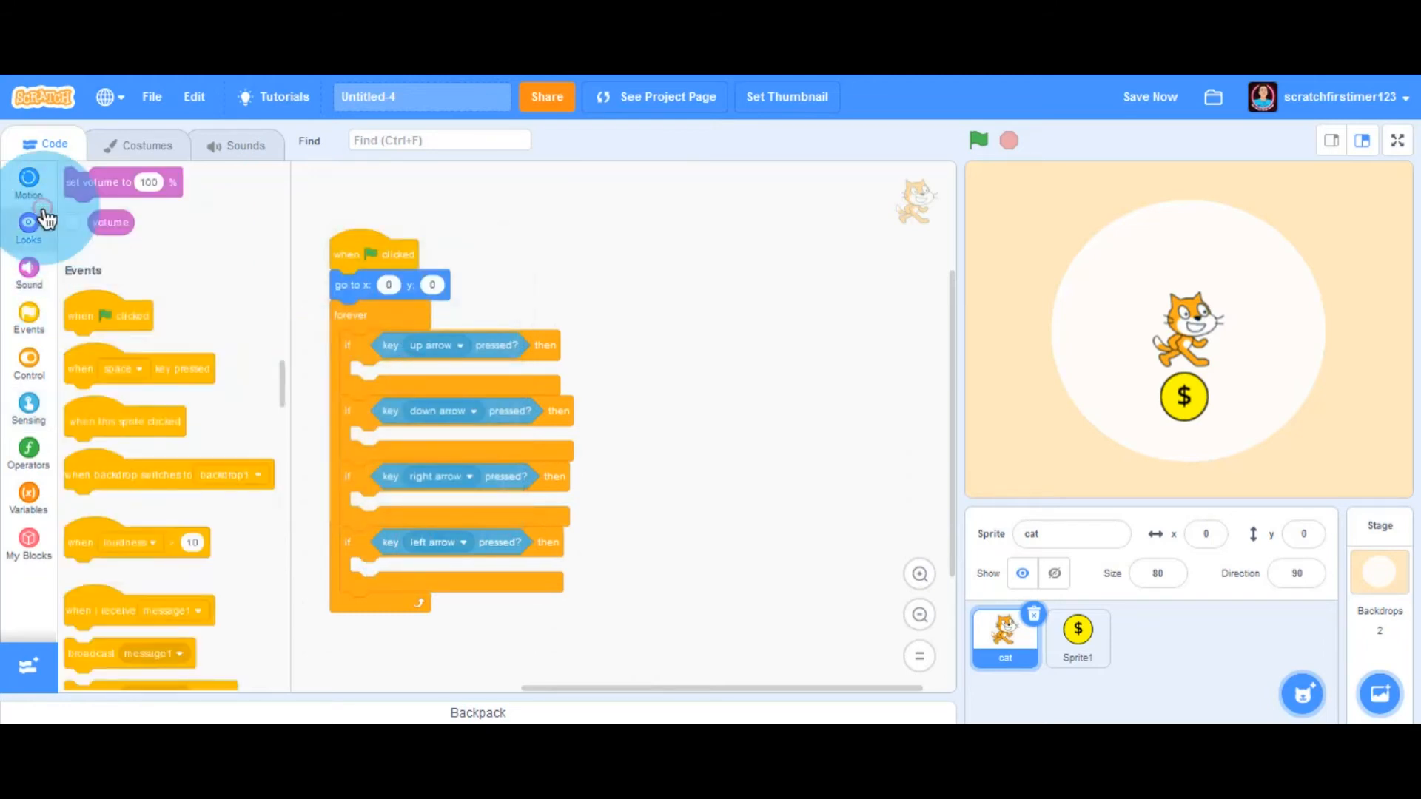
- Add change y by 10/-10 and change x by 10/-10 blocks inside the matching arrow checks
left_click(28, 185)
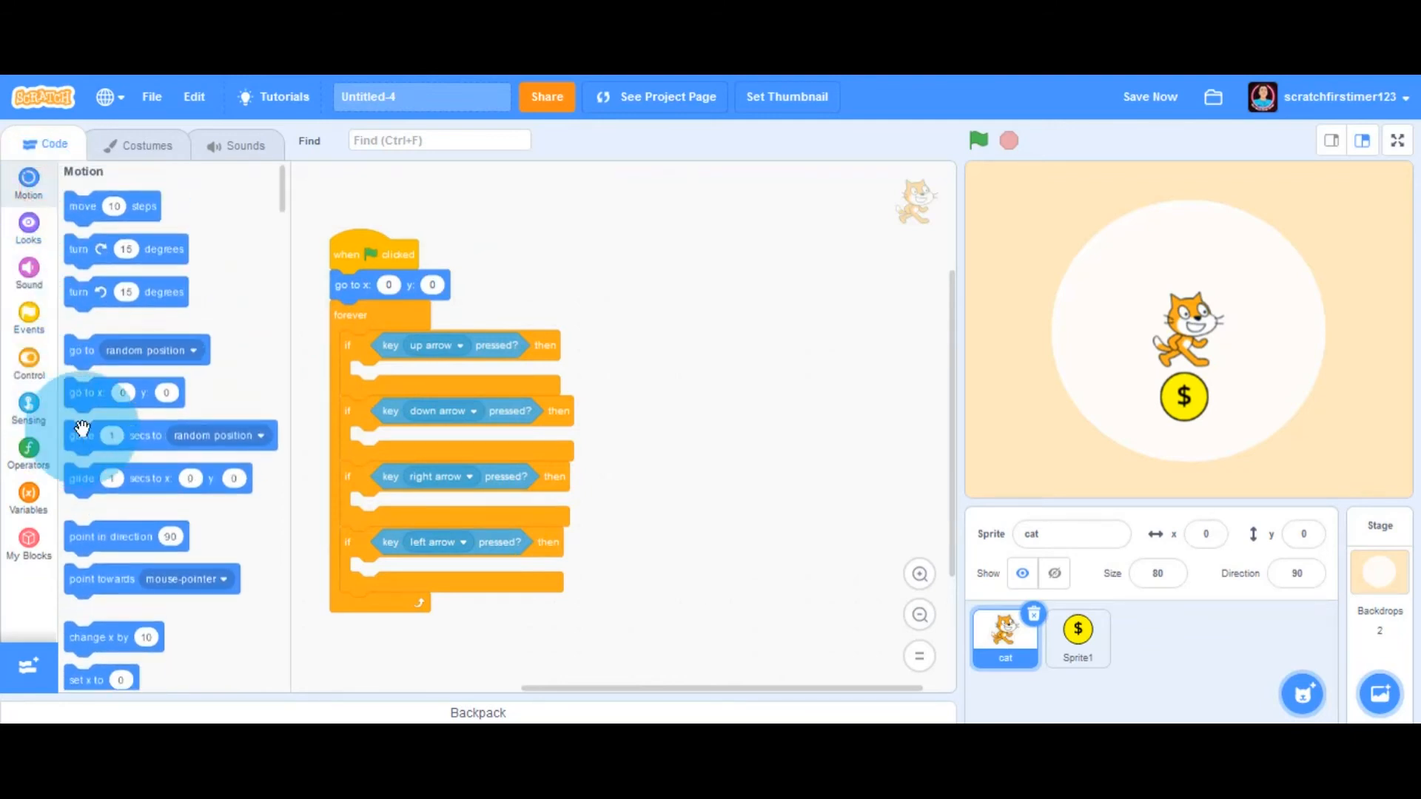
scroll("down", 3)
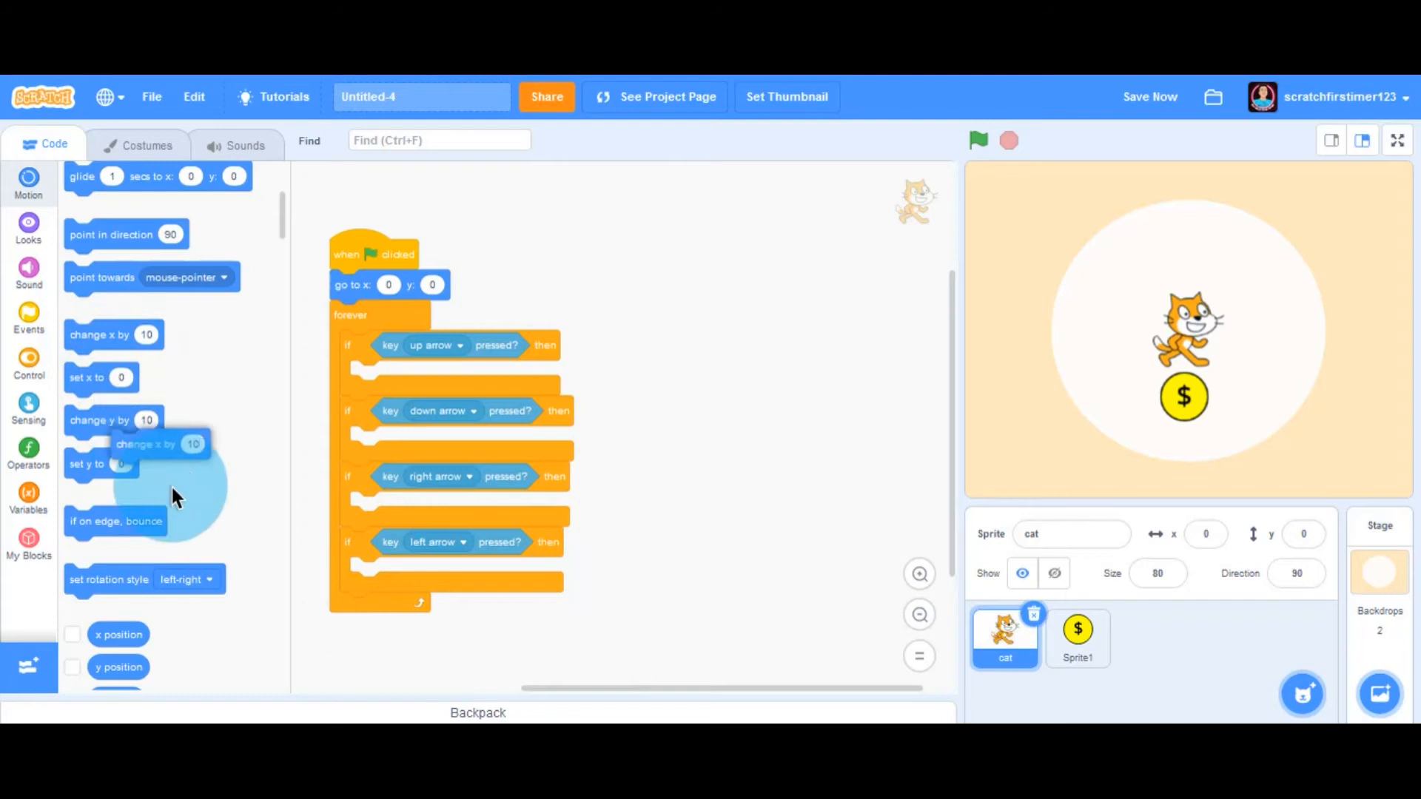
left_click_drag(172, 444, 380, 390)
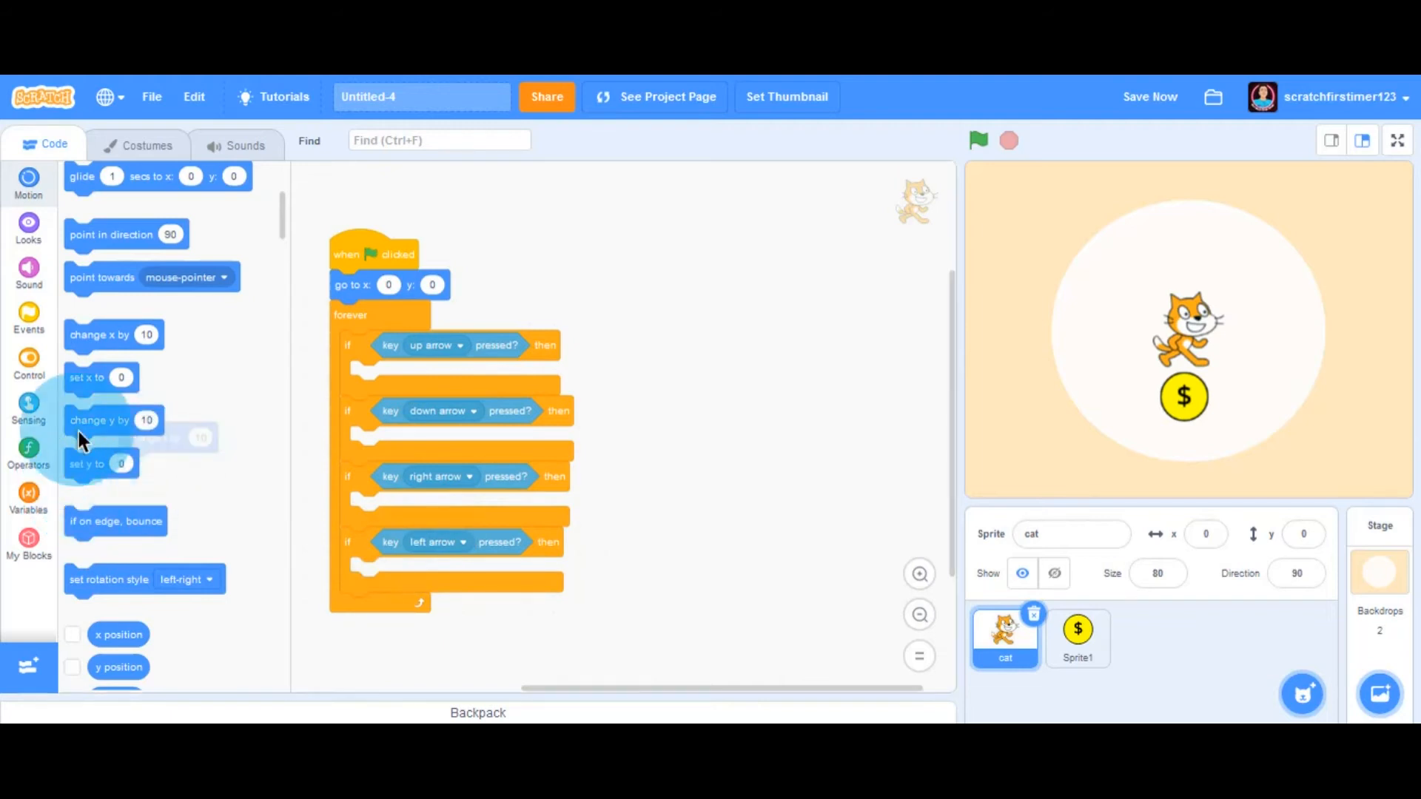
left_click_drag(99, 418, 413, 388)
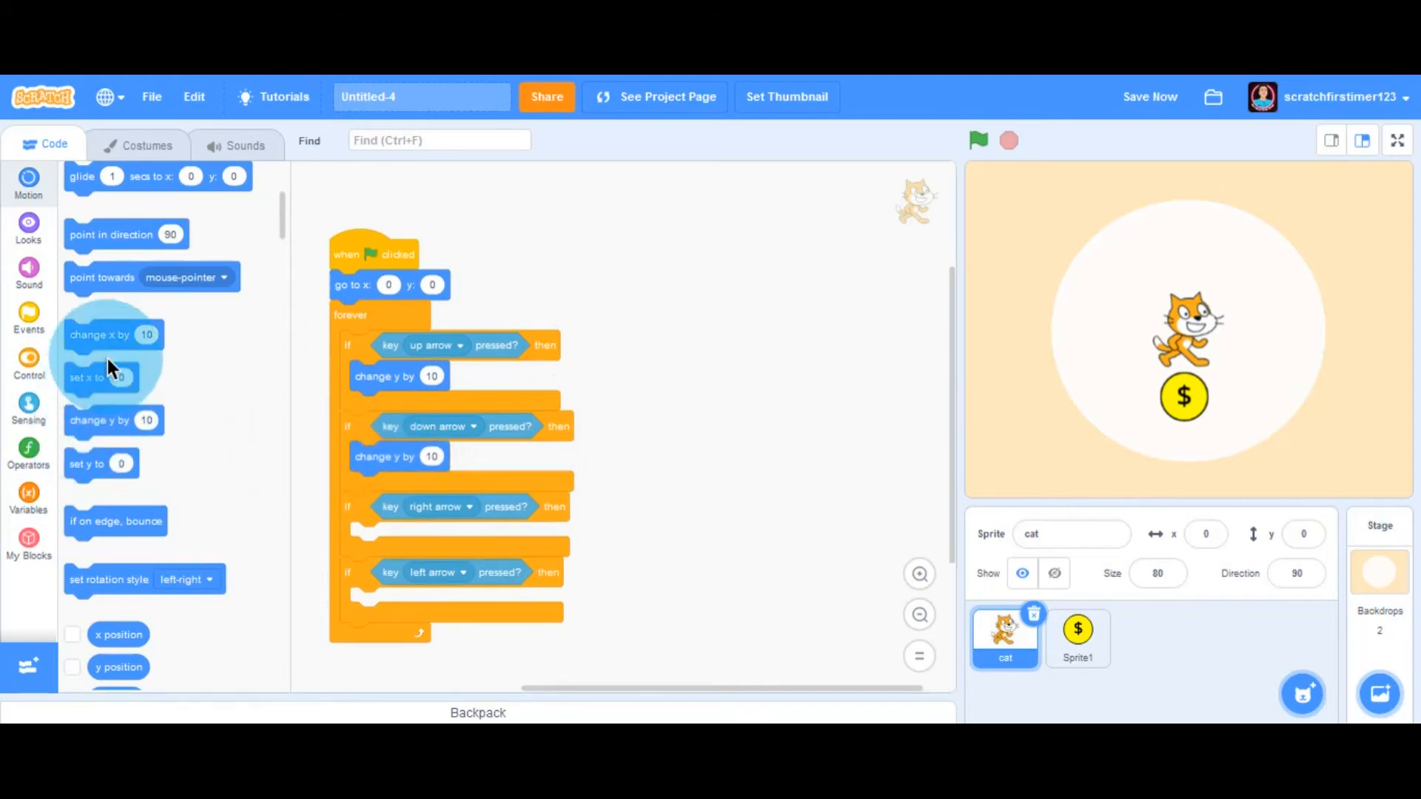
left_click_drag(99, 335, 363, 539)
type("-10")
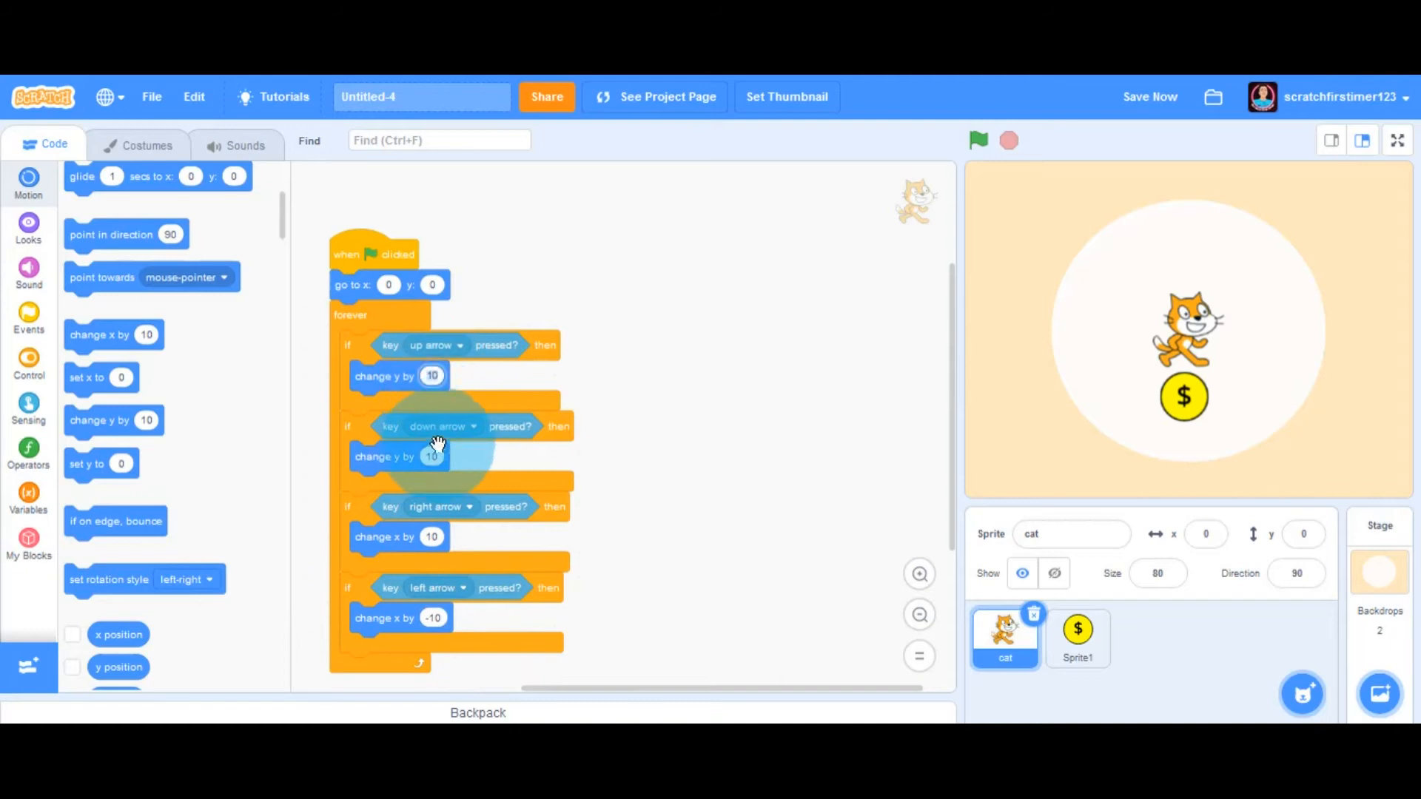
mouse_move(1246, 394)
type("-10")
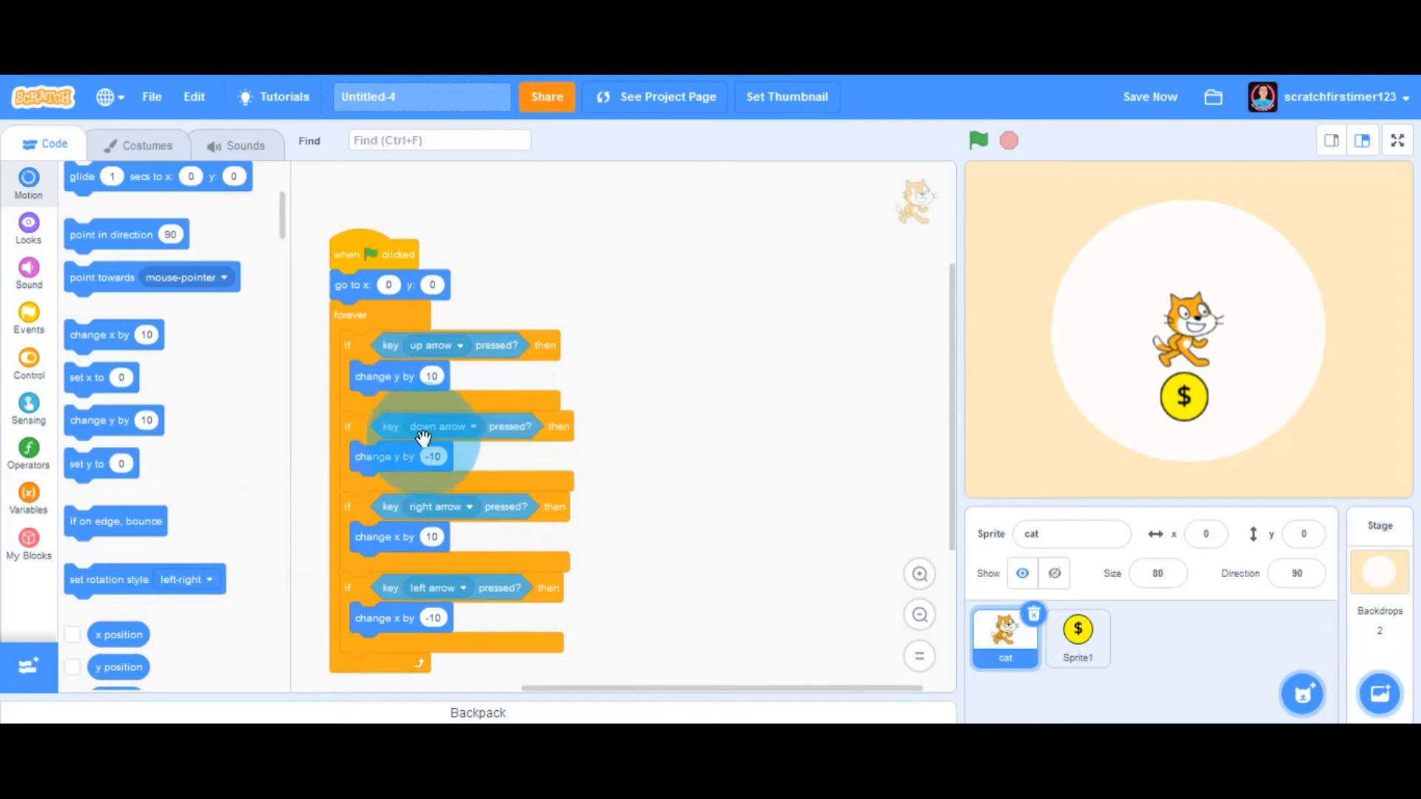
mouse_move(448, 610)
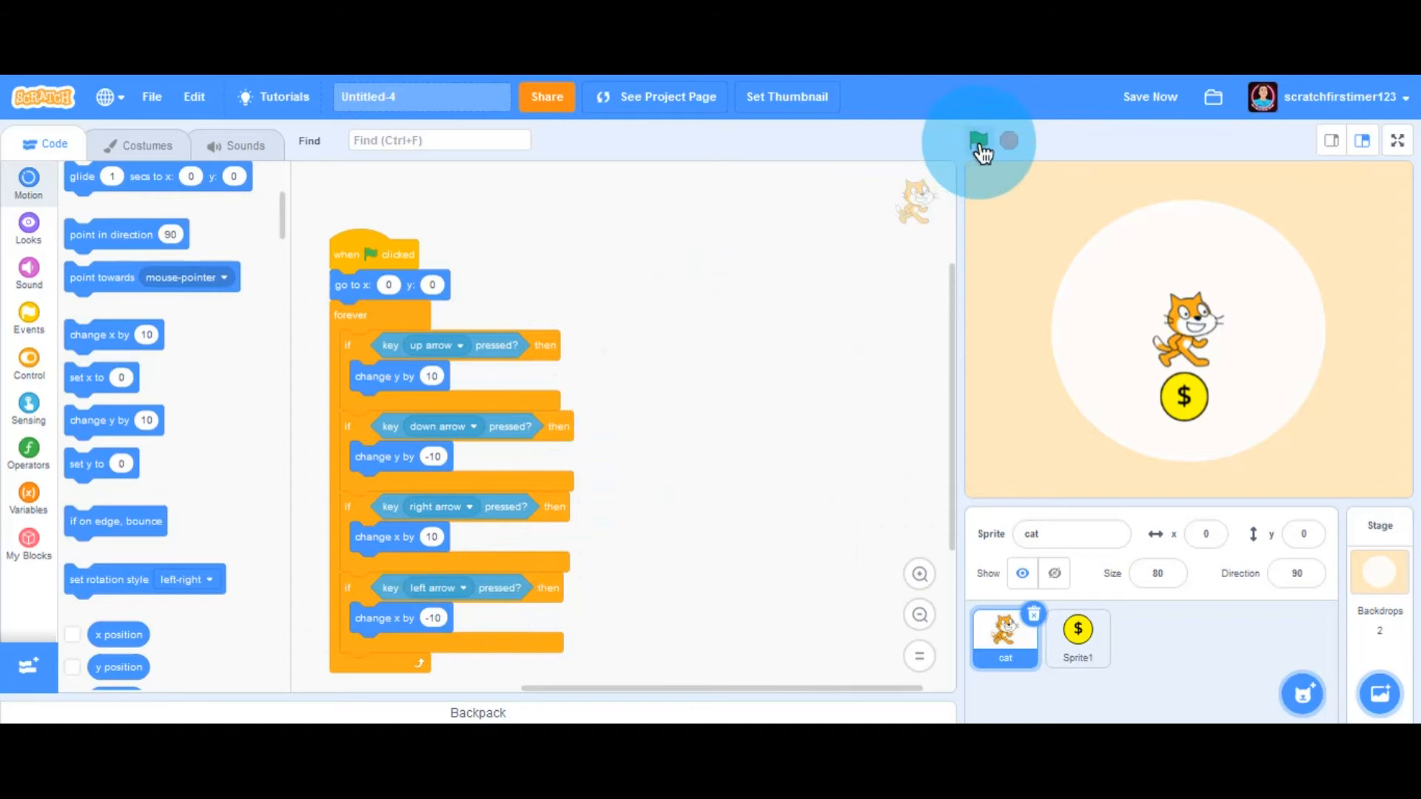
- Run the game and move the cat over the coin with the arrow keys
left_click(978, 140)
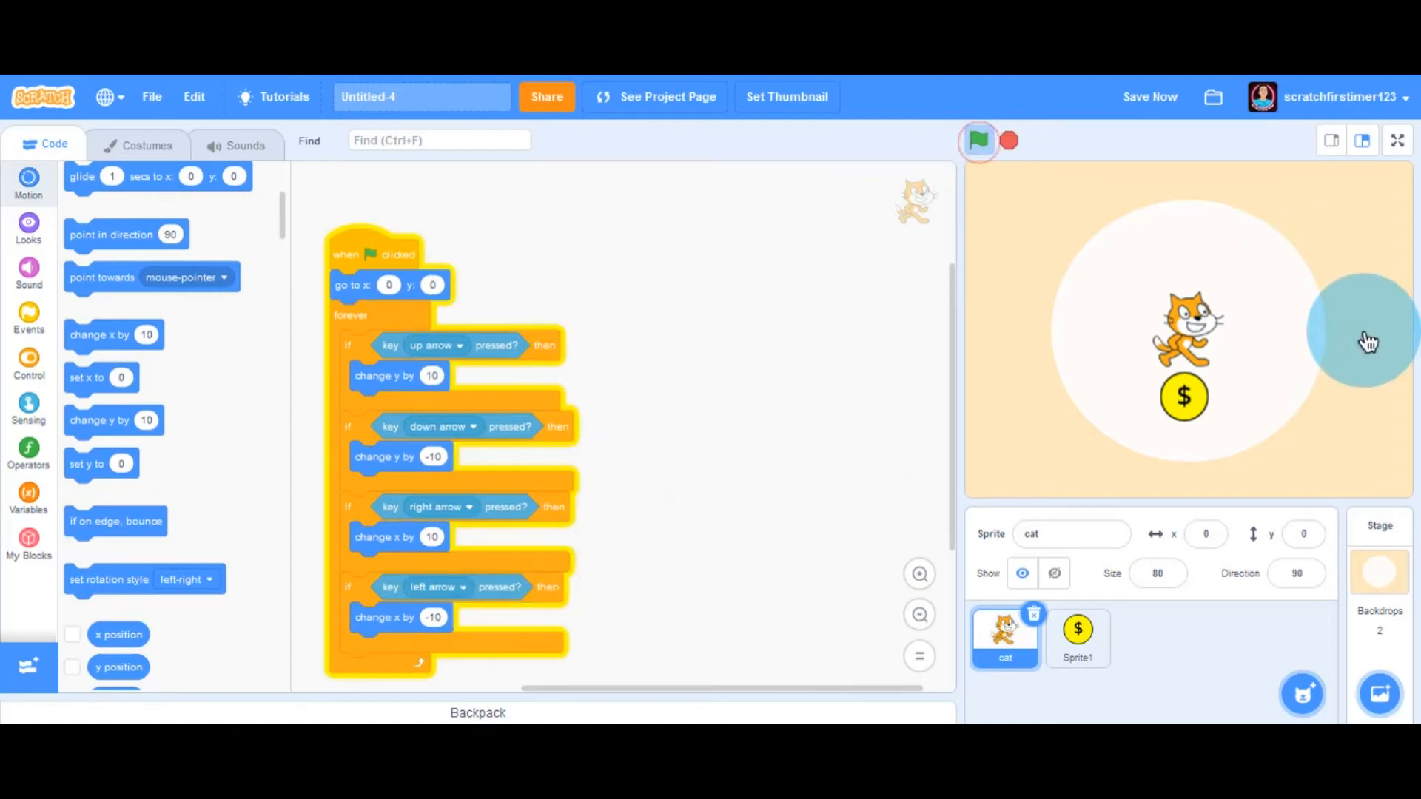
left_click(980, 139)
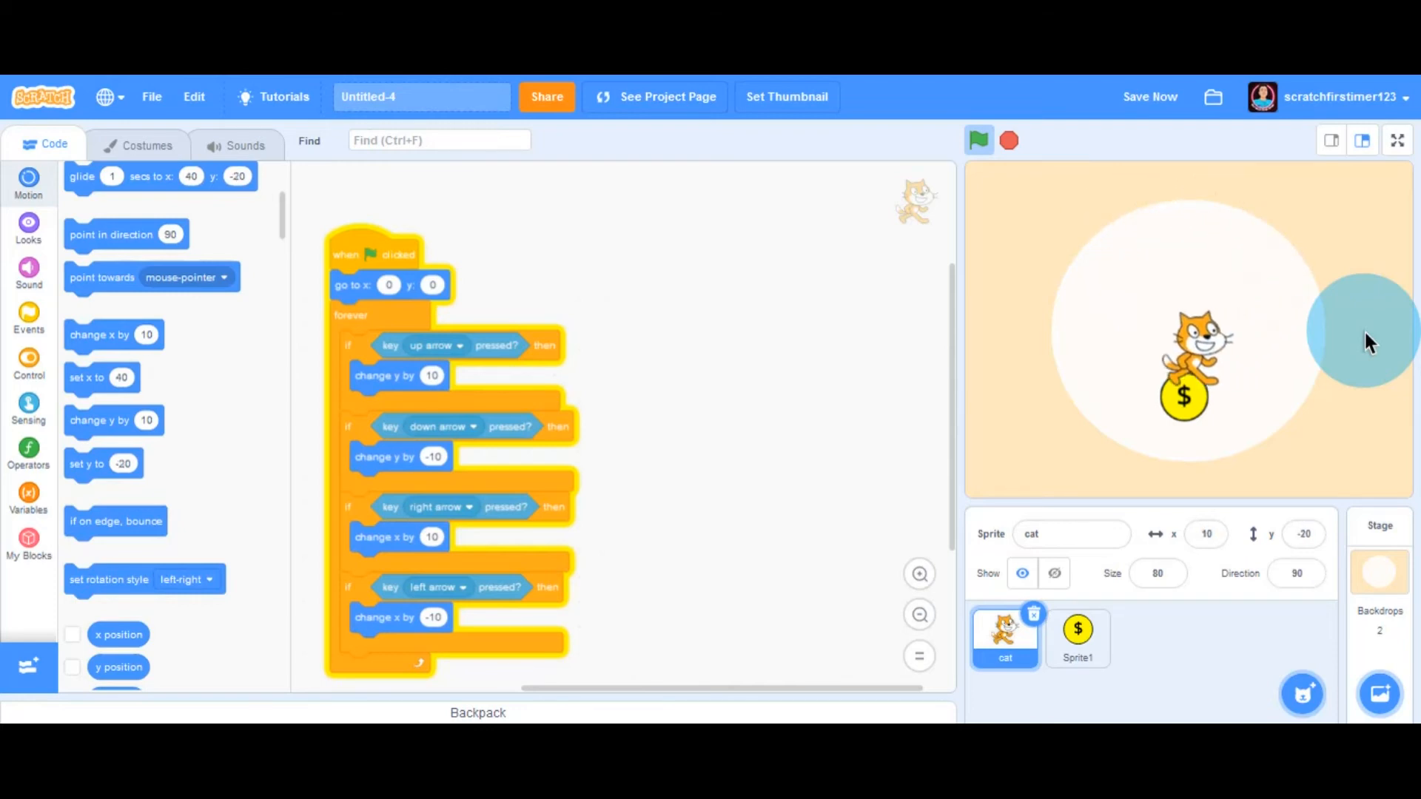
left_click(979, 139)
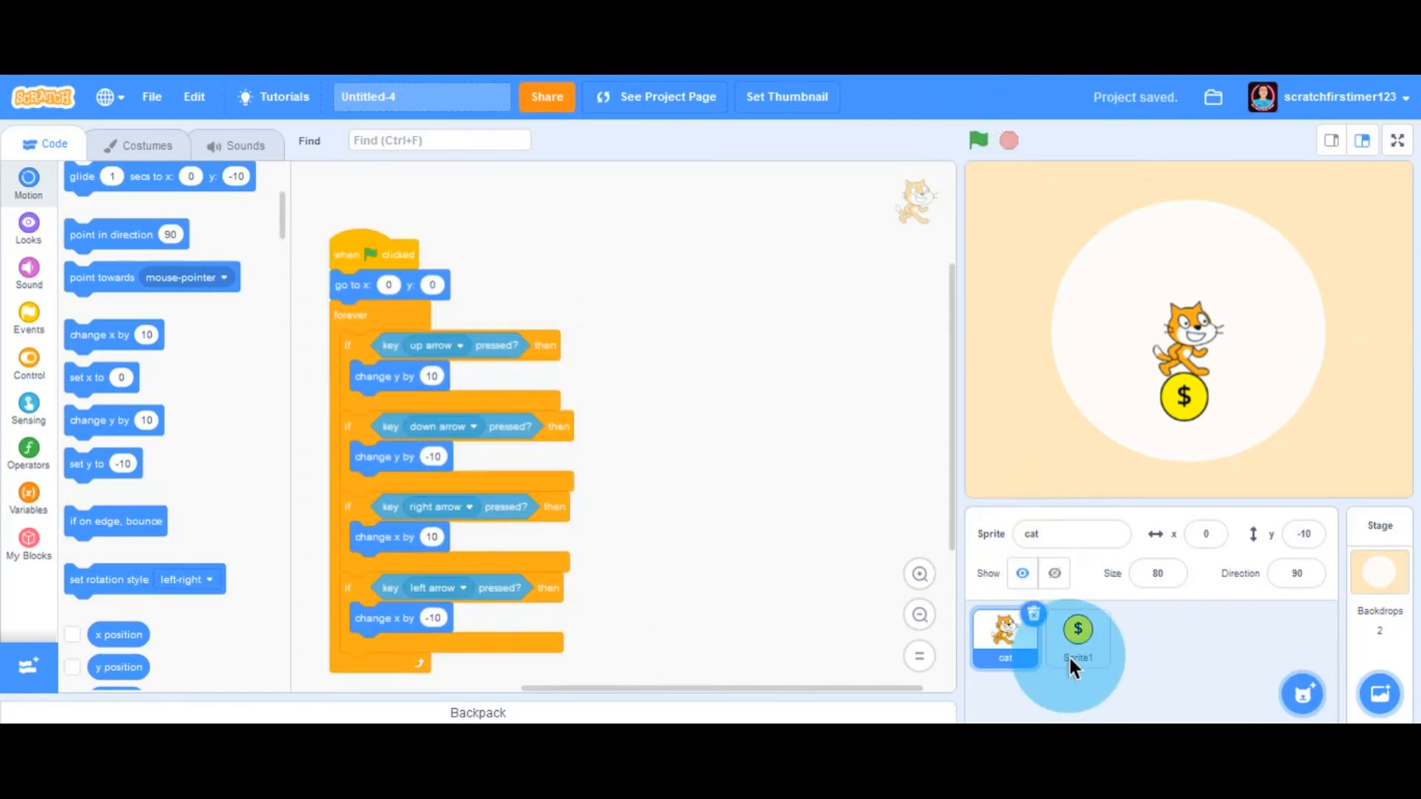
- Start the coin's script with 'when green flag clicked' and a forever loop holding an if block
left_click(1078, 633)
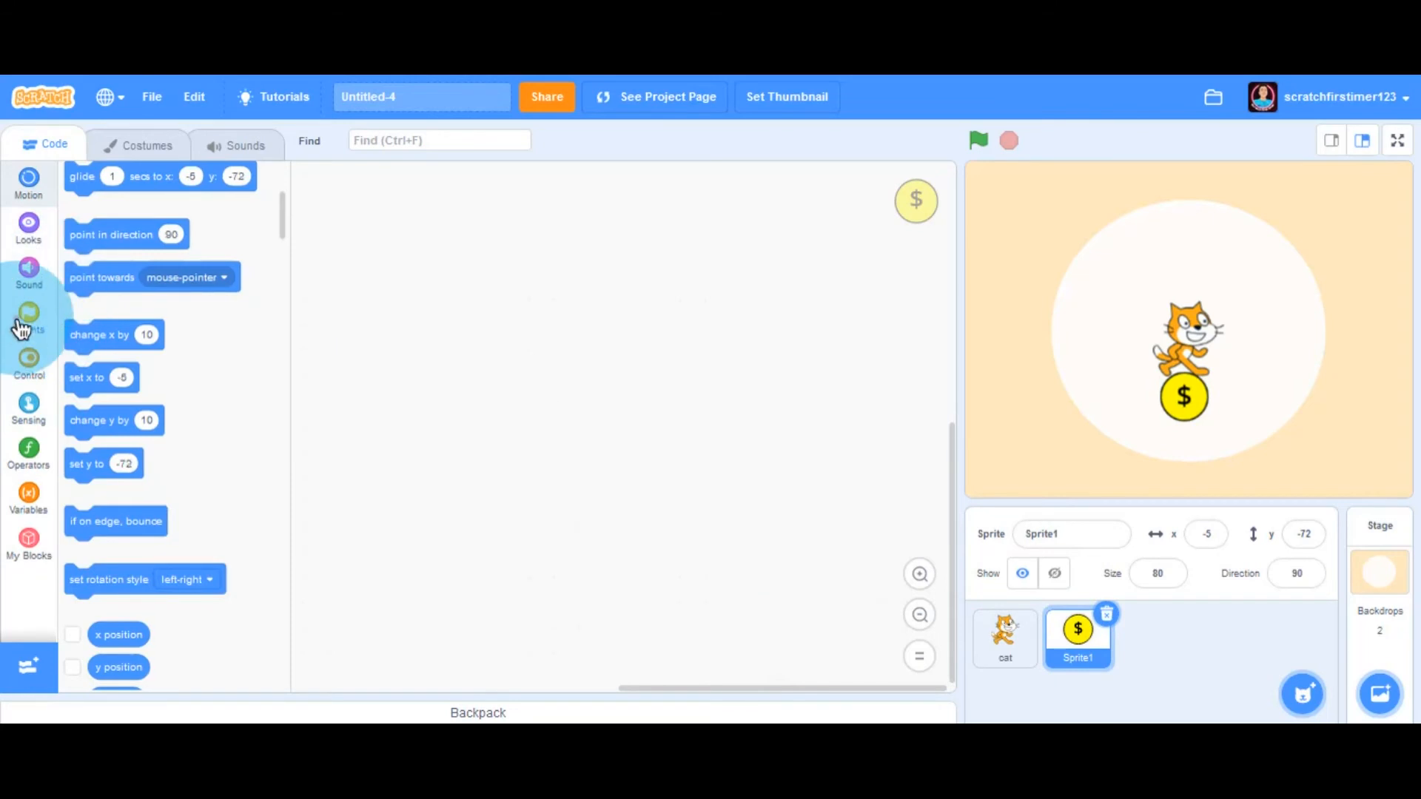
left_click(28, 313)
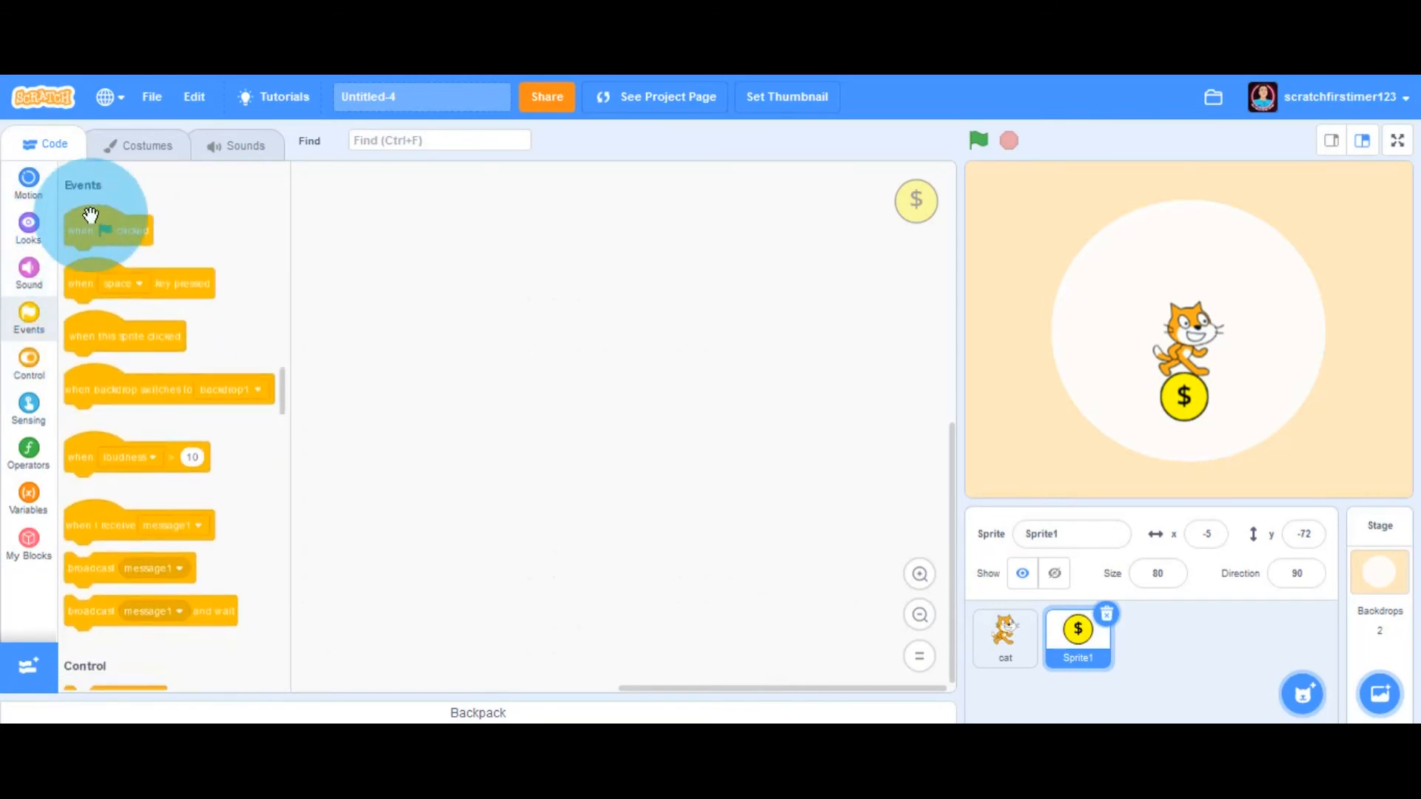
left_click_drag(106, 230, 410, 223)
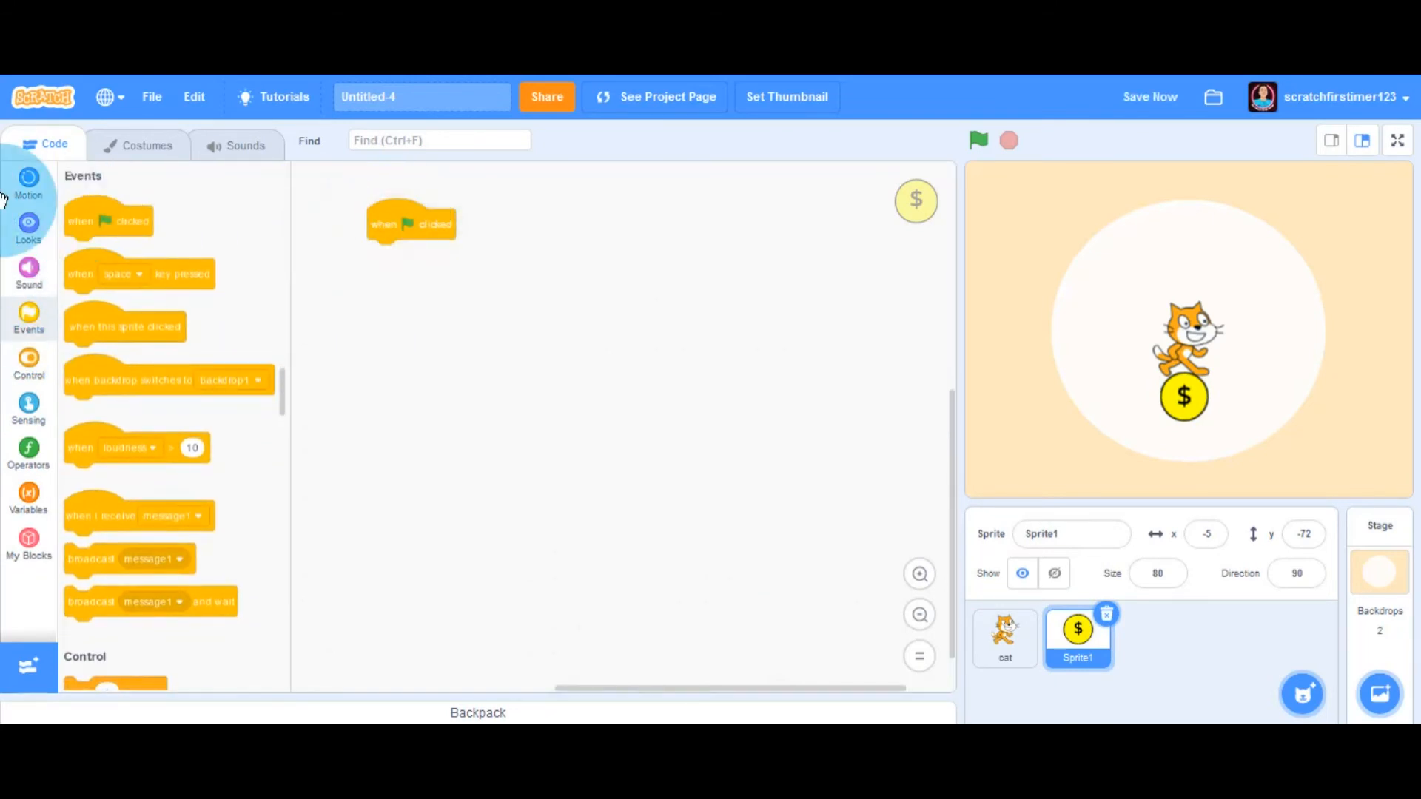
left_click(28, 361)
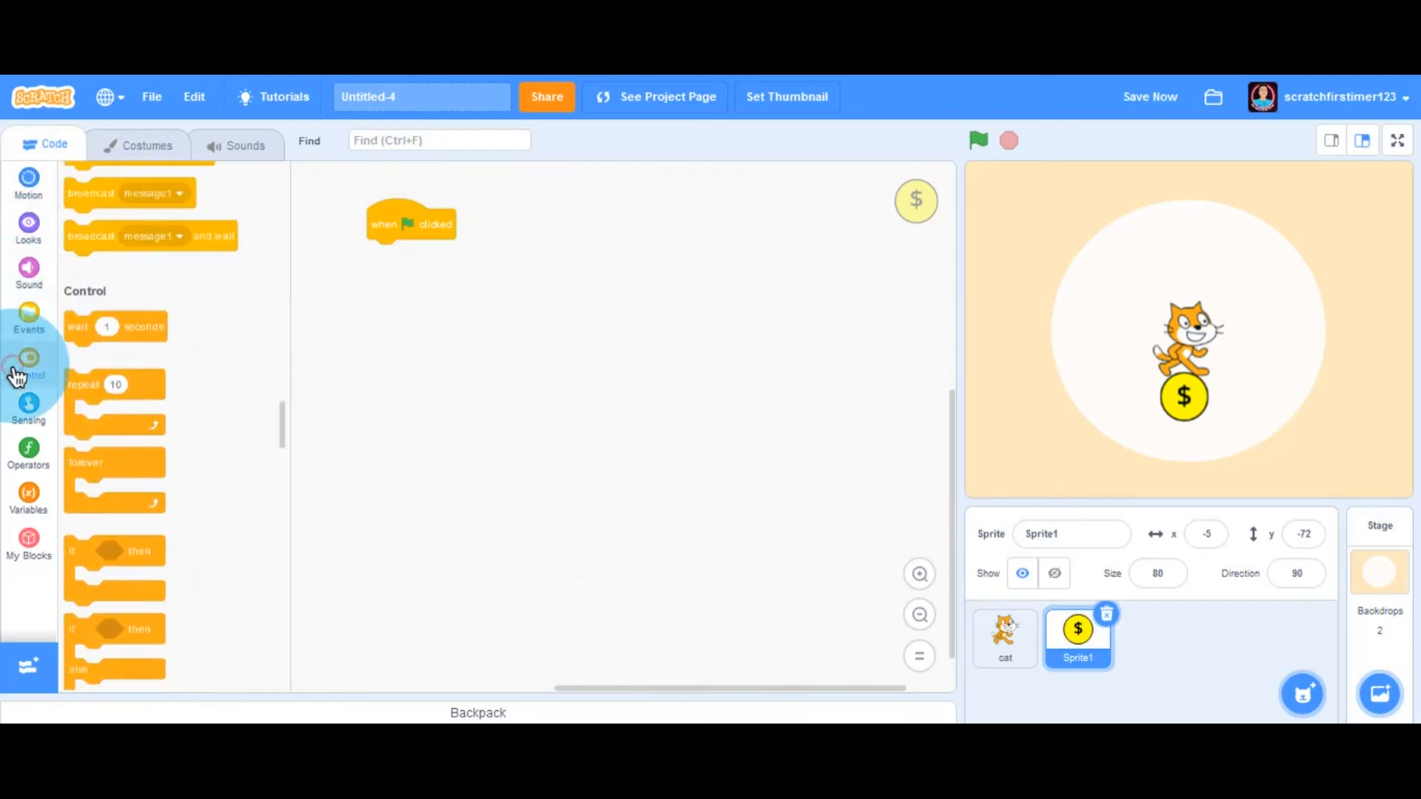
left_click(29, 364)
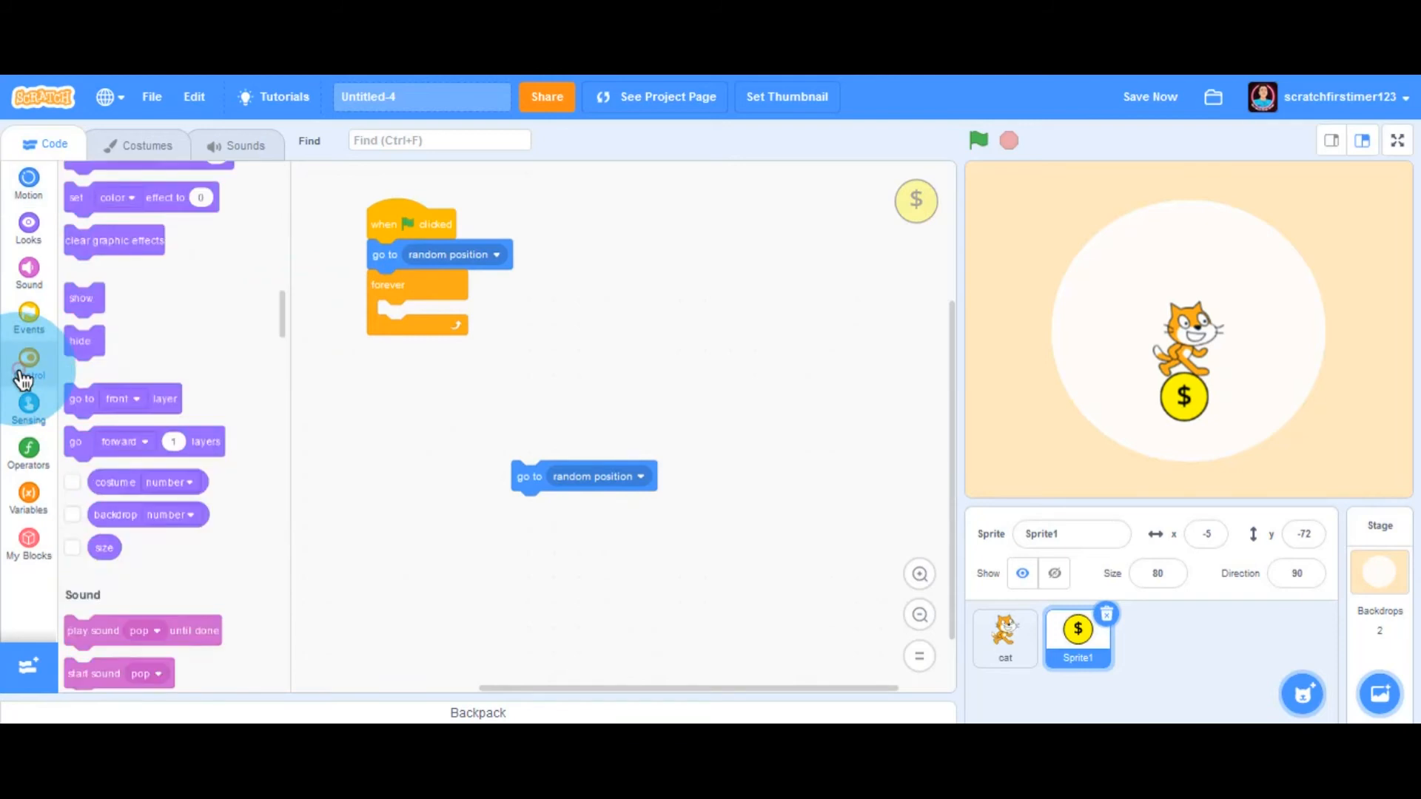
left_click(28, 364)
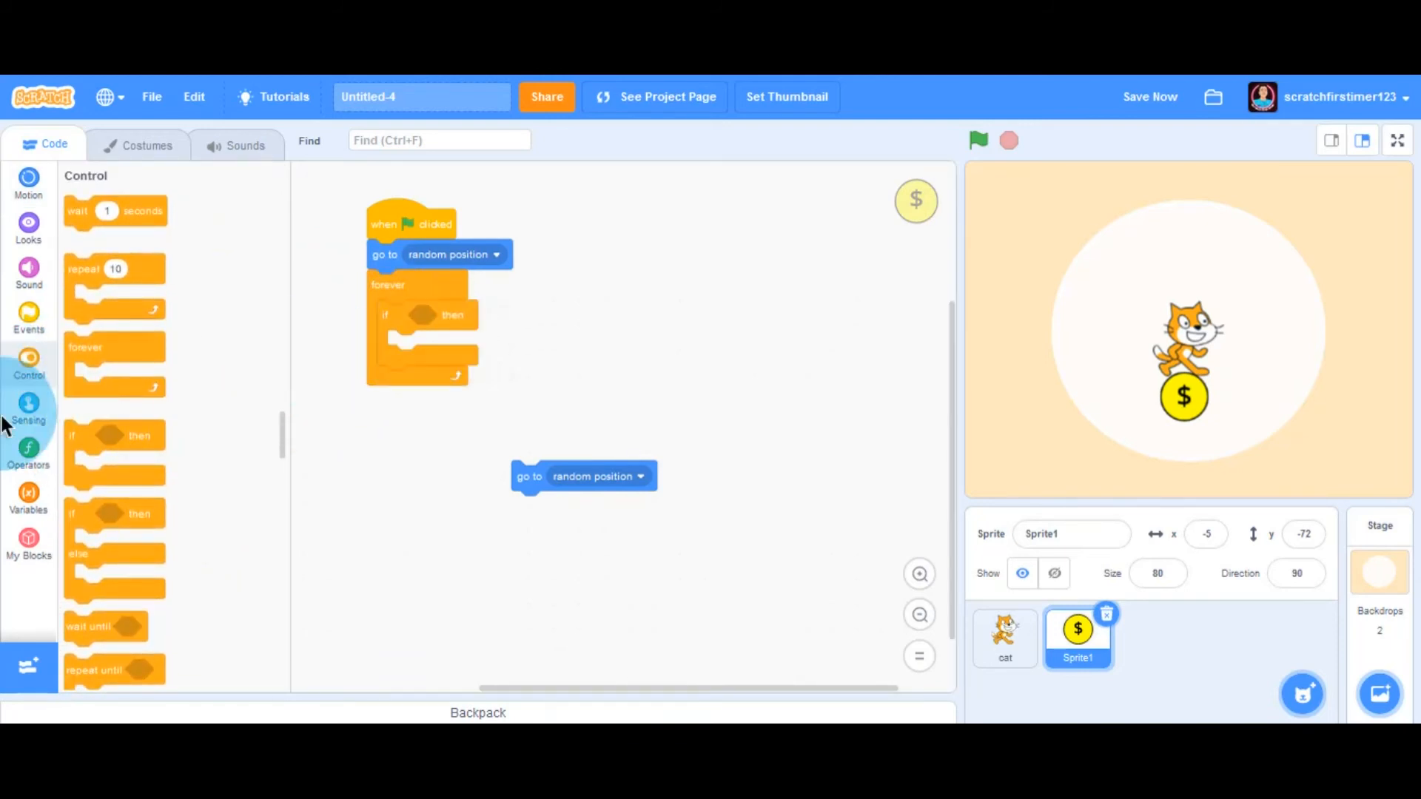
- Make the if test 'touching cat' and place 'go to random position' inside it
left_click(28, 408)
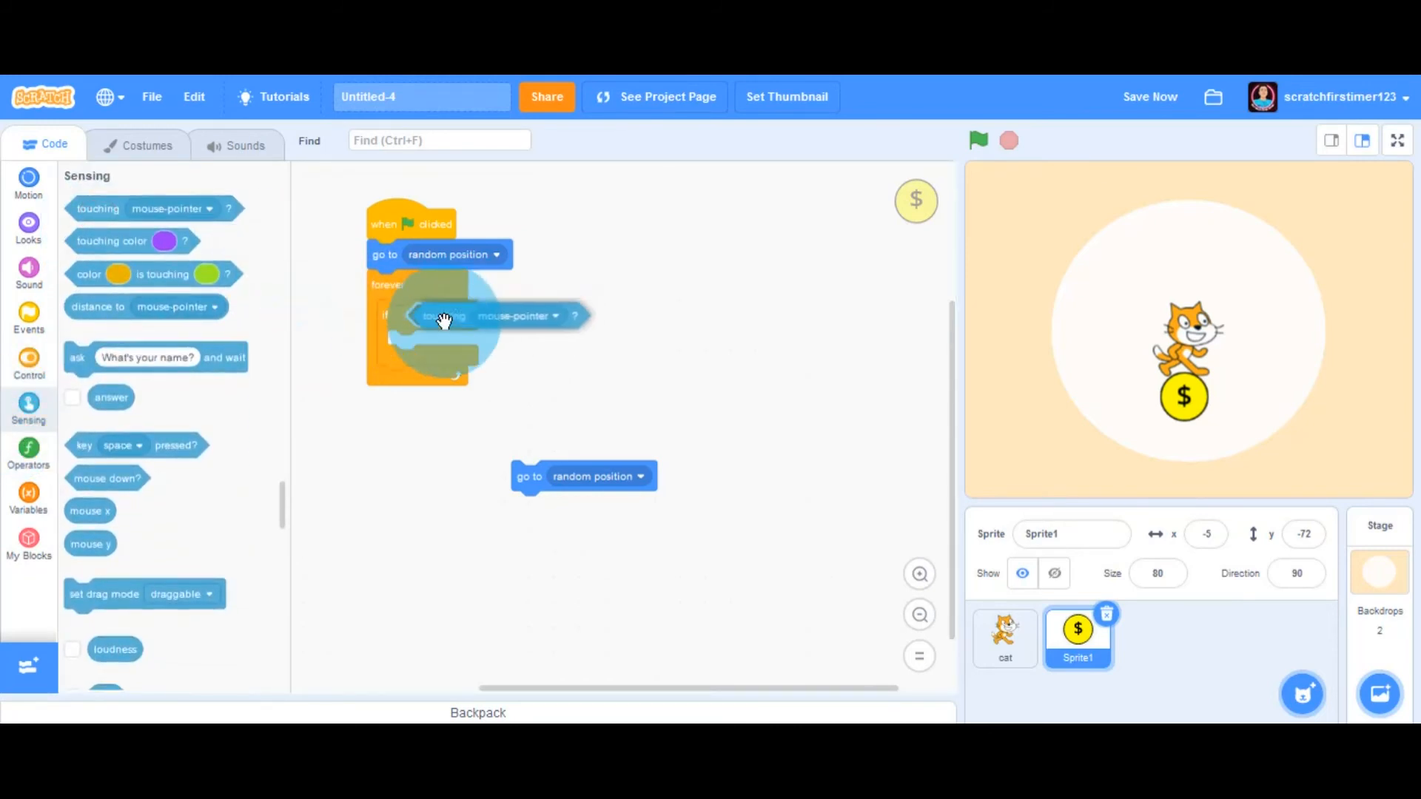
left_click(552, 315)
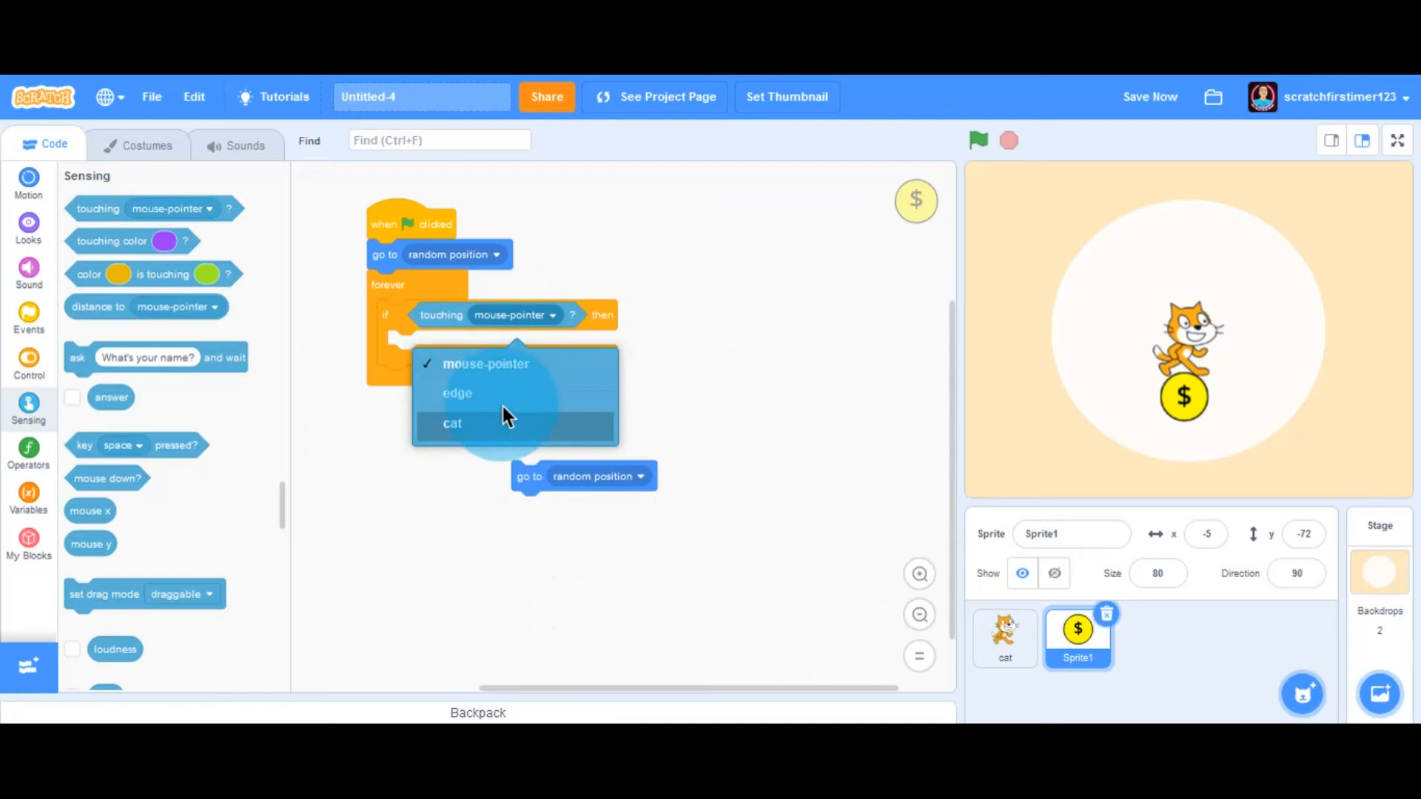
left_click(453, 423)
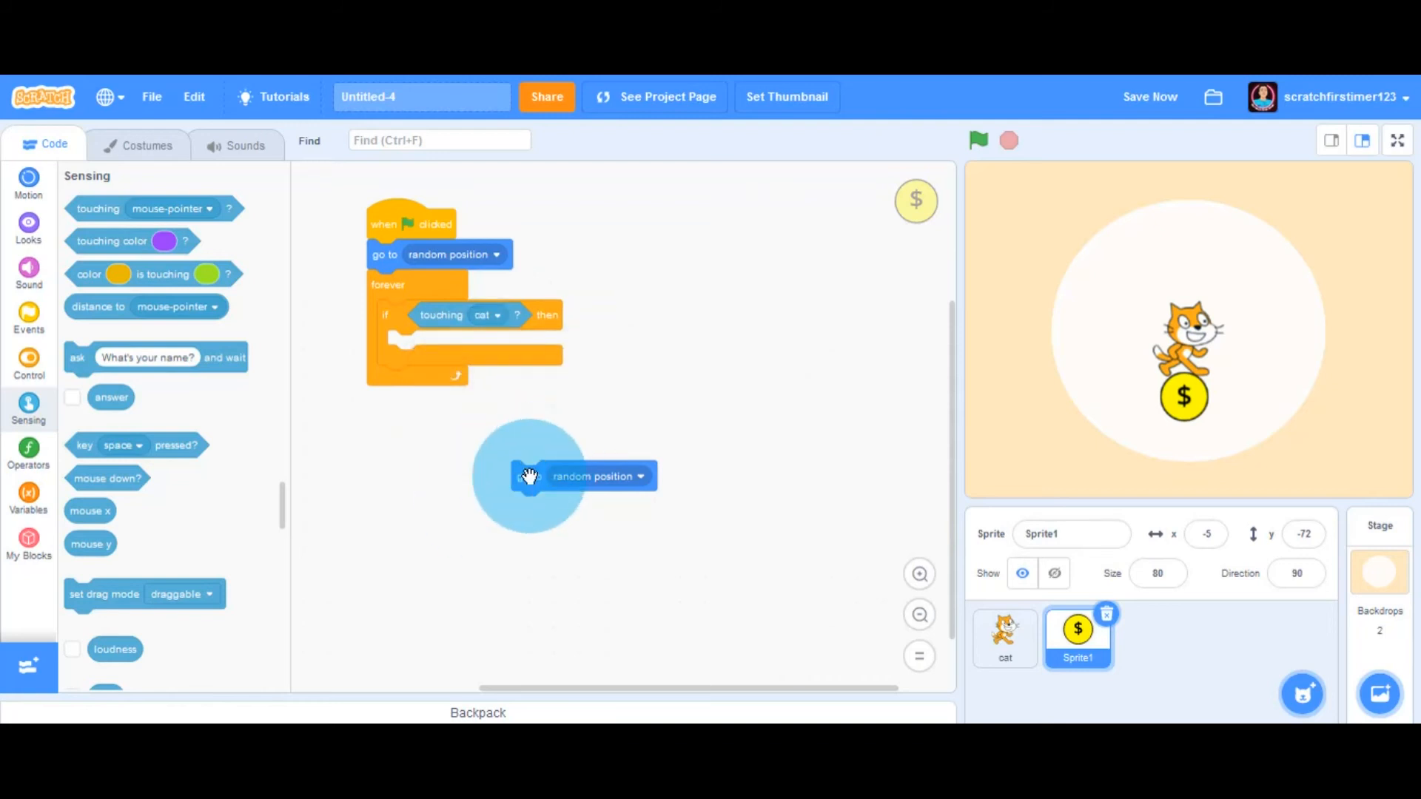
left_click_drag(528, 475, 402, 355)
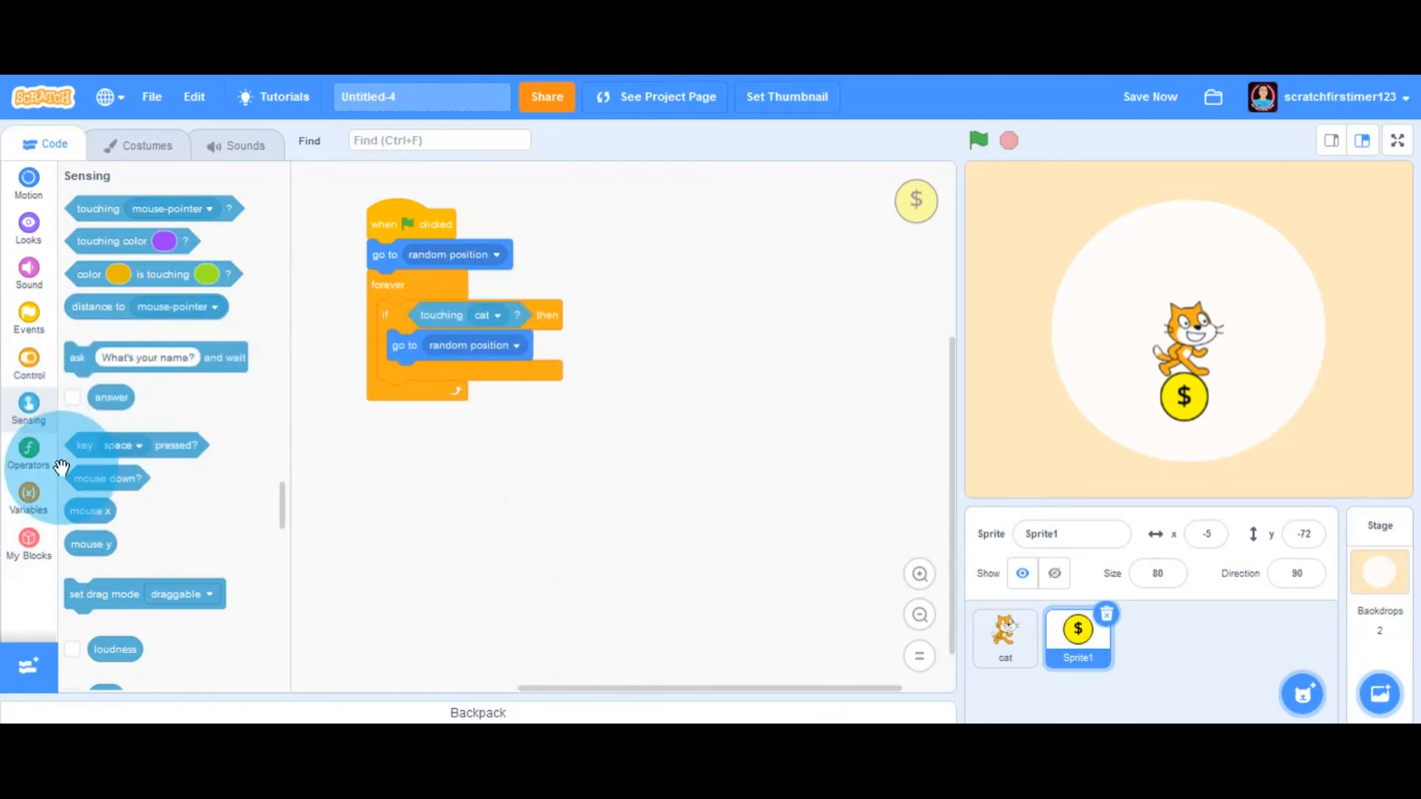
- Make a new cloud variable named score for all sprites
left_click(28, 497)
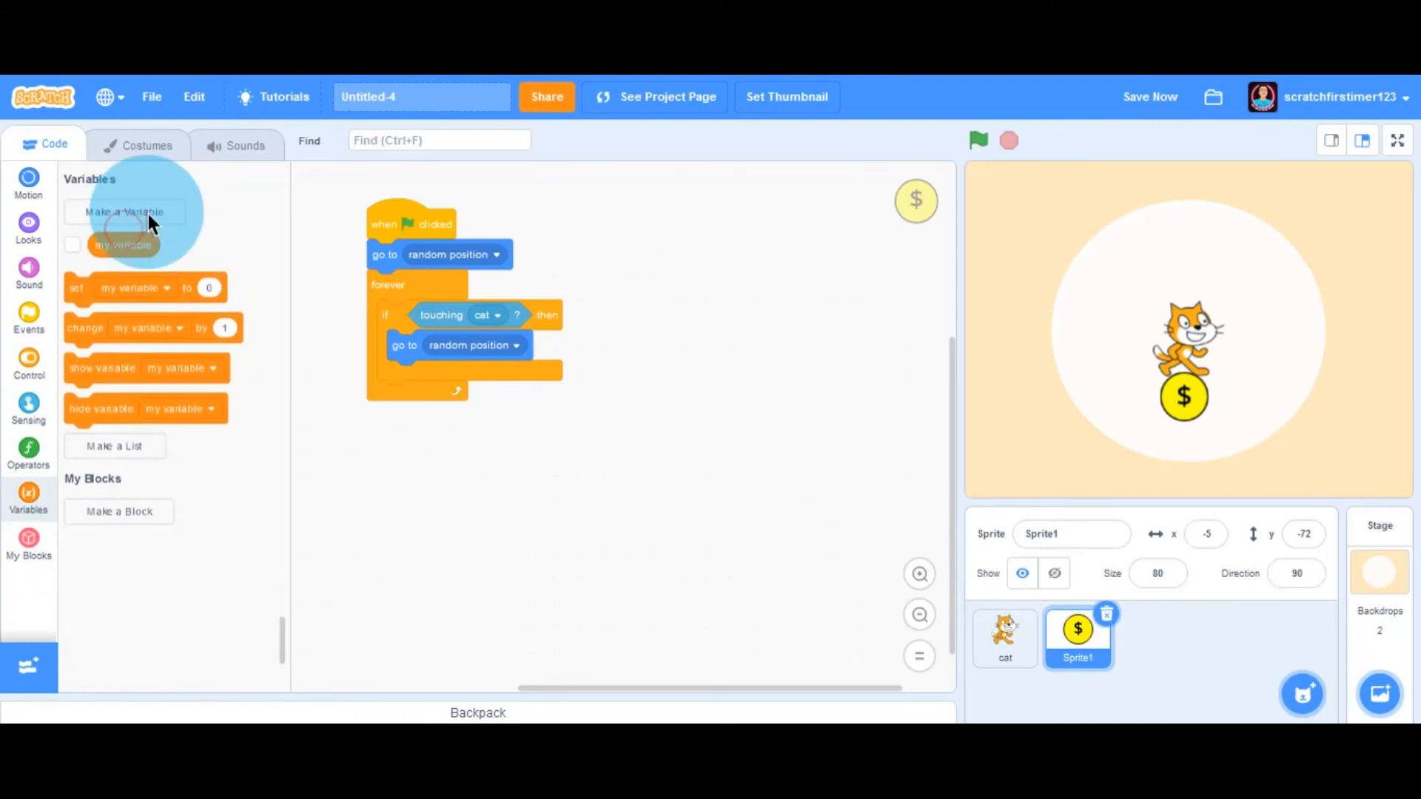
left_click(124, 213)
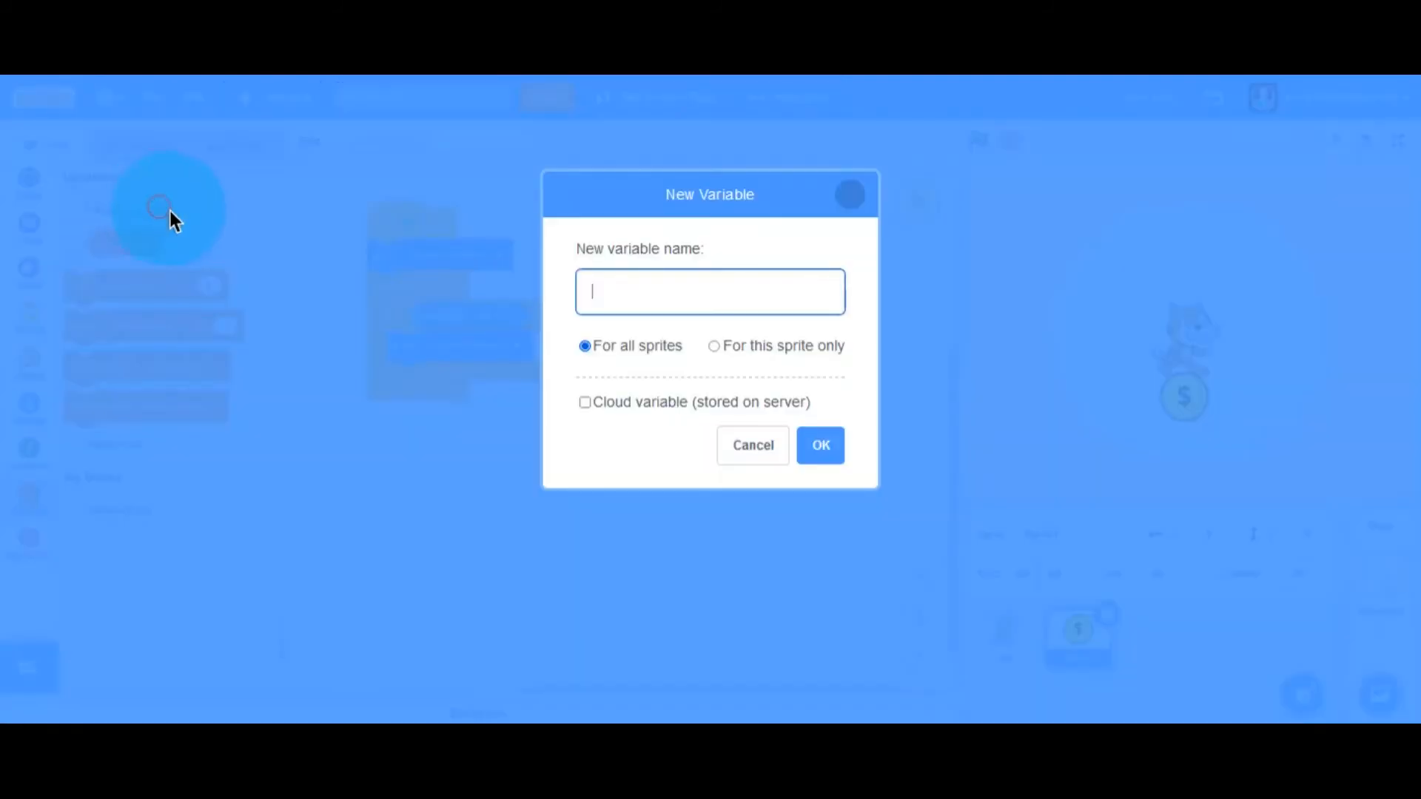
left_click(751, 446)
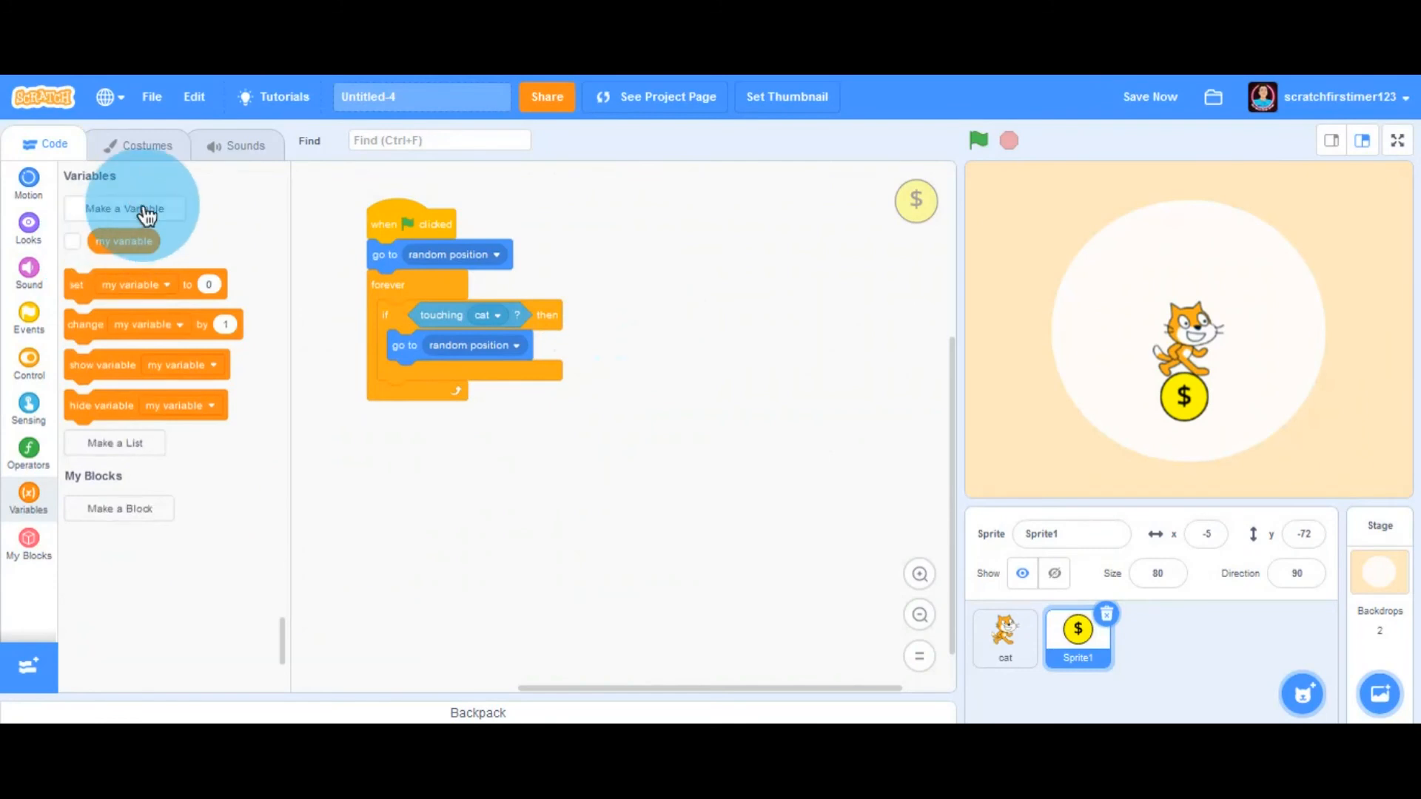
left_click(125, 208)
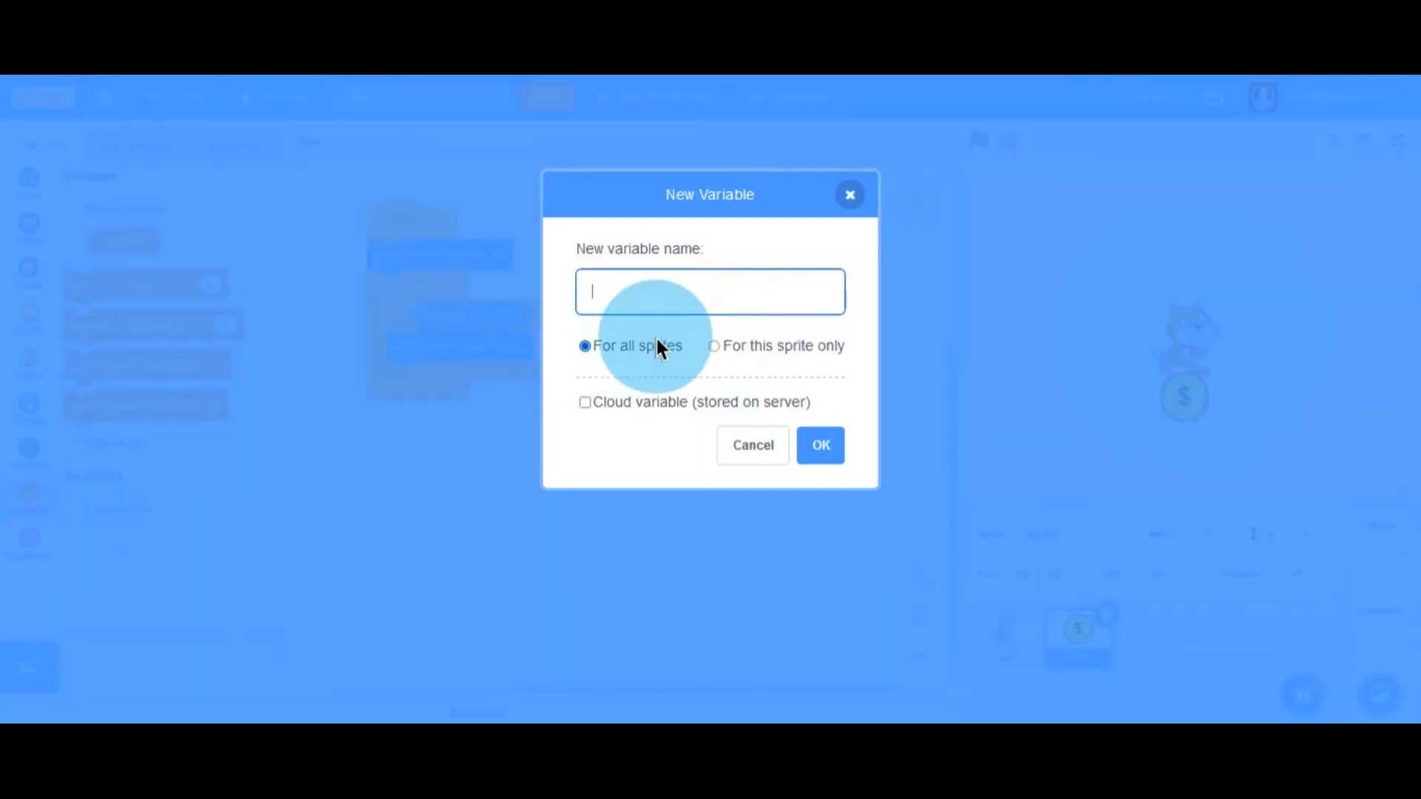
type("score")
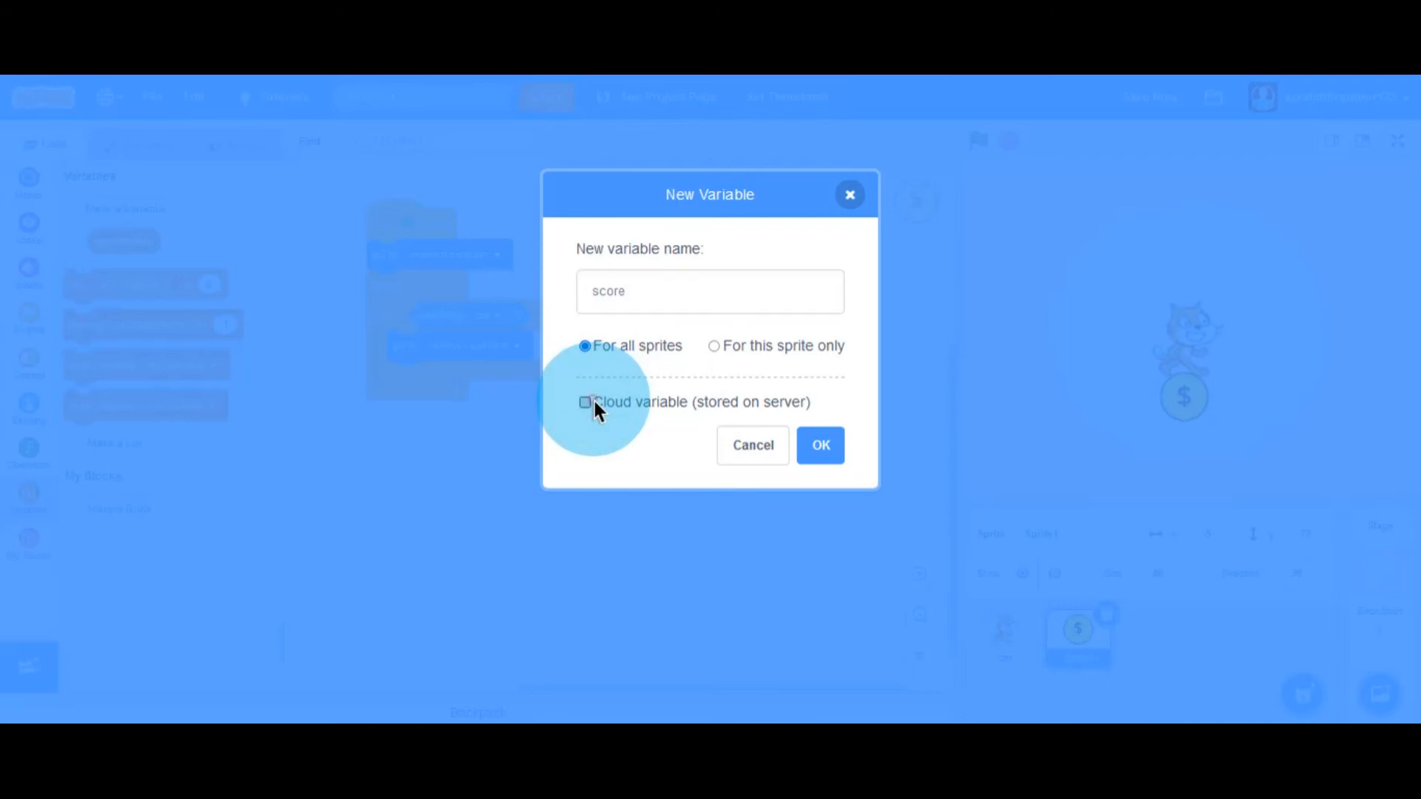
left_click(584, 403)
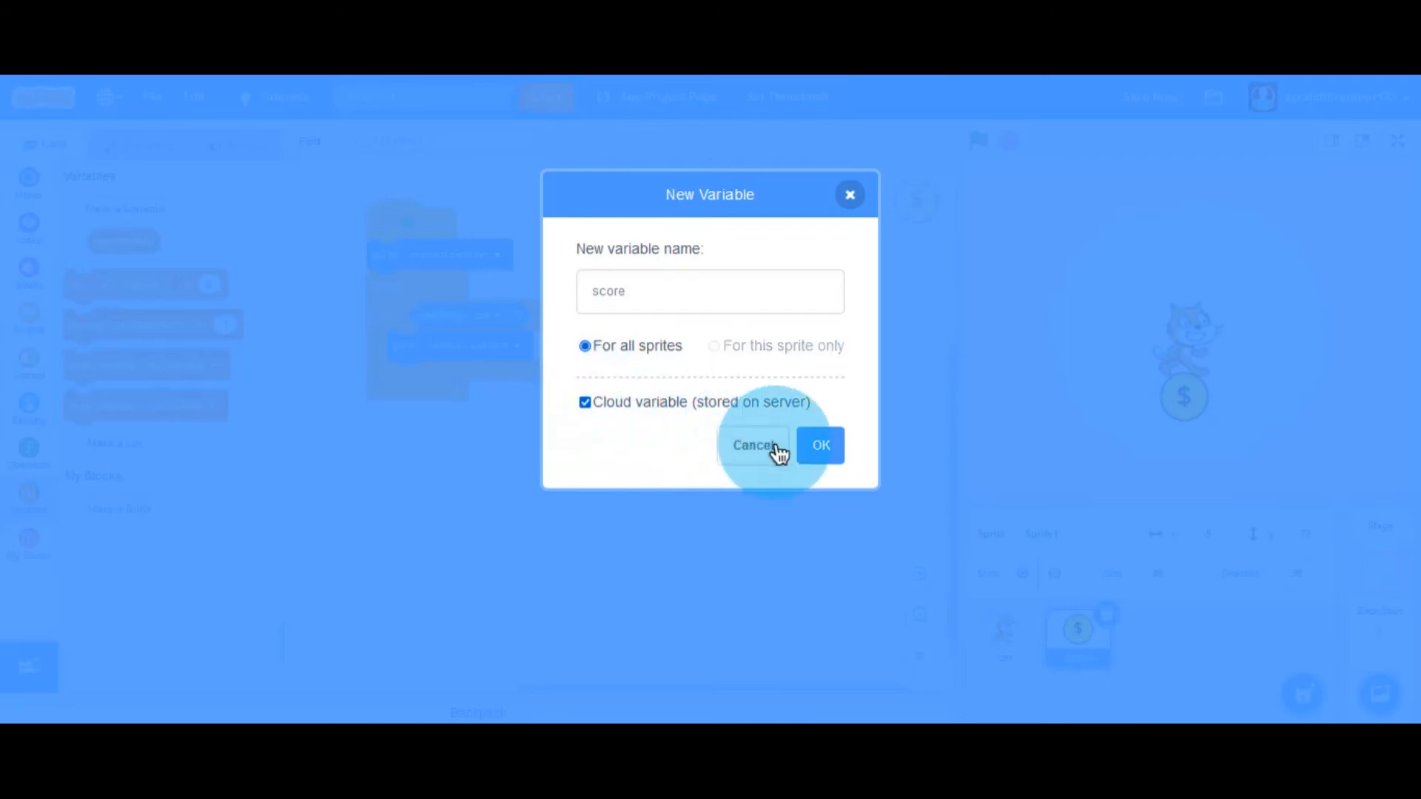
mouse_move(559, 327)
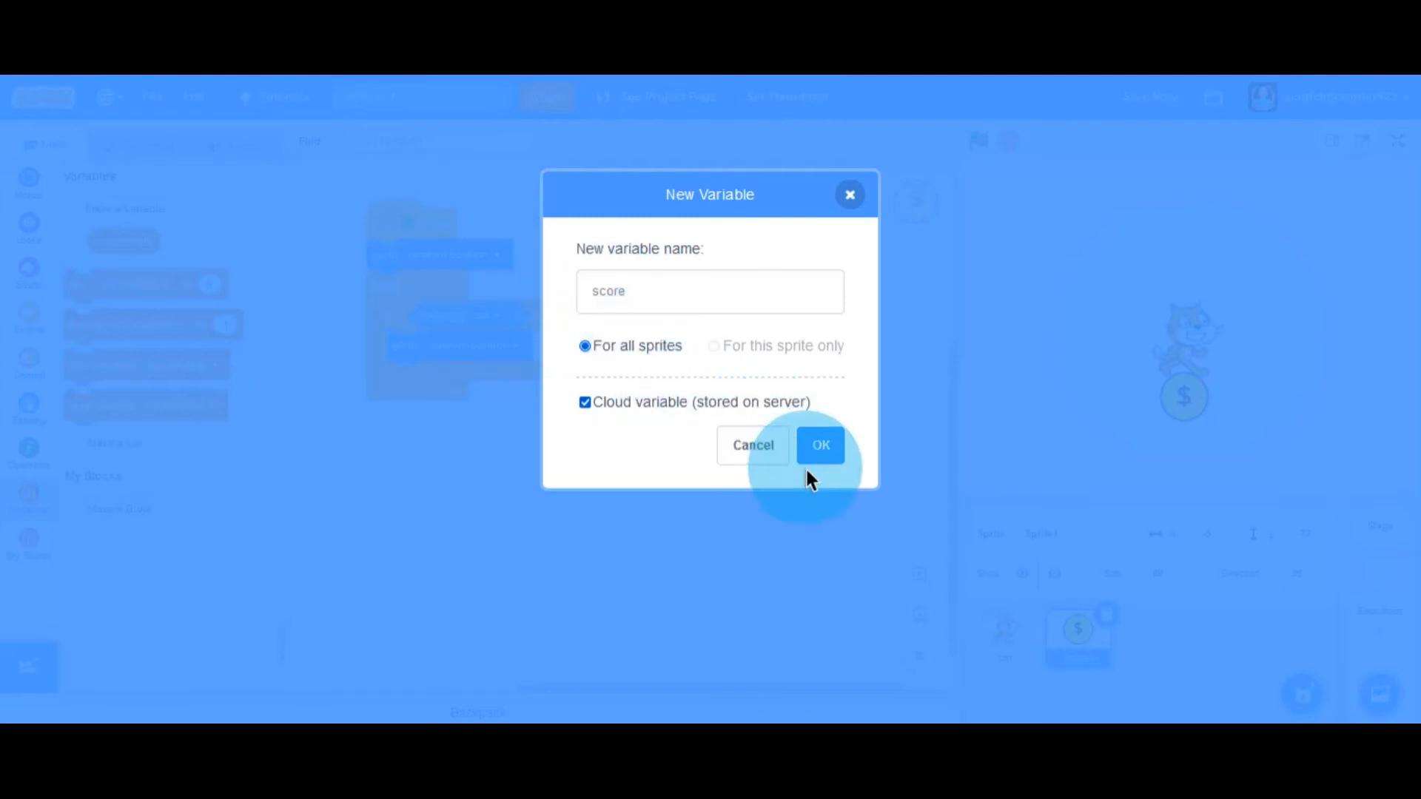
left_click(820, 445)
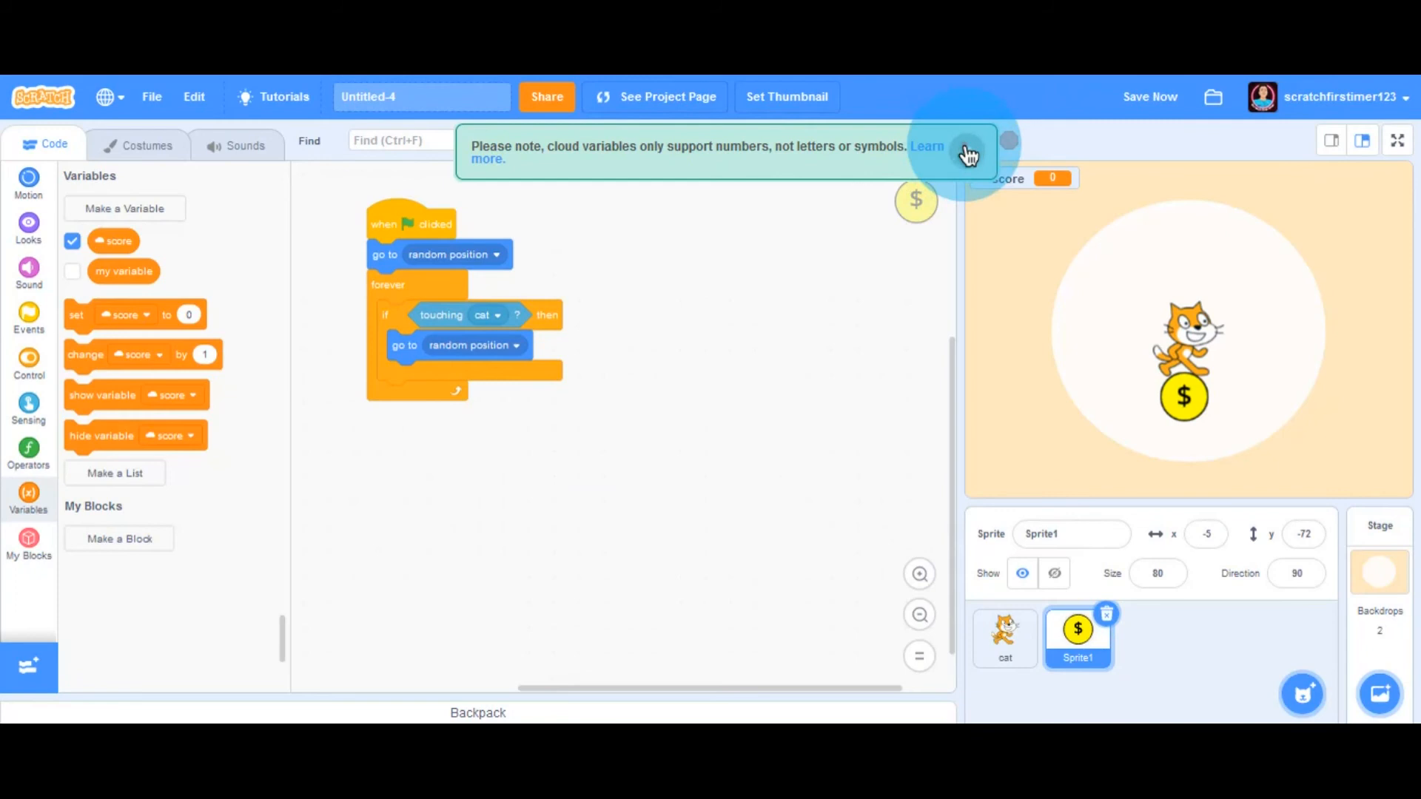
- Dismiss the cloud notice and add 'set score to 0' at start and 'change score by 1' on touch
left_click(969, 151)
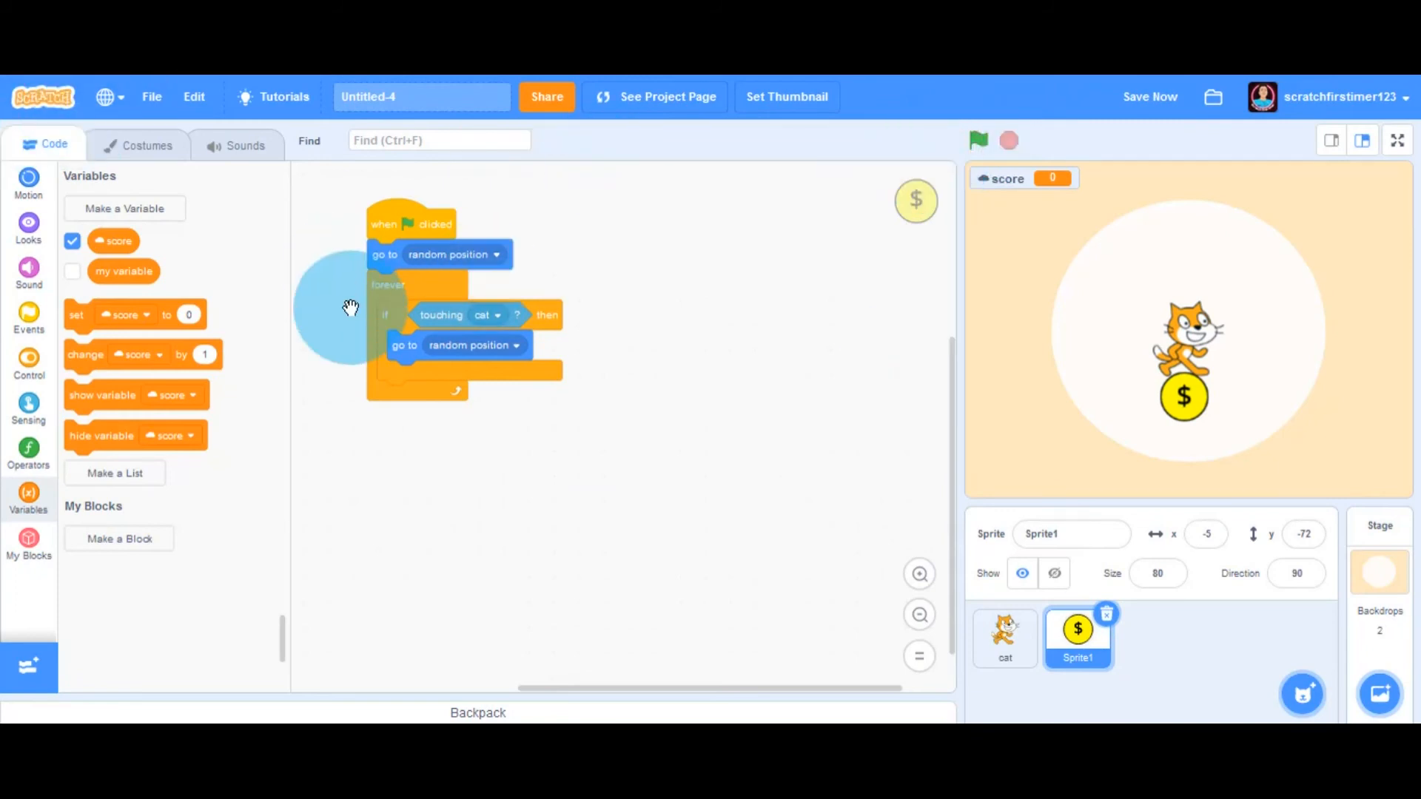
mouse_move(90, 355)
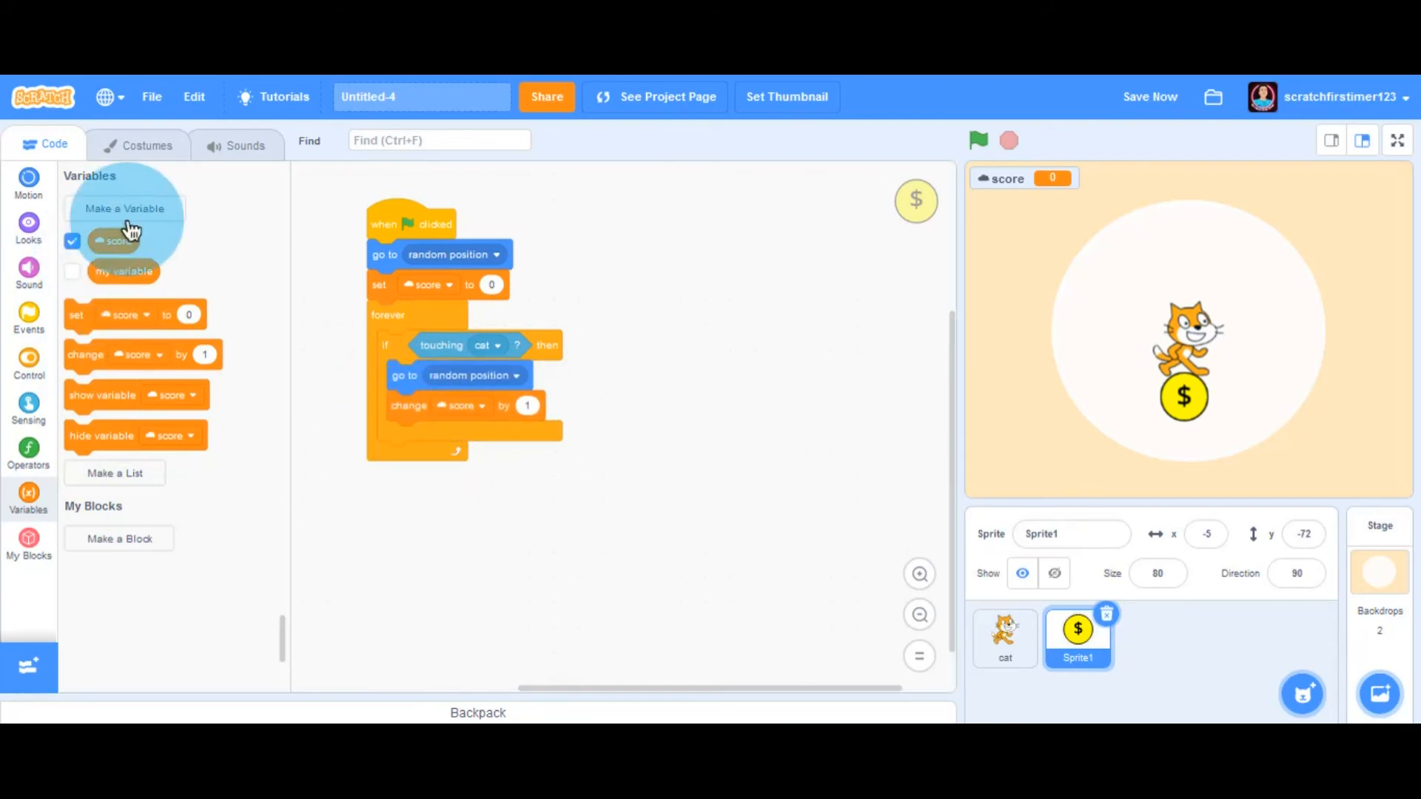
left_click(213, 145)
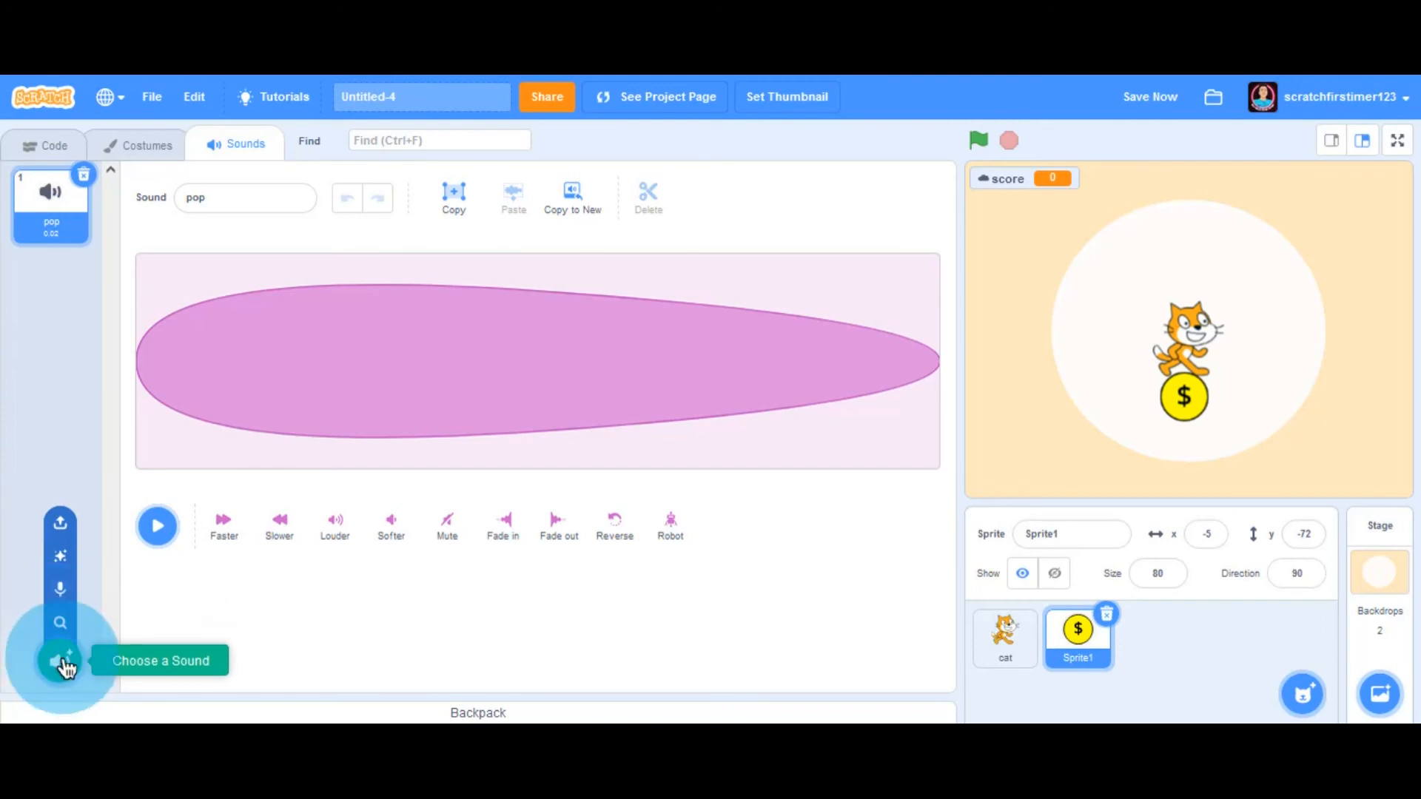
- Add the Collect sound to the coin from the library's Effects category
left_click(59, 660)
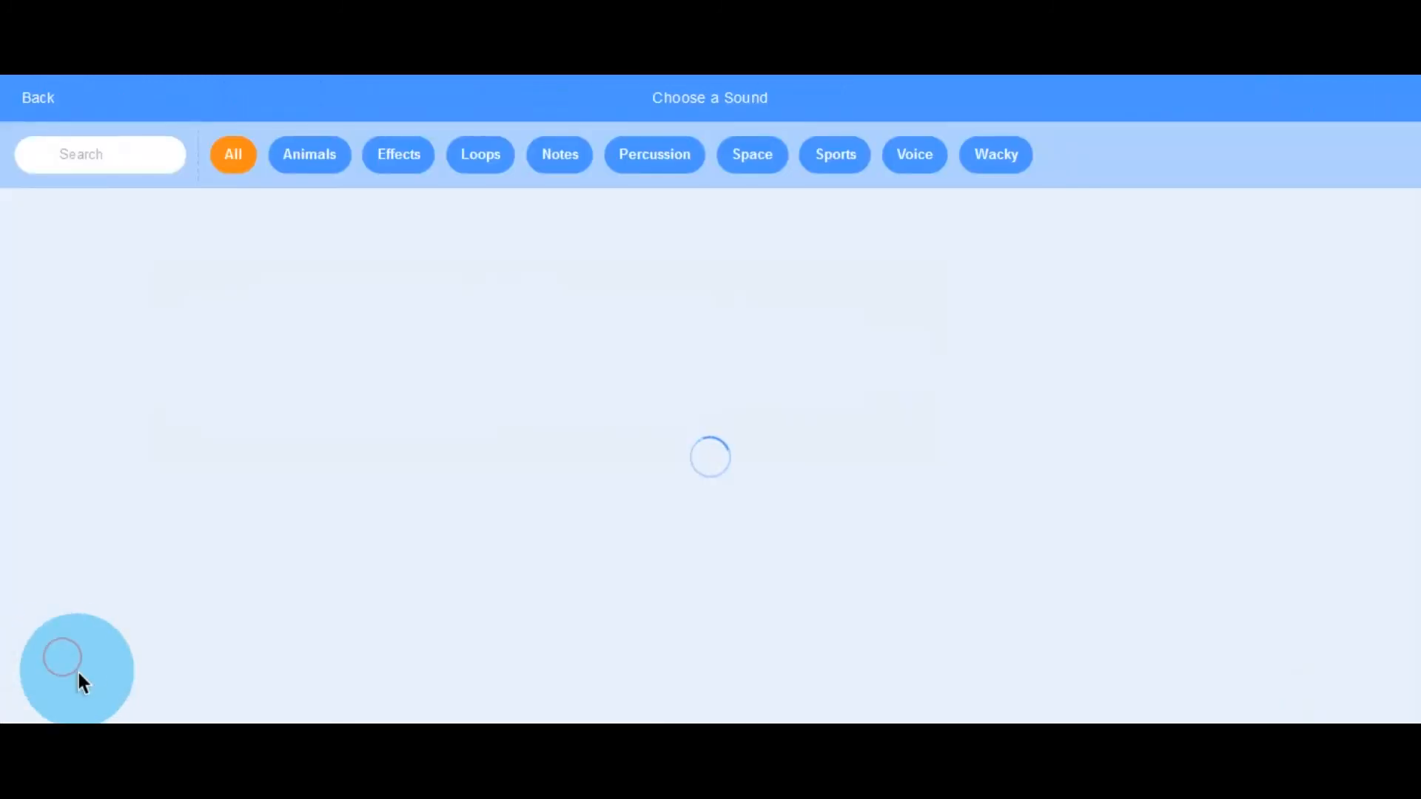
left_click(398, 155)
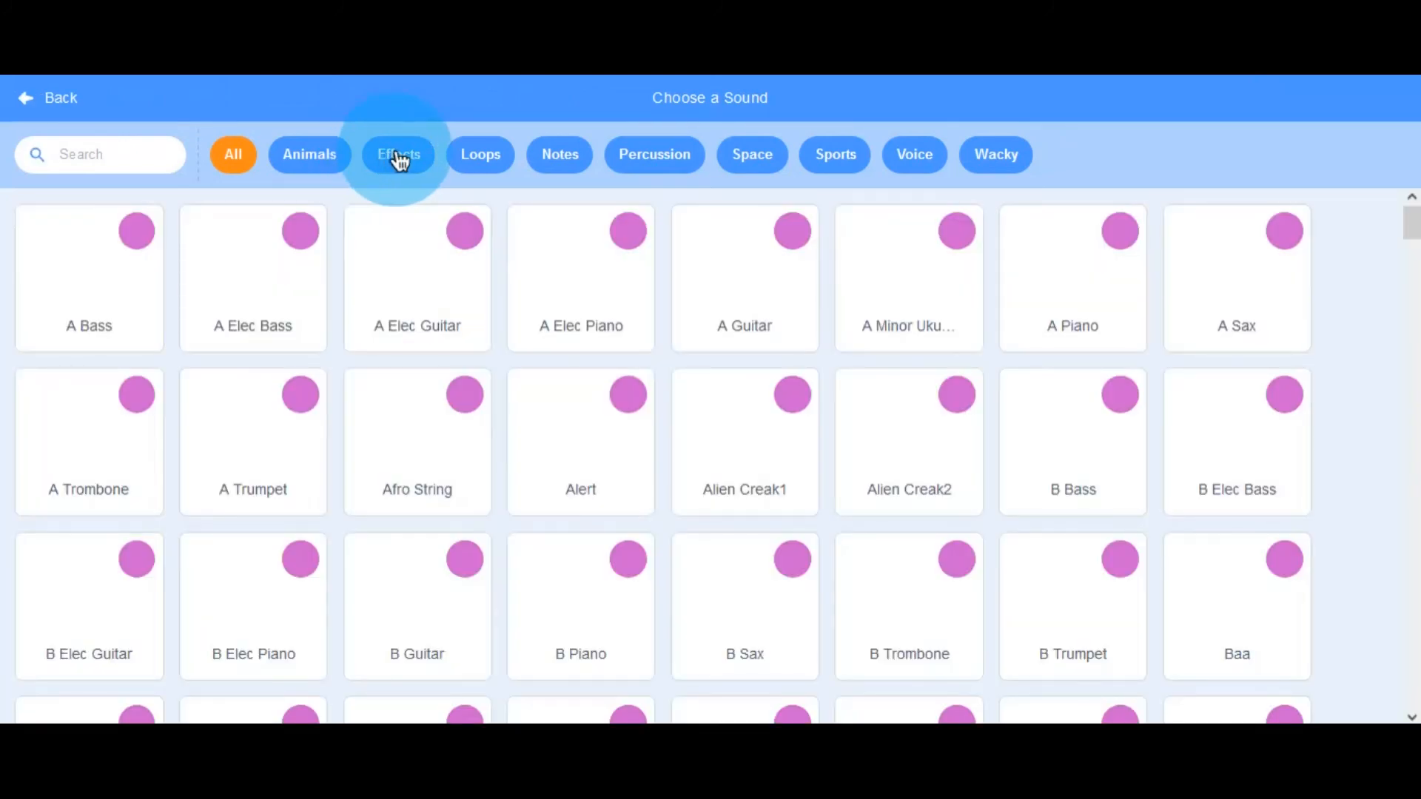
left_click(398, 155)
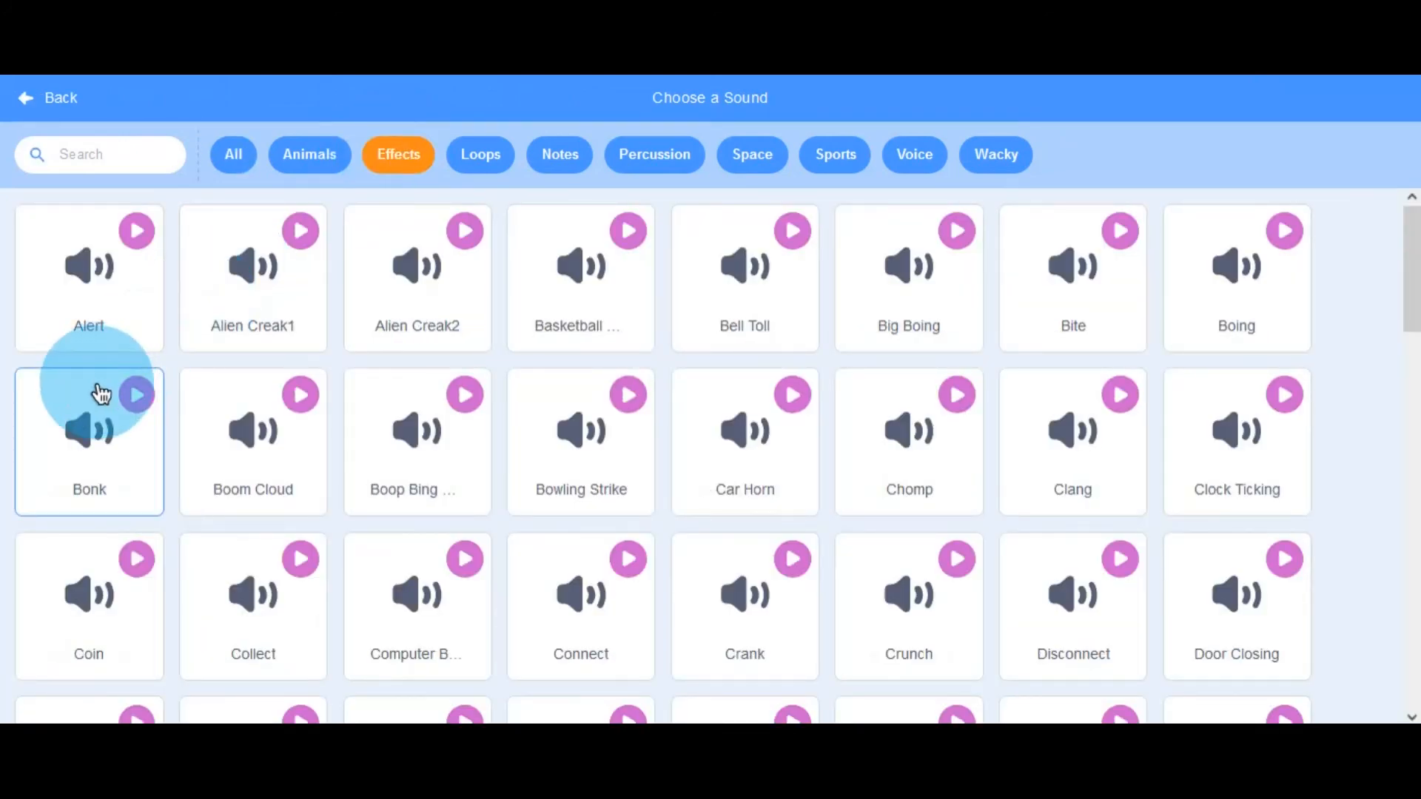
scroll("down", 3)
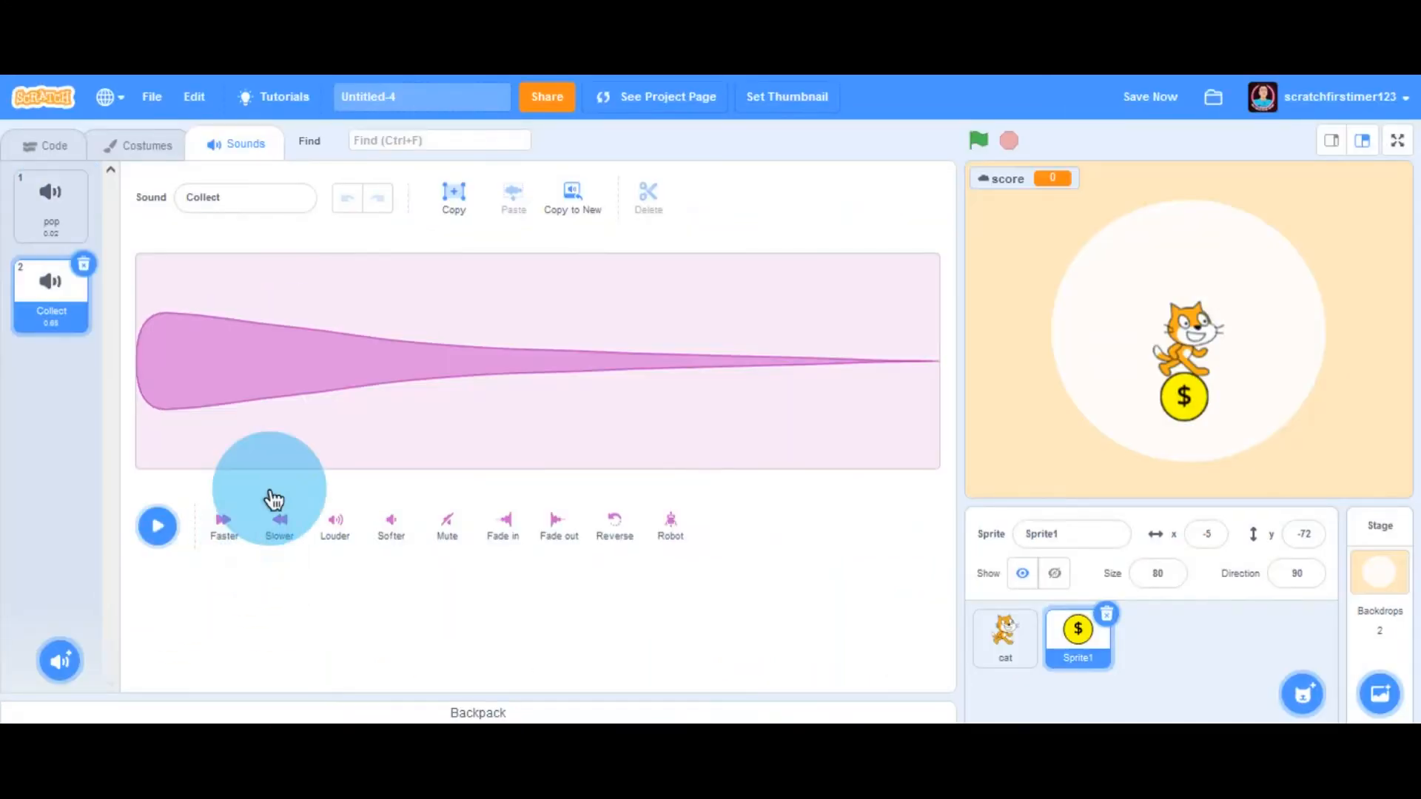
- Remove the coin's pop sound so only Collect remains
left_click(51, 195)
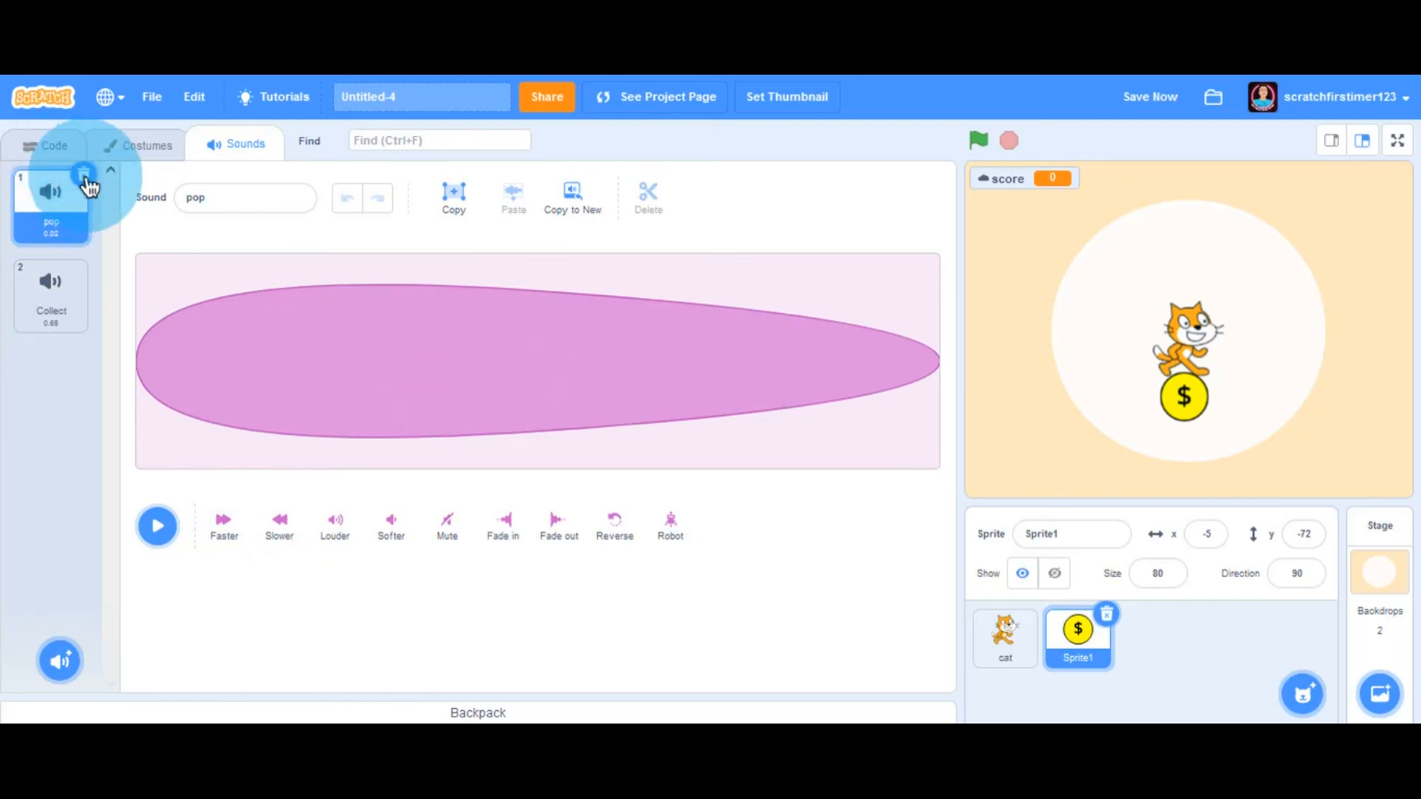
left_click(83, 173)
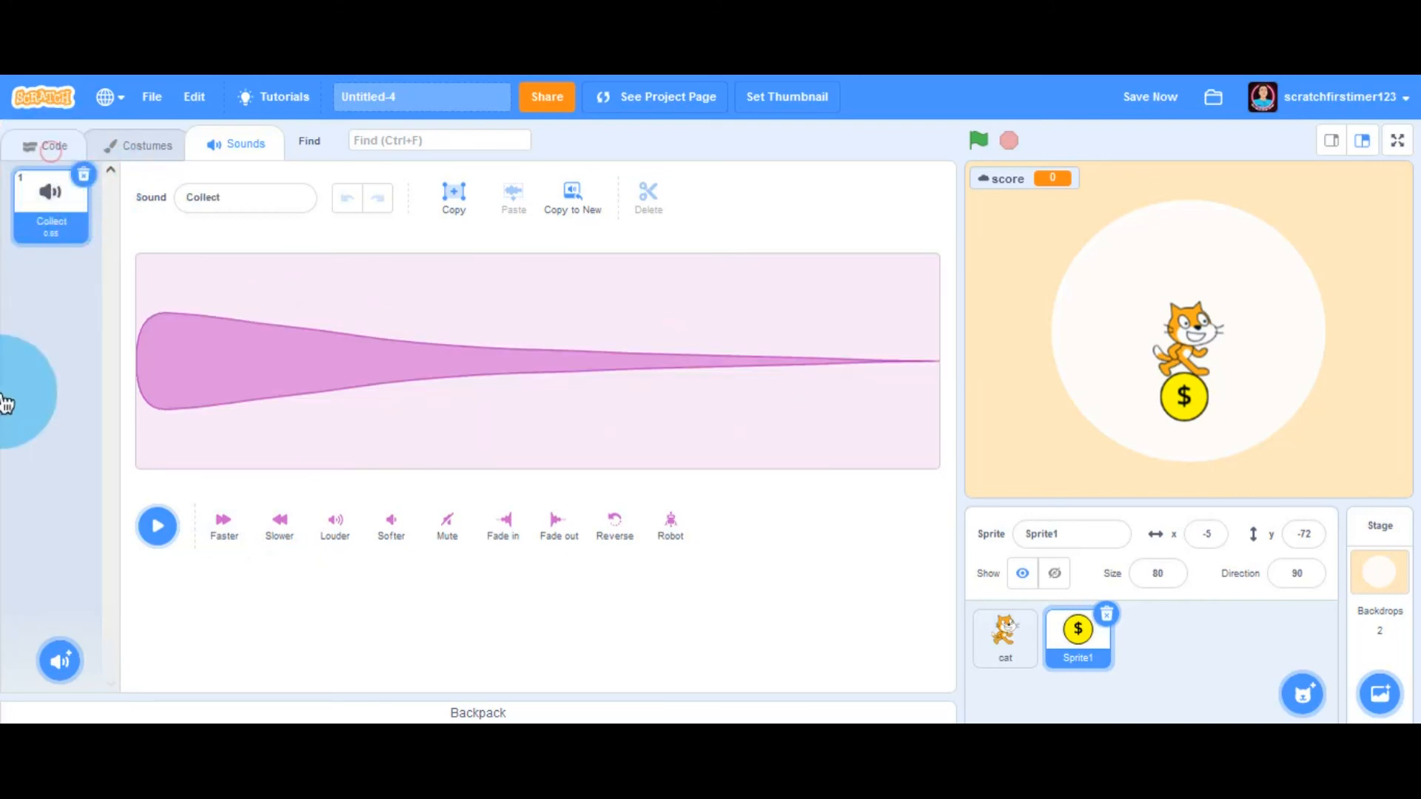
- Make the coin play sound Collect until done on touching the cat, and save
left_click(52, 145)
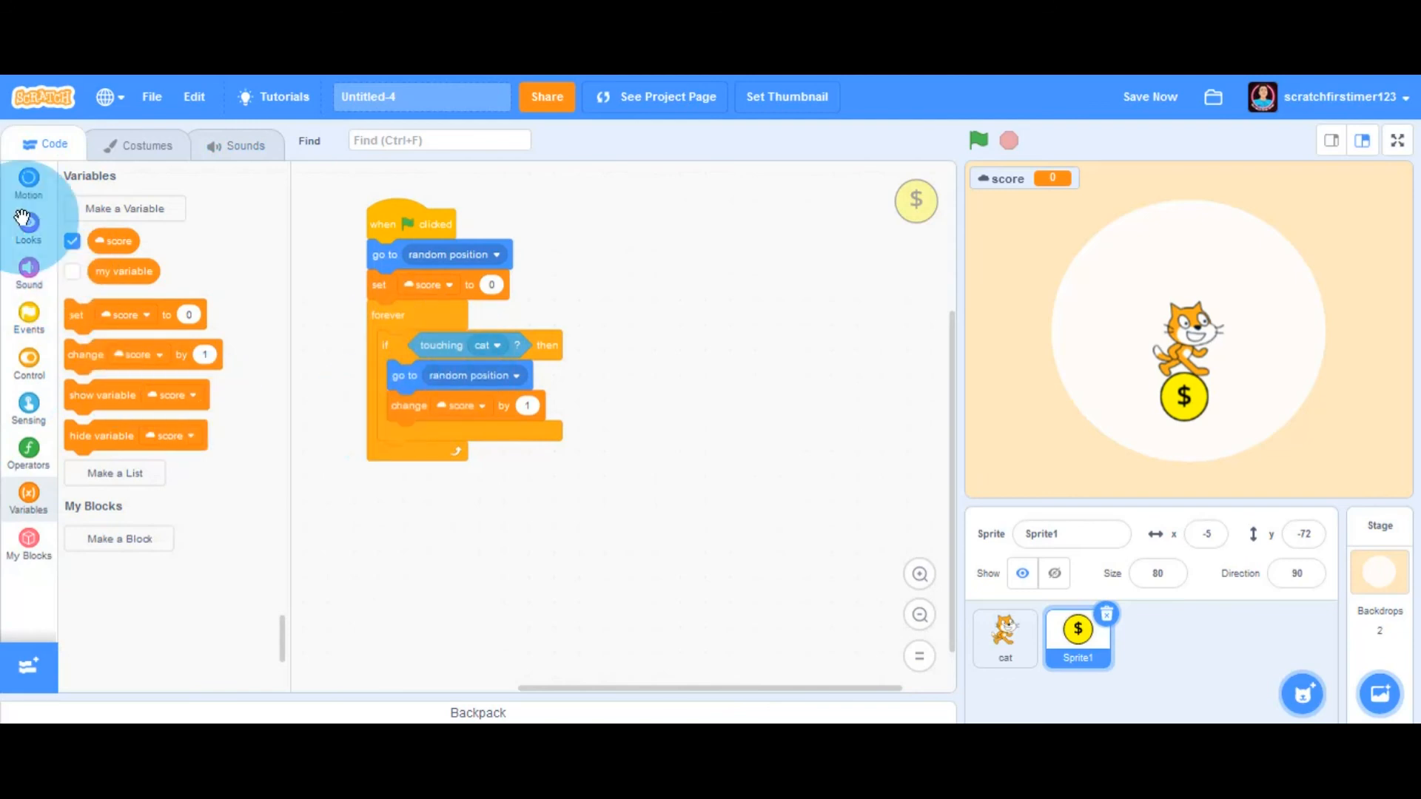
left_click(28, 271)
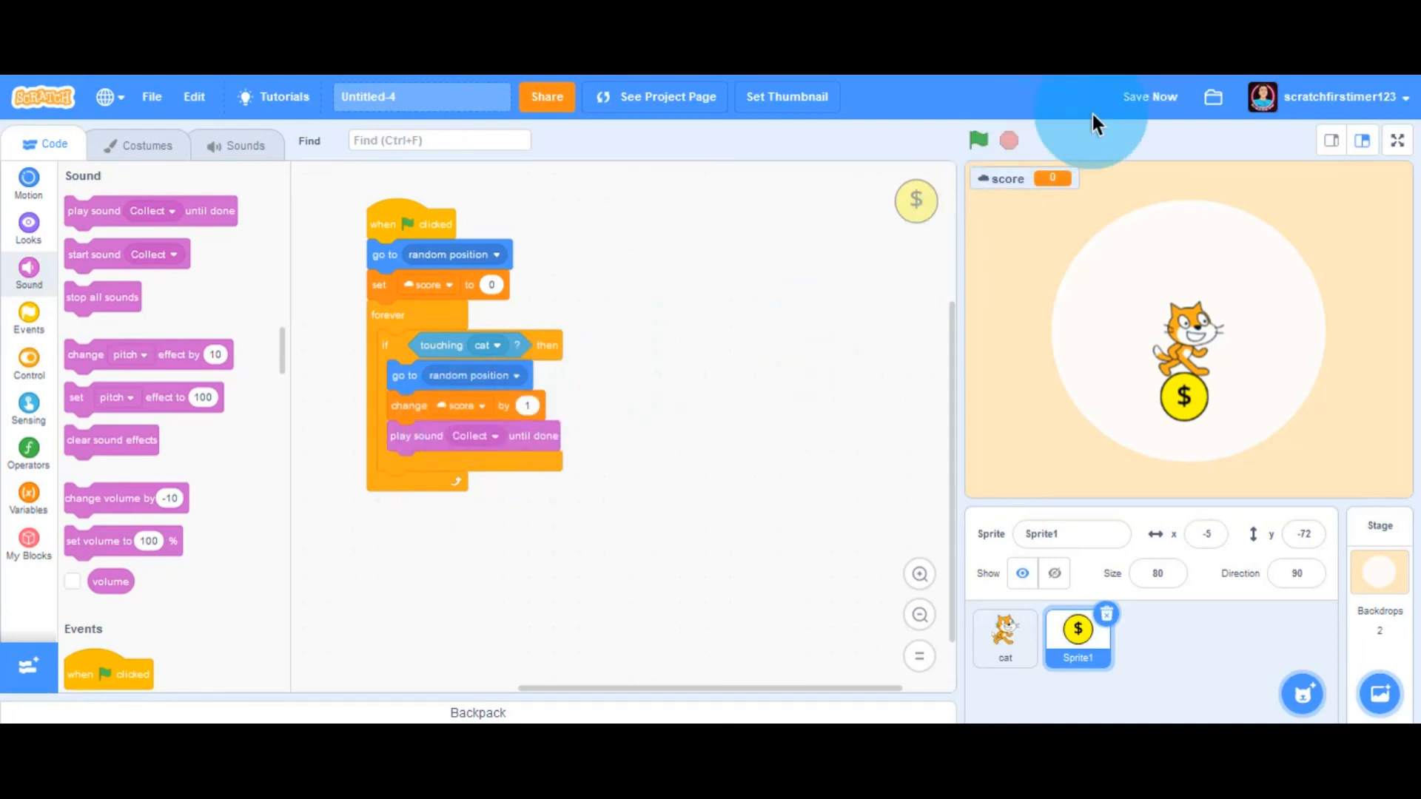
left_click(1149, 98)
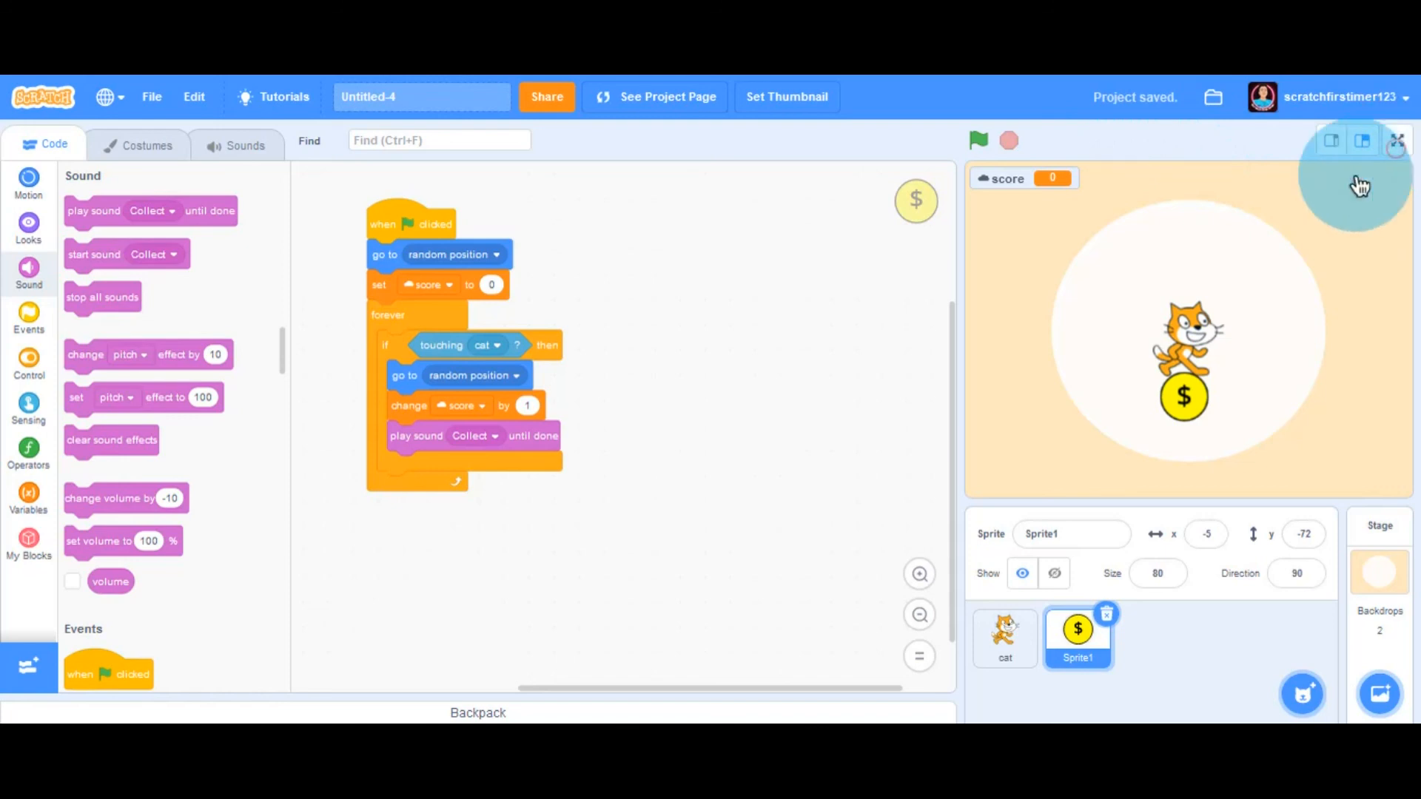
- Play-test full screen until the score reads 3, then return and show the account menu
left_click(1396, 142)
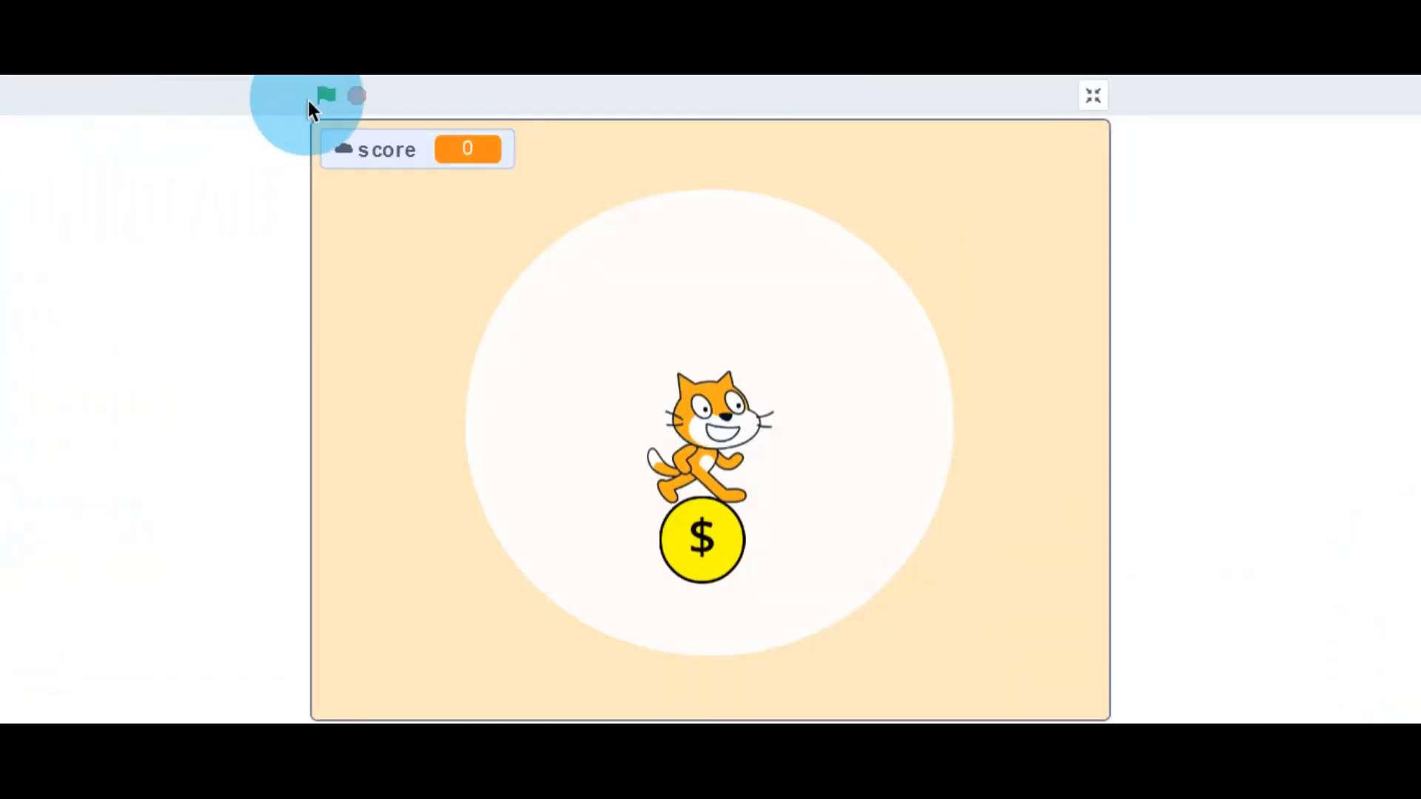
left_click(326, 95)
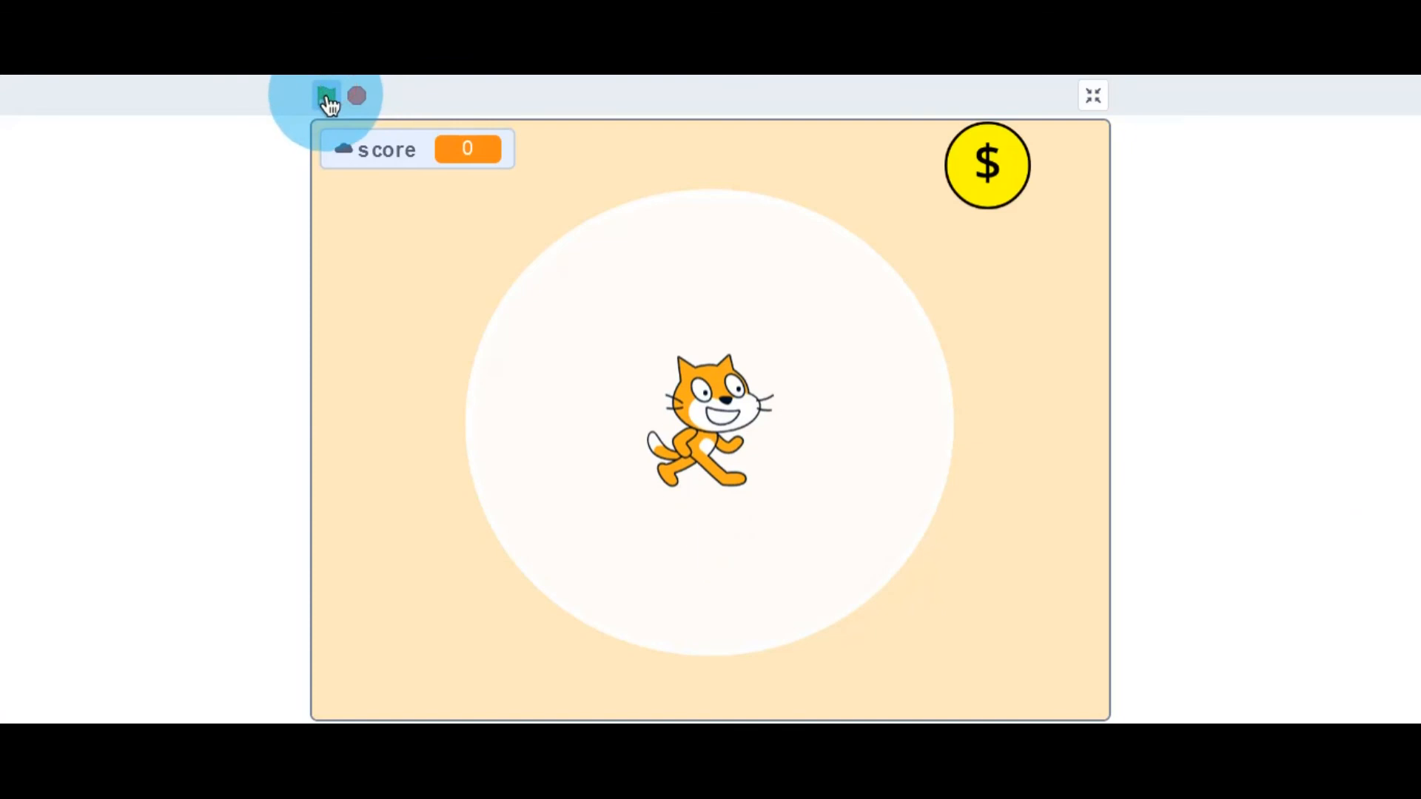
left_click(327, 97)
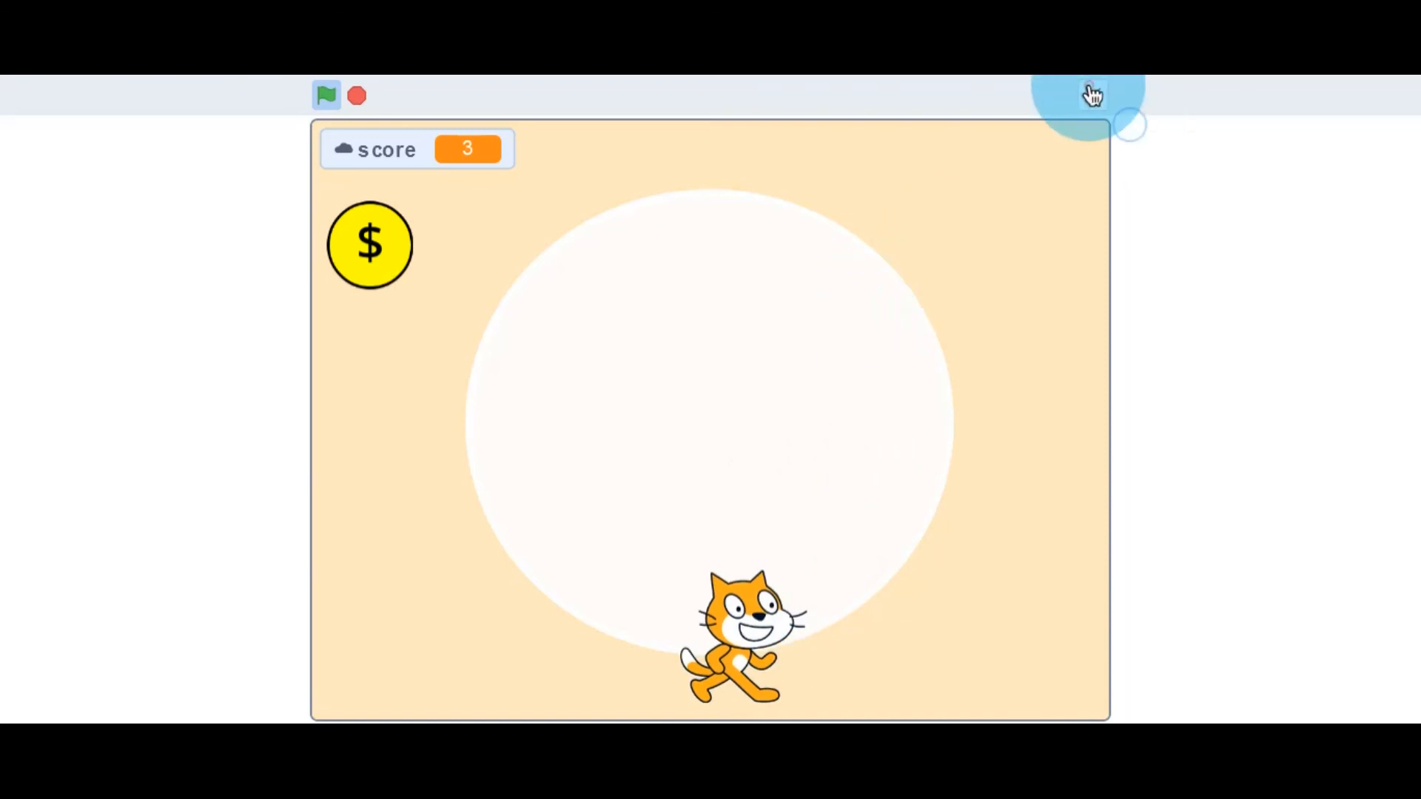
left_click(1092, 95)
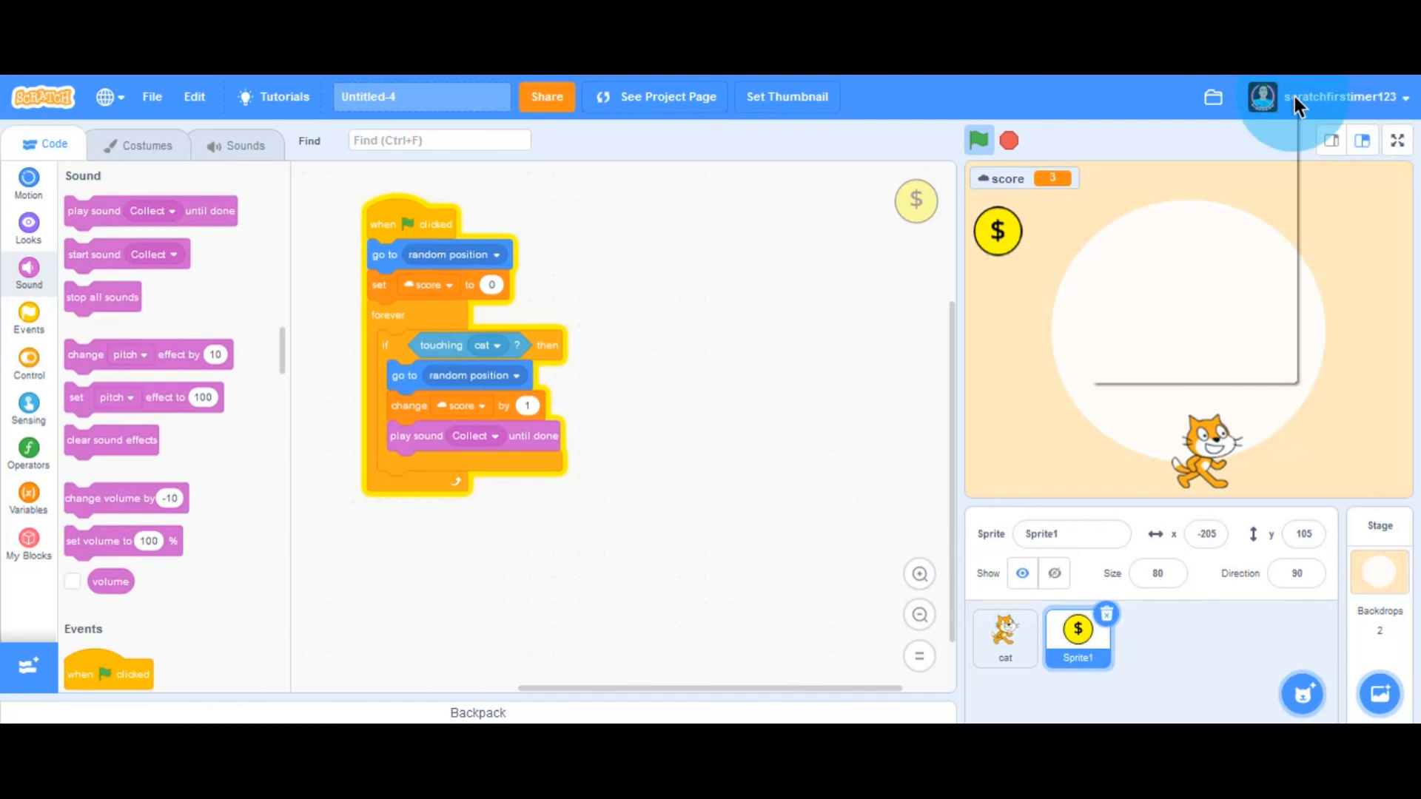
left_click(1332, 98)
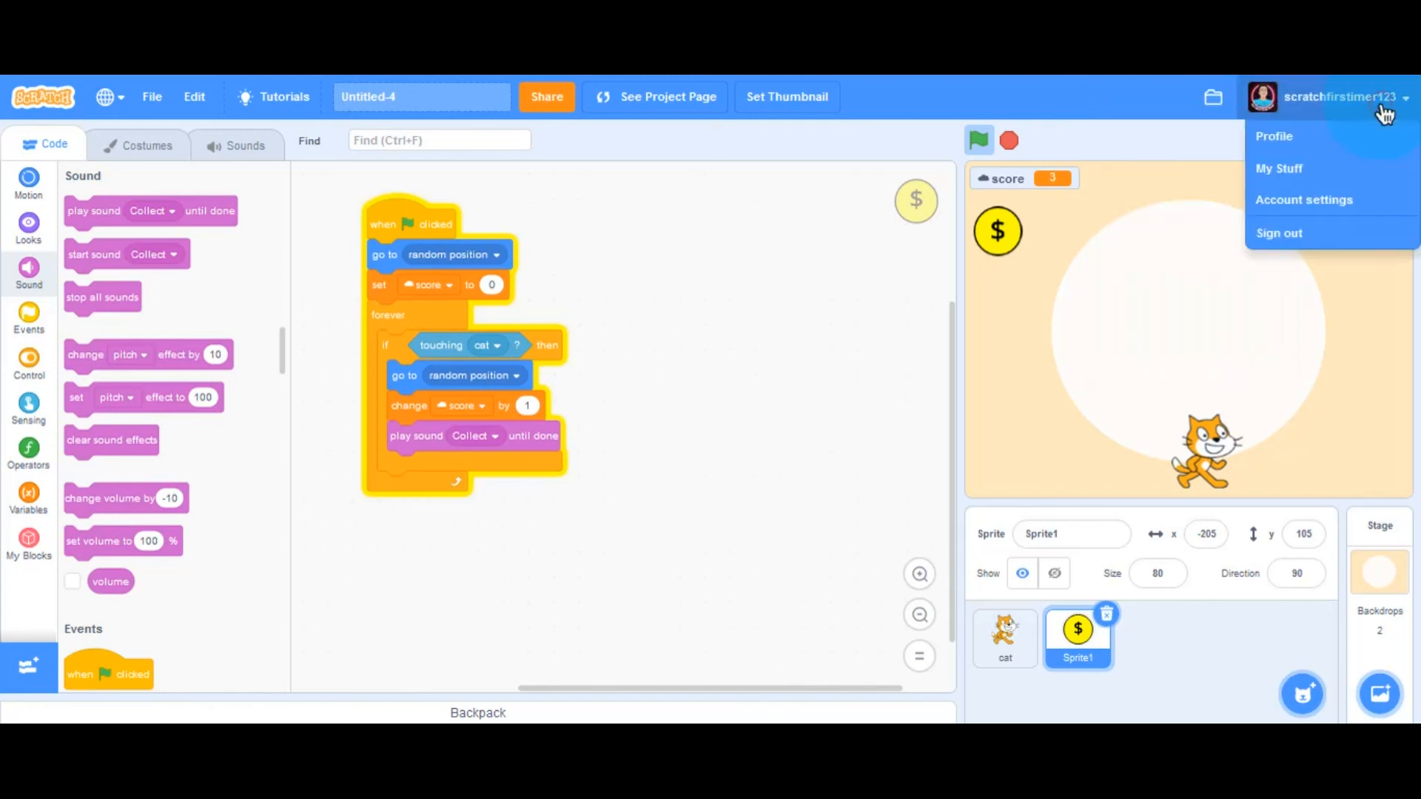